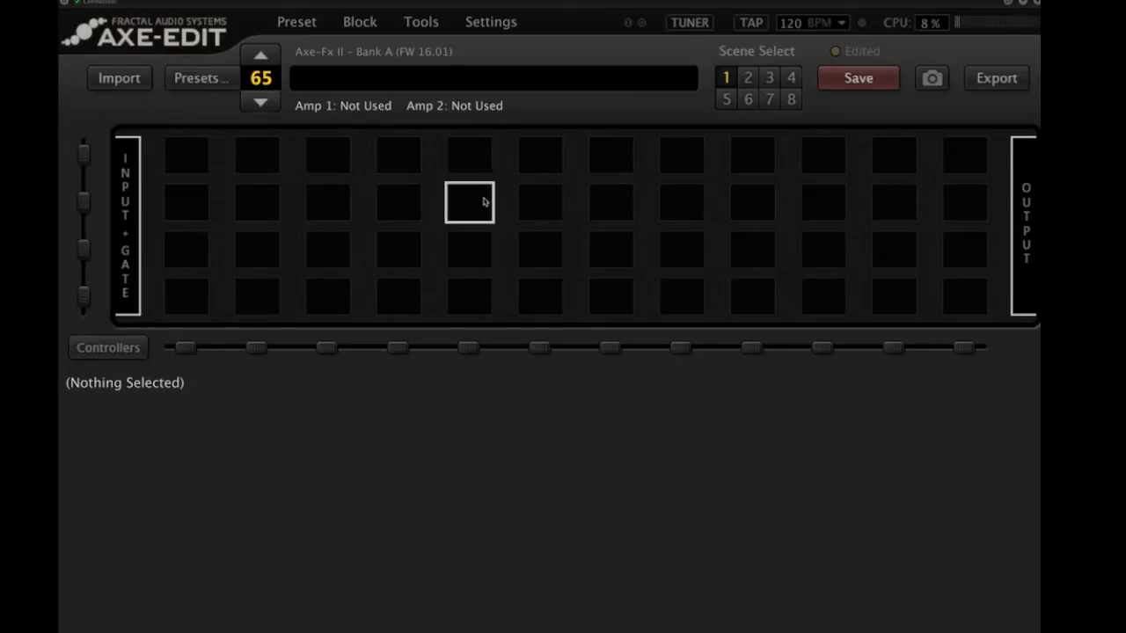
mouse_move(220, 167)
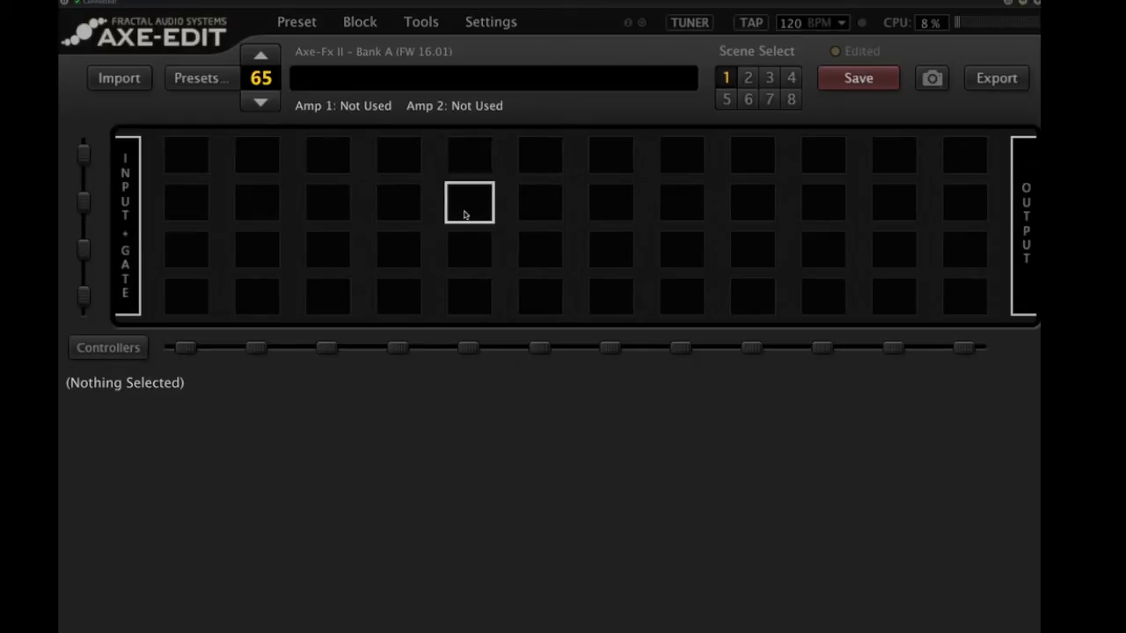
Fill grid row 2 with Shunt blocks so Input runs straight through to Output.
right_click(468, 203)
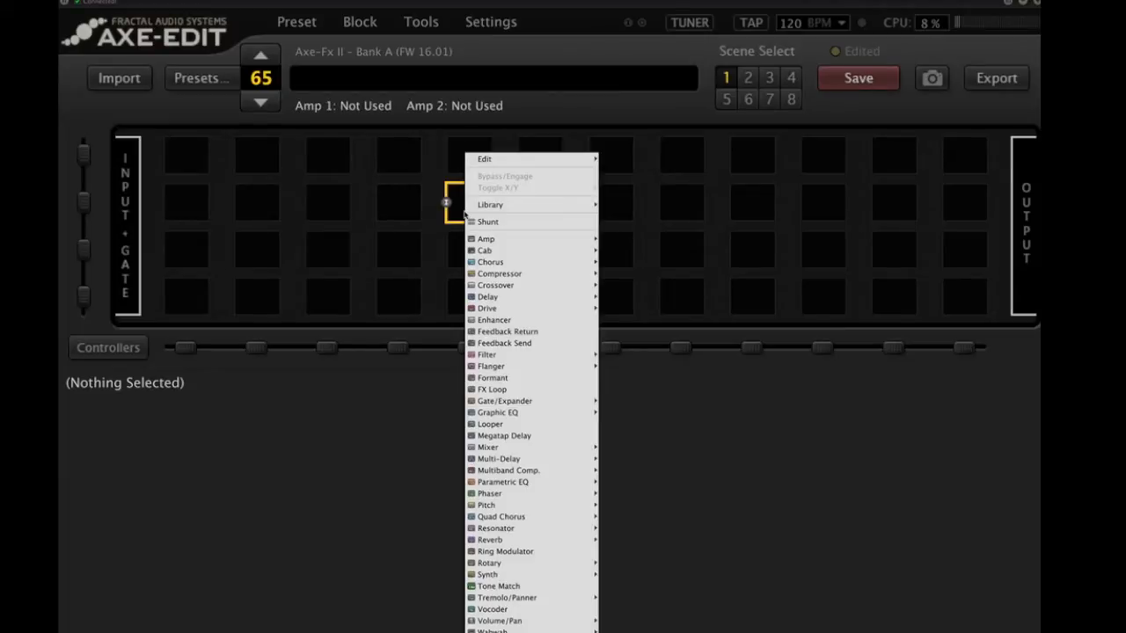
mouse_move(519, 527)
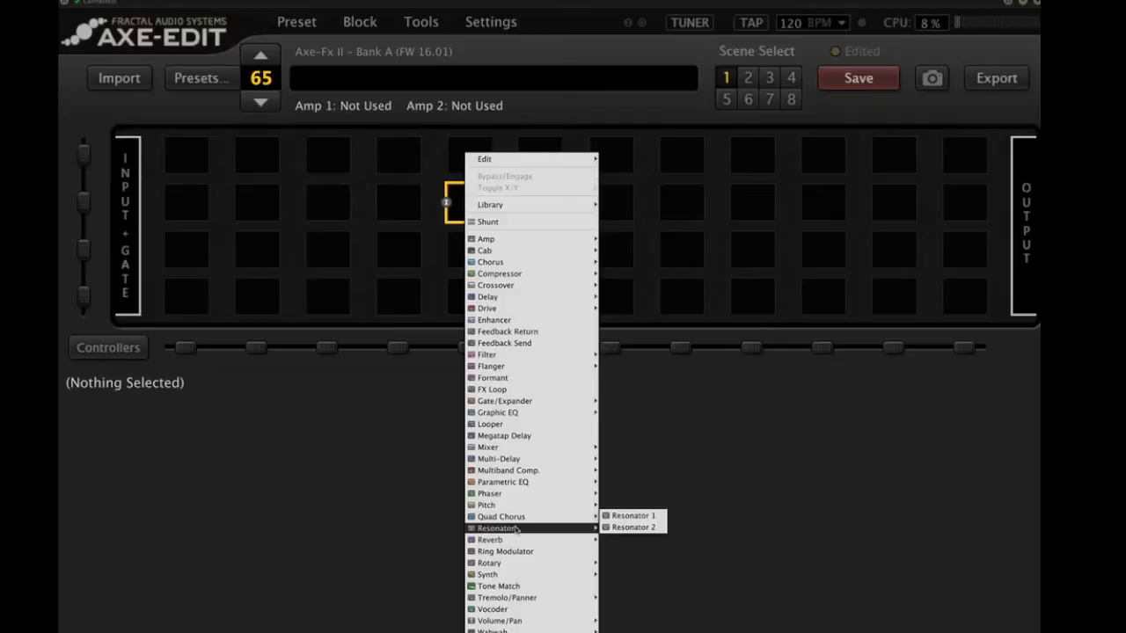
mouse_move(505, 552)
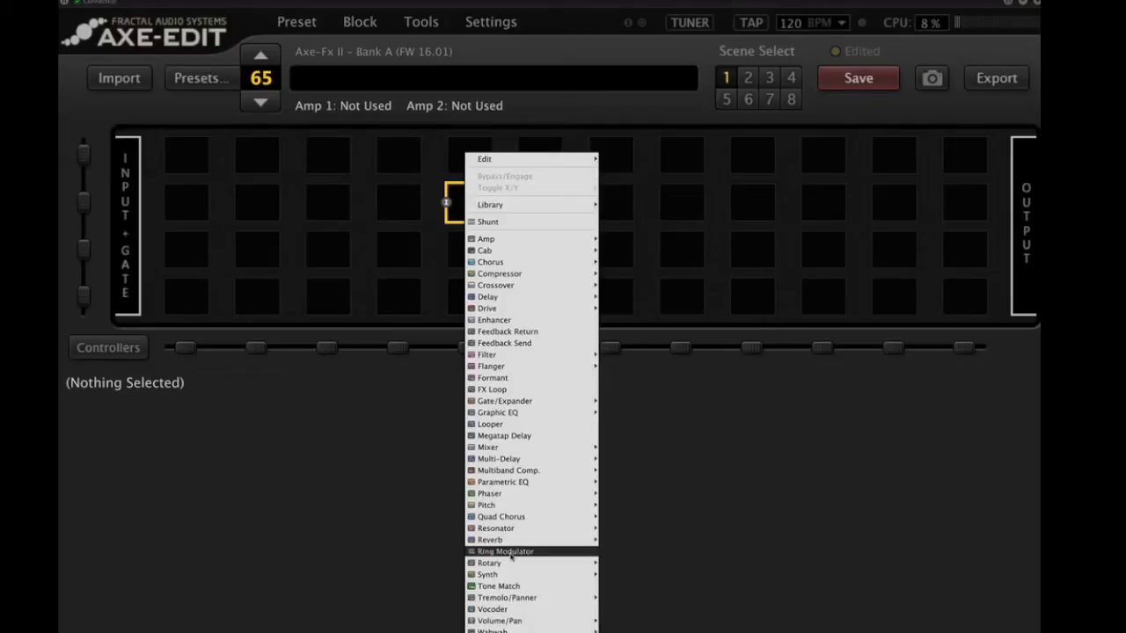
mouse_move(503, 482)
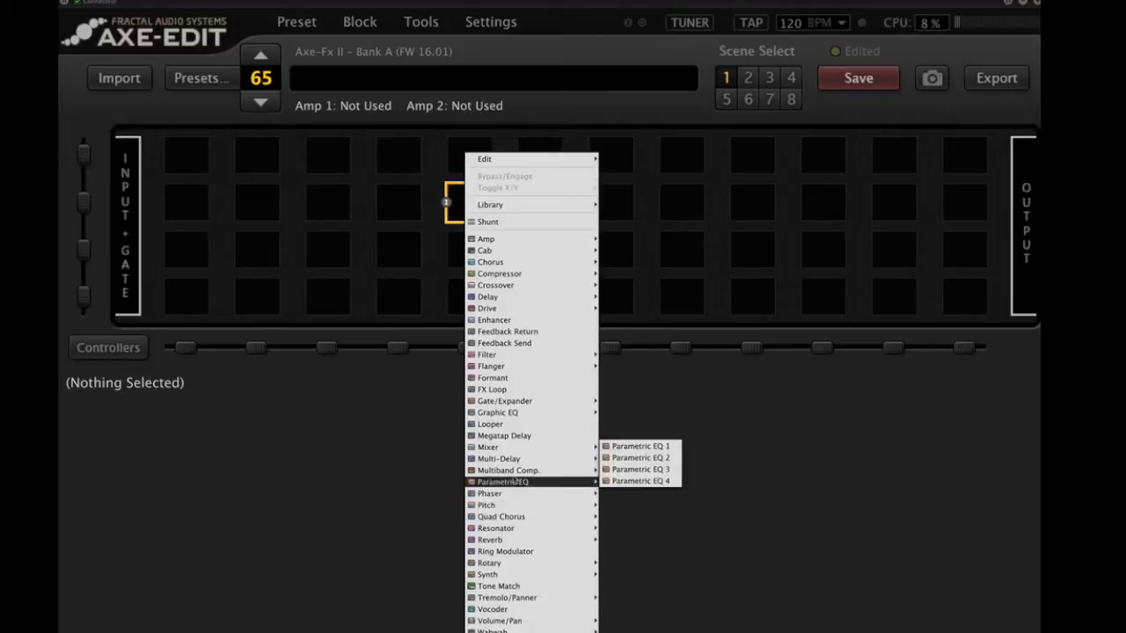
mouse_move(491, 389)
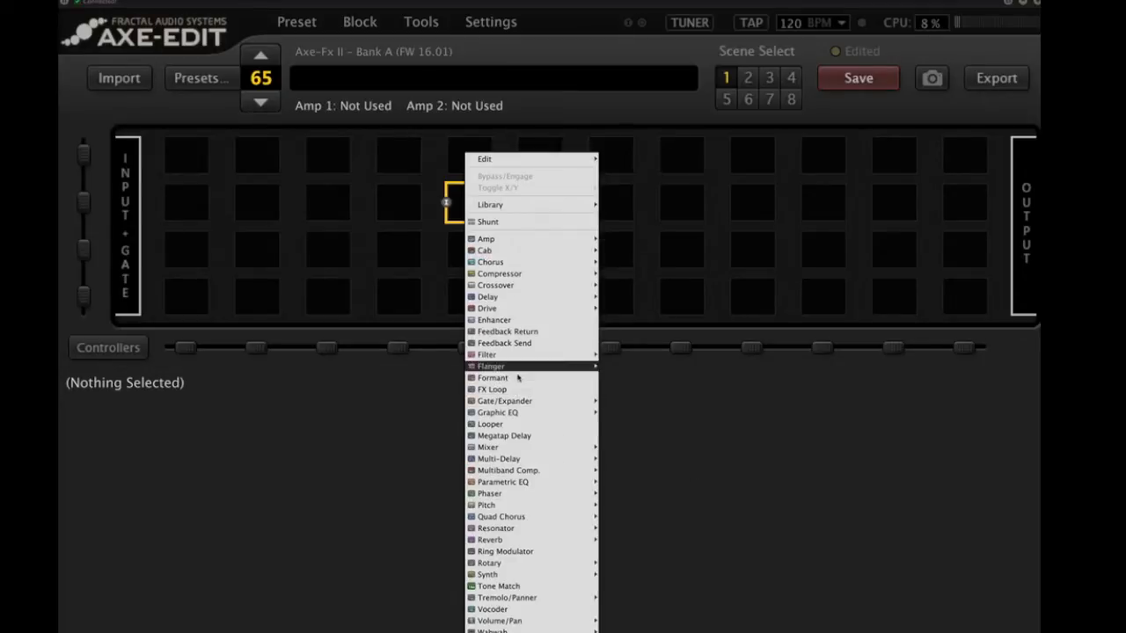
mouse_move(493, 377)
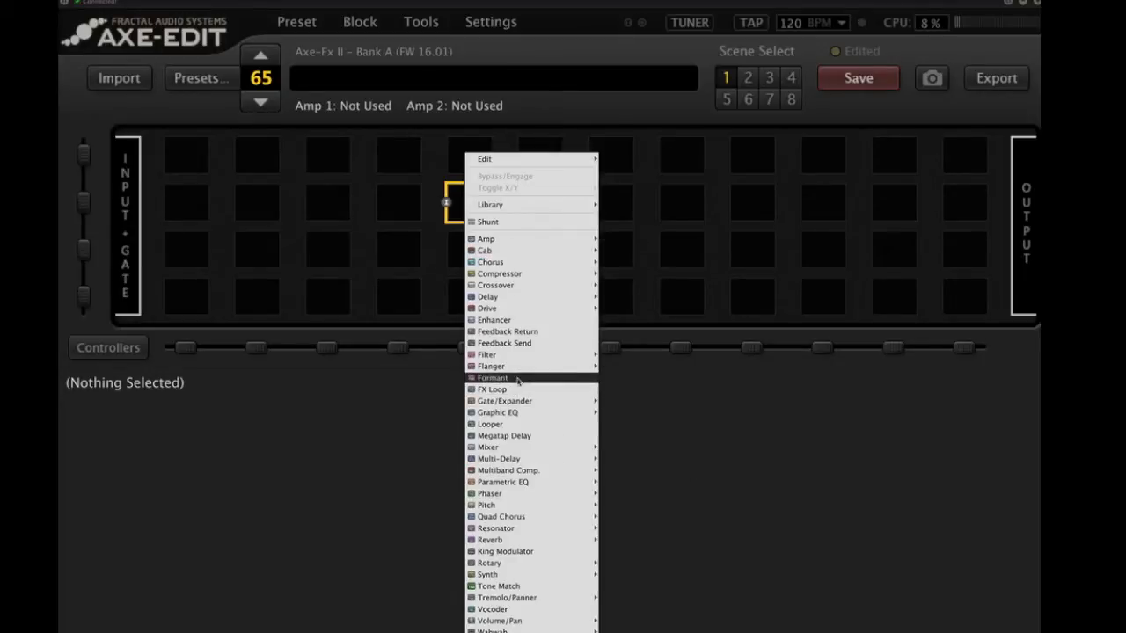
mouse_move(442, 373)
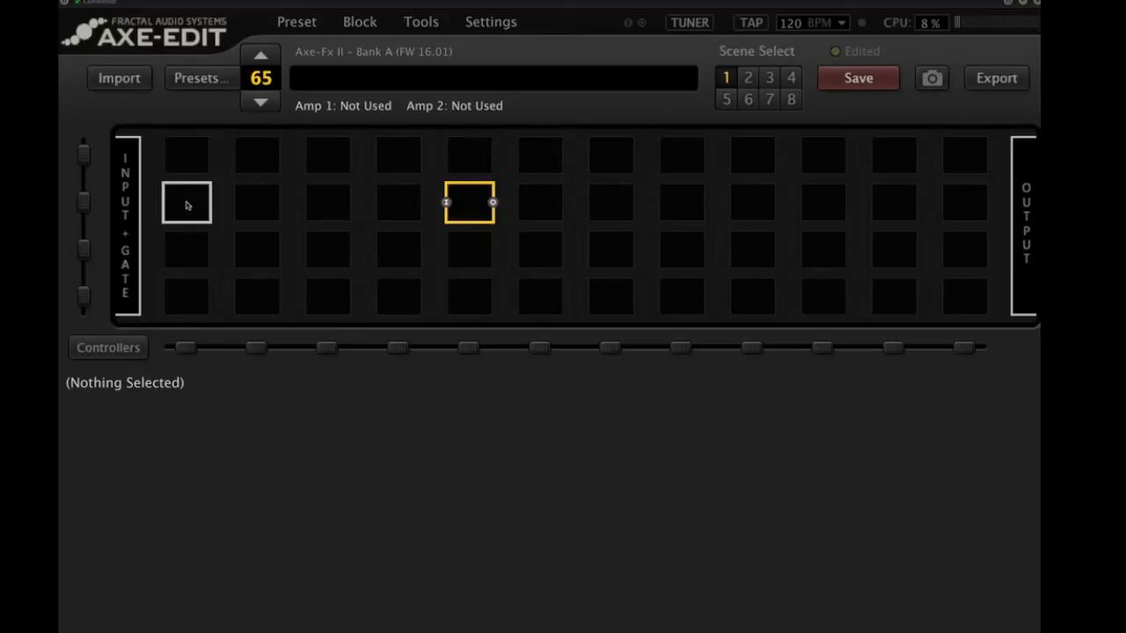
mouse_move(440, 176)
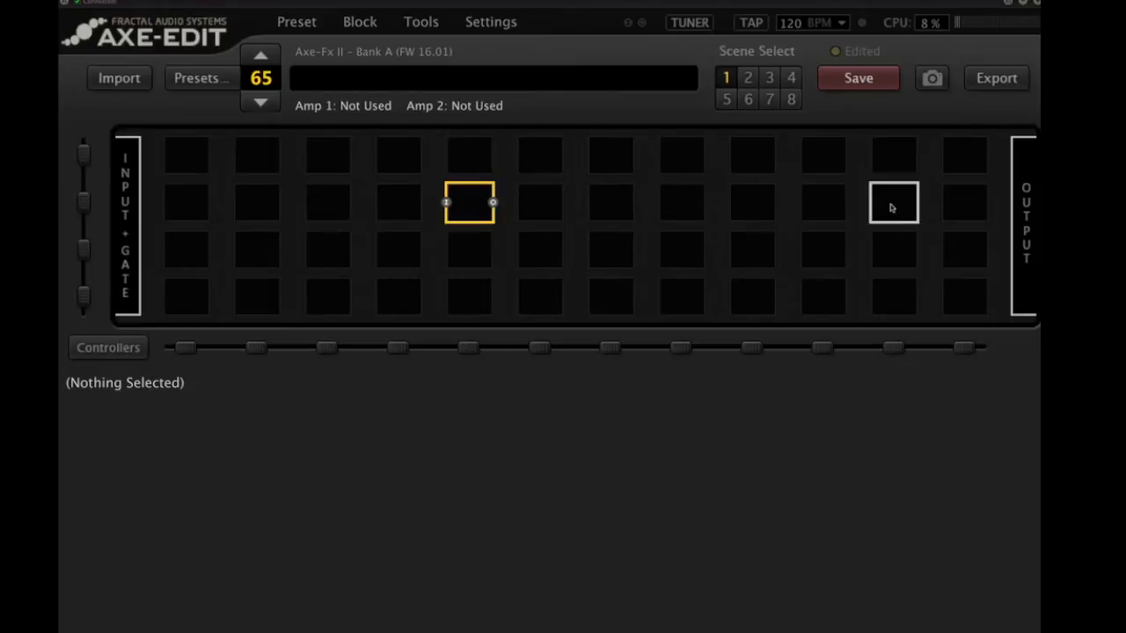
mouse_move(907, 208)
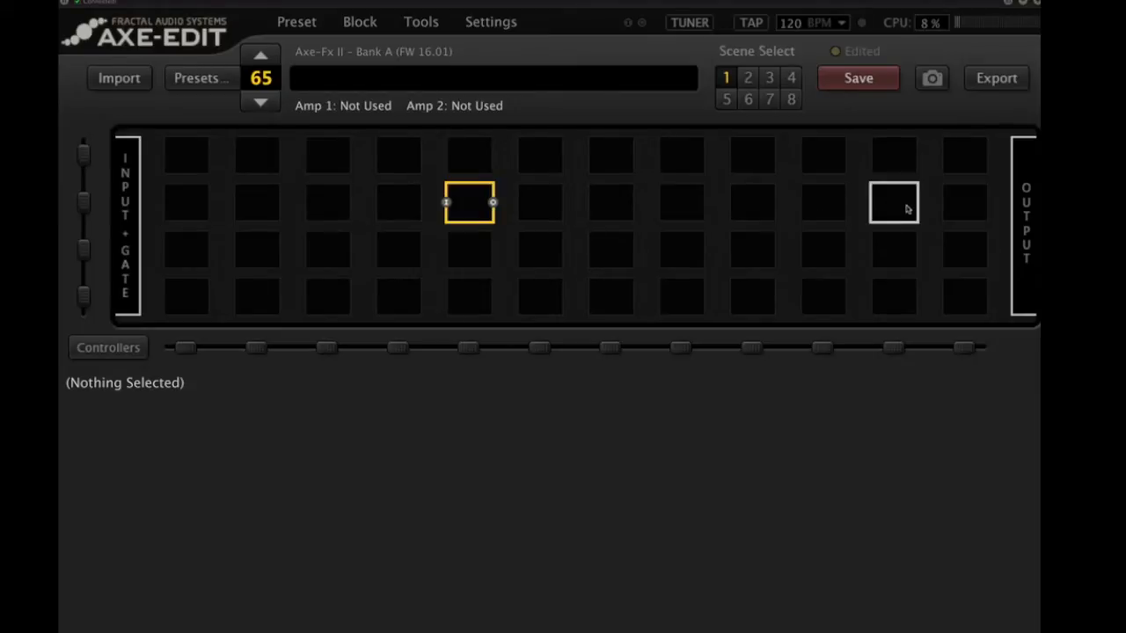
mouse_move(822, 202)
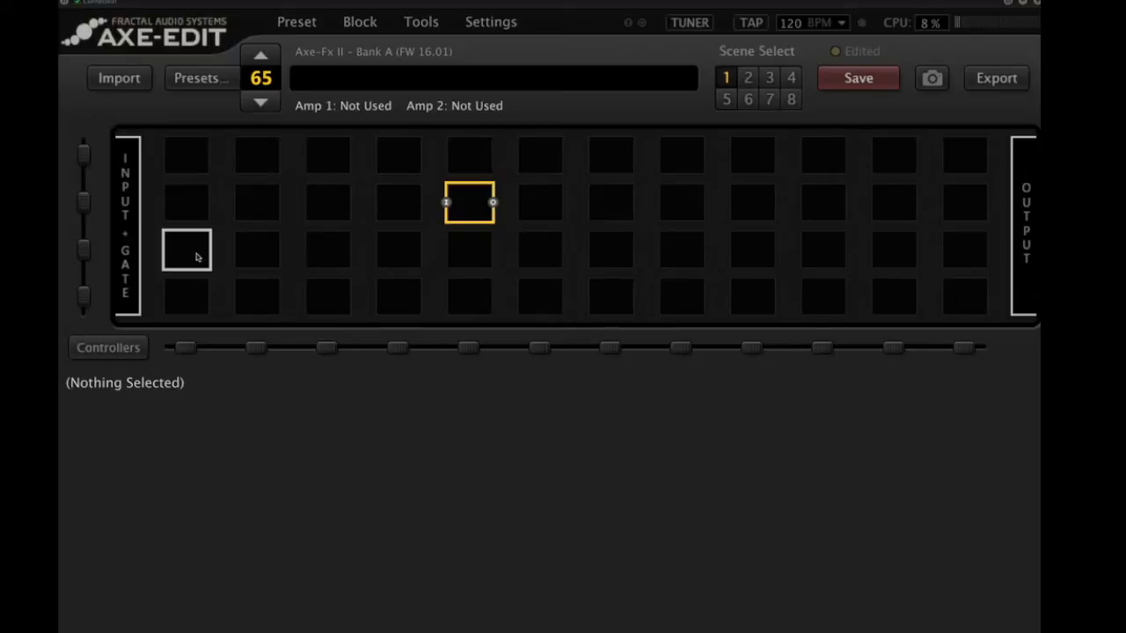
mouse_move(327, 251)
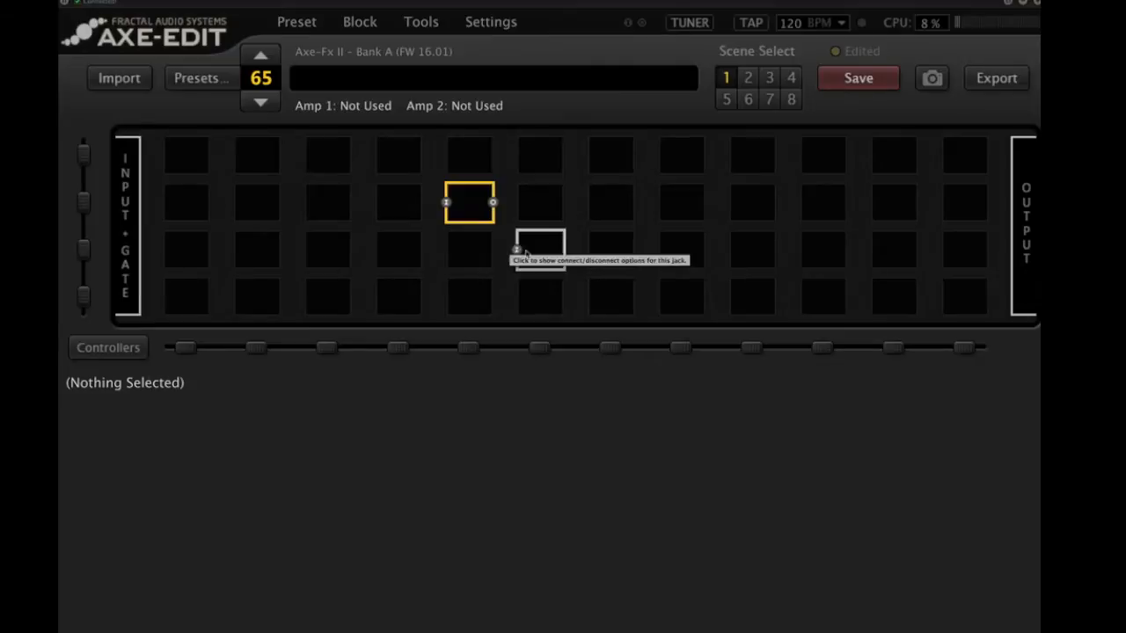
mouse_move(860, 260)
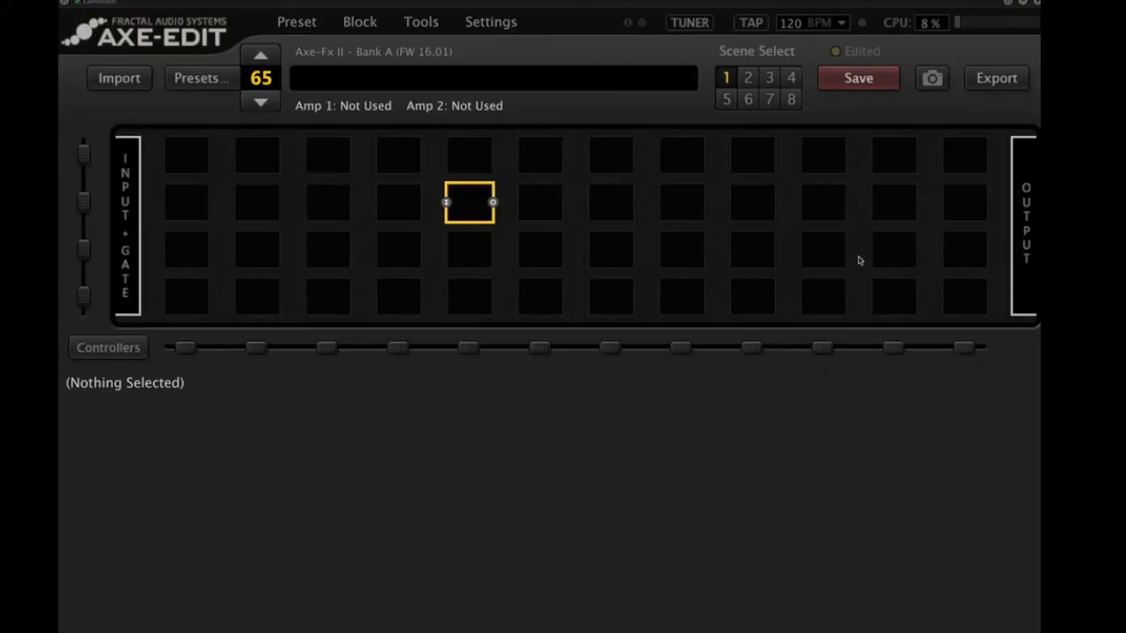
mouse_move(610, 249)
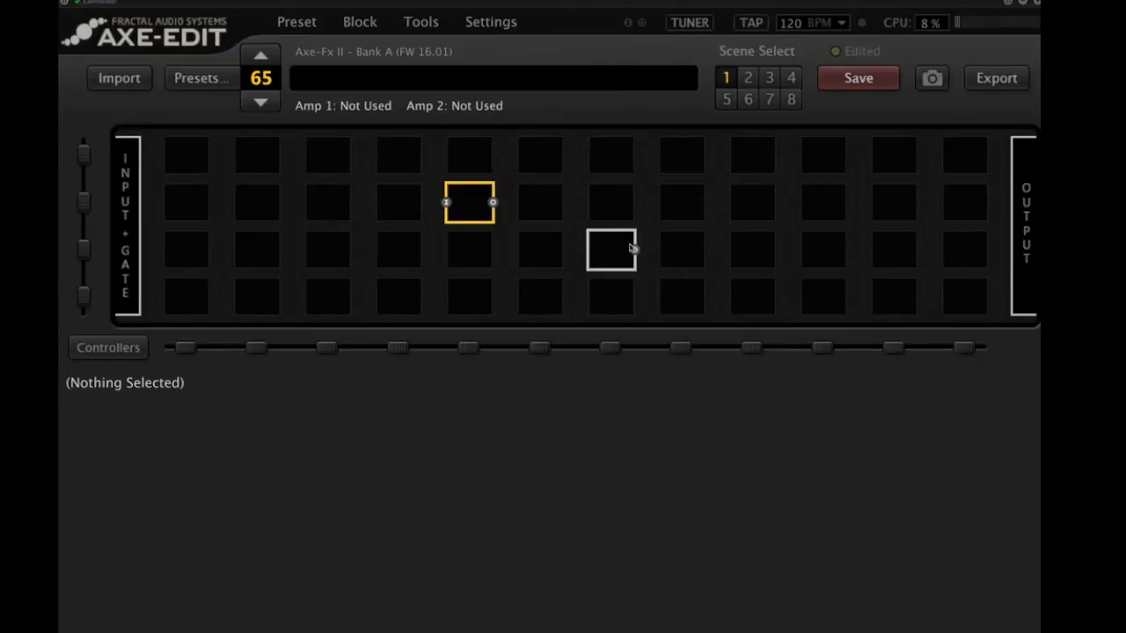
mouse_move(611, 251)
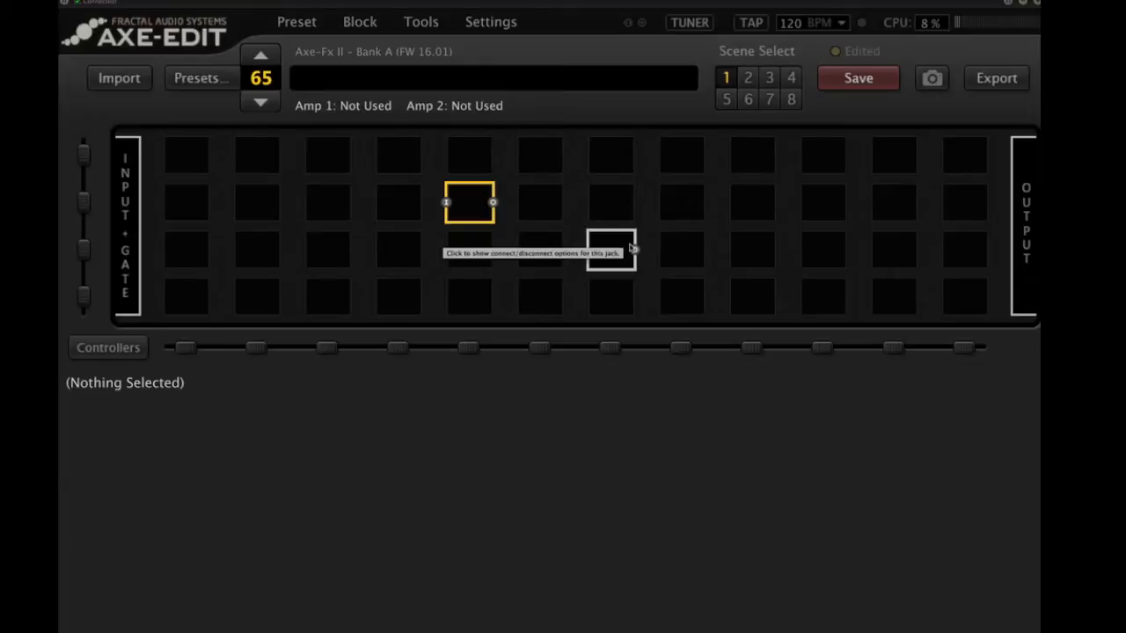
mouse_move(908, 28)
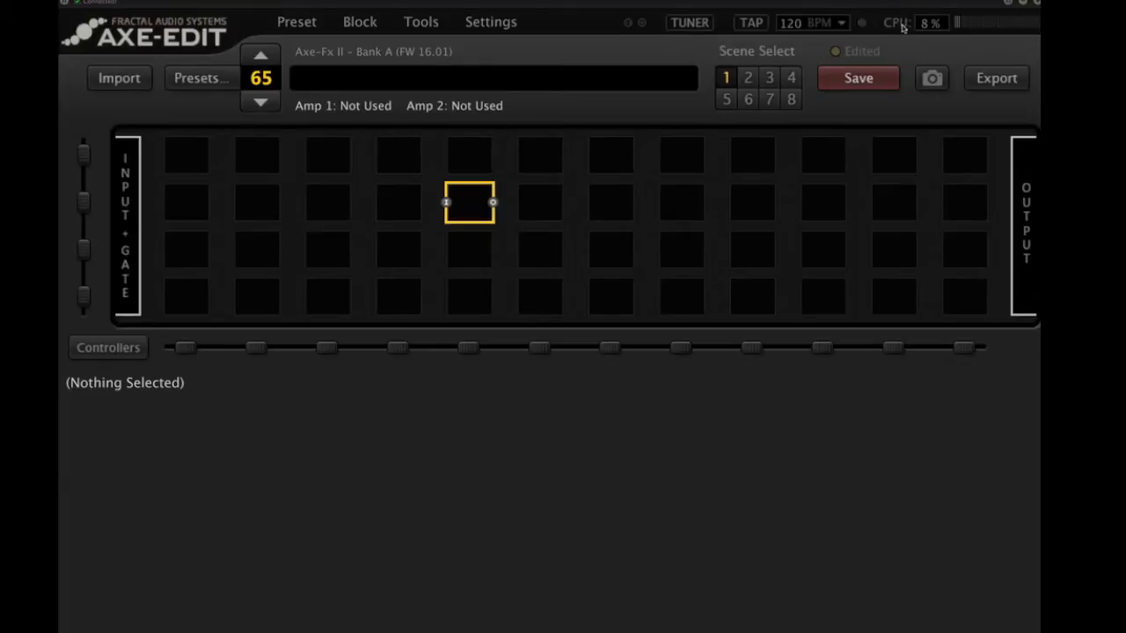
mouse_move(610, 202)
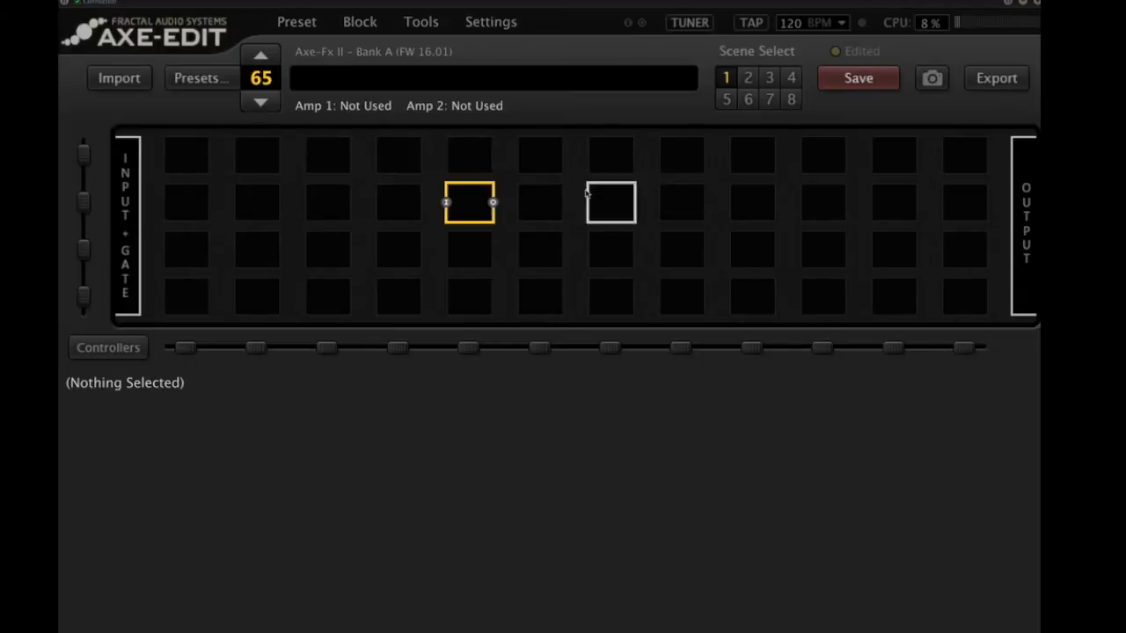
right_click(469, 202)
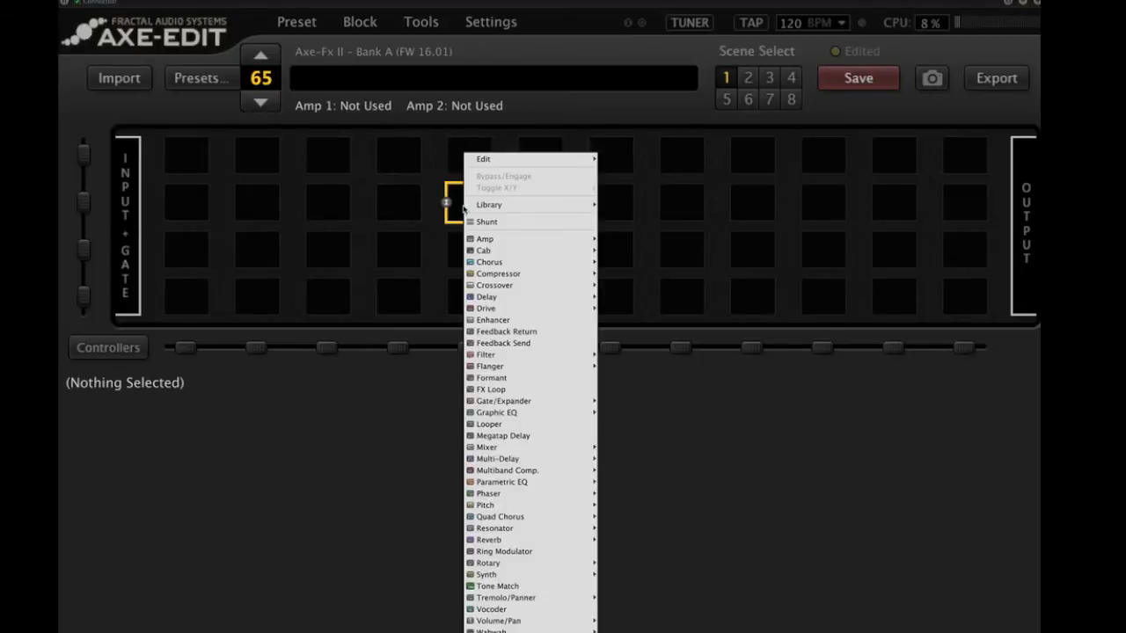
mouse_move(489, 205)
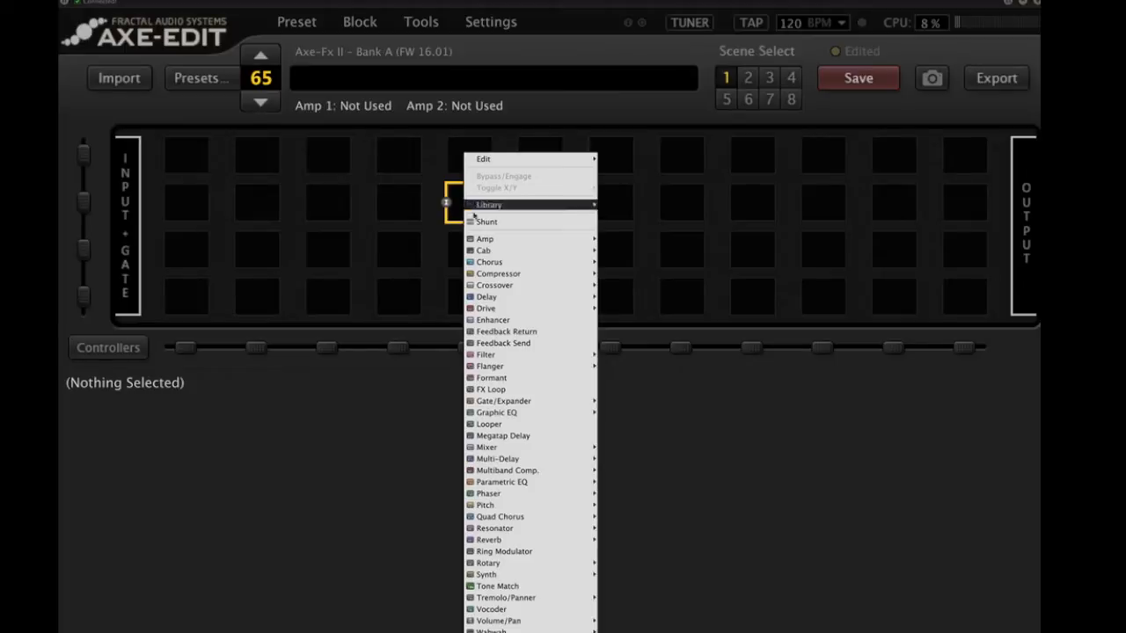
mouse_move(484, 239)
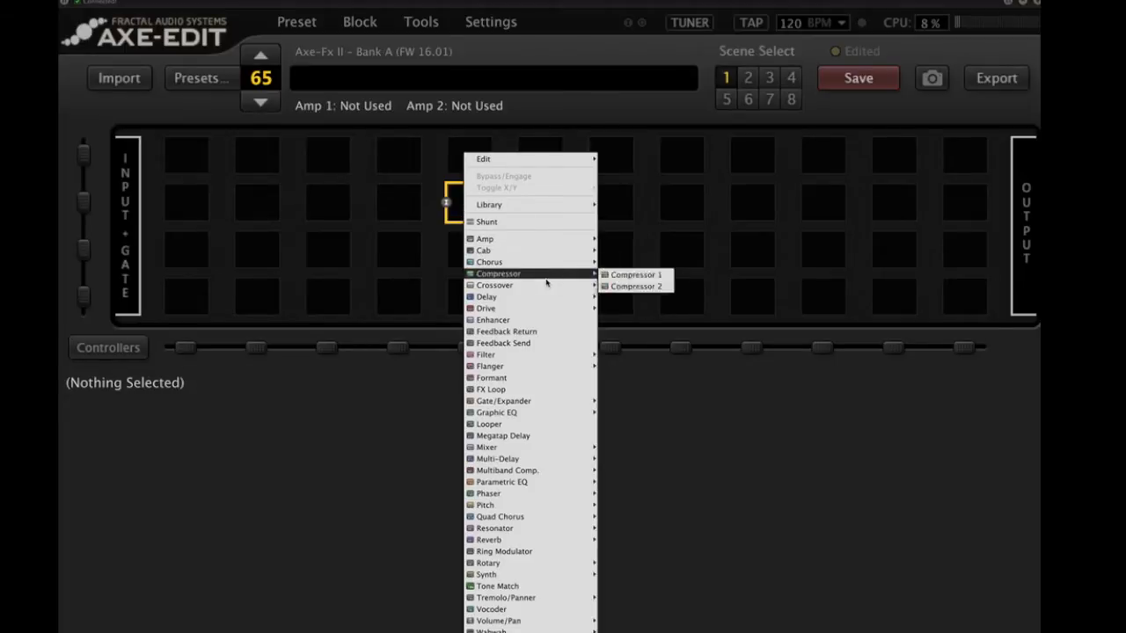
mouse_move(485, 355)
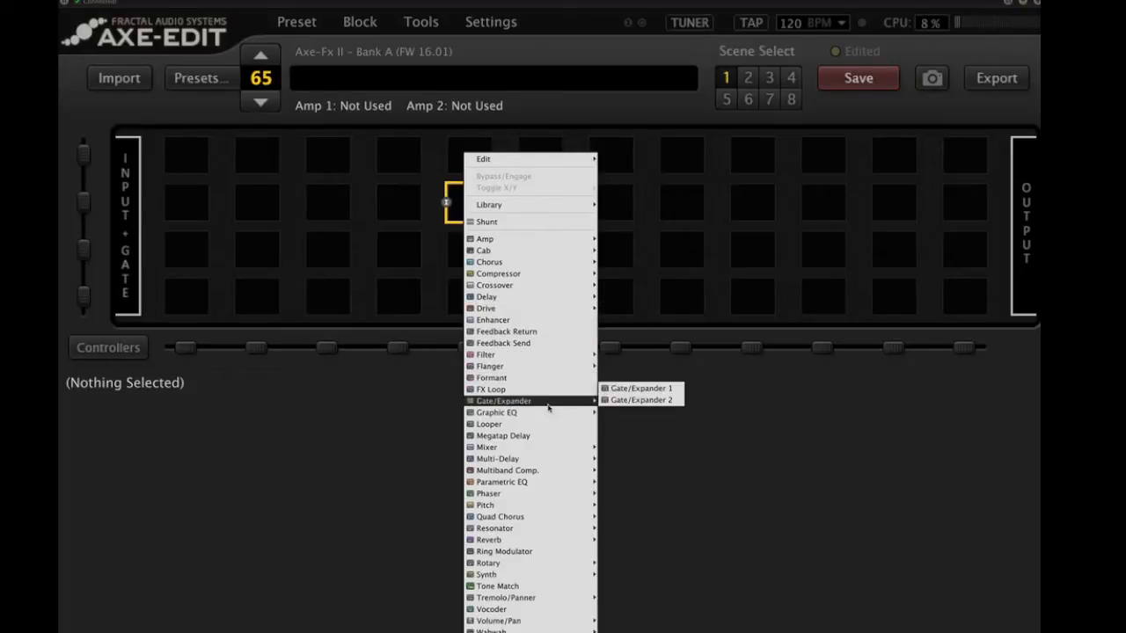
mouse_move(497, 458)
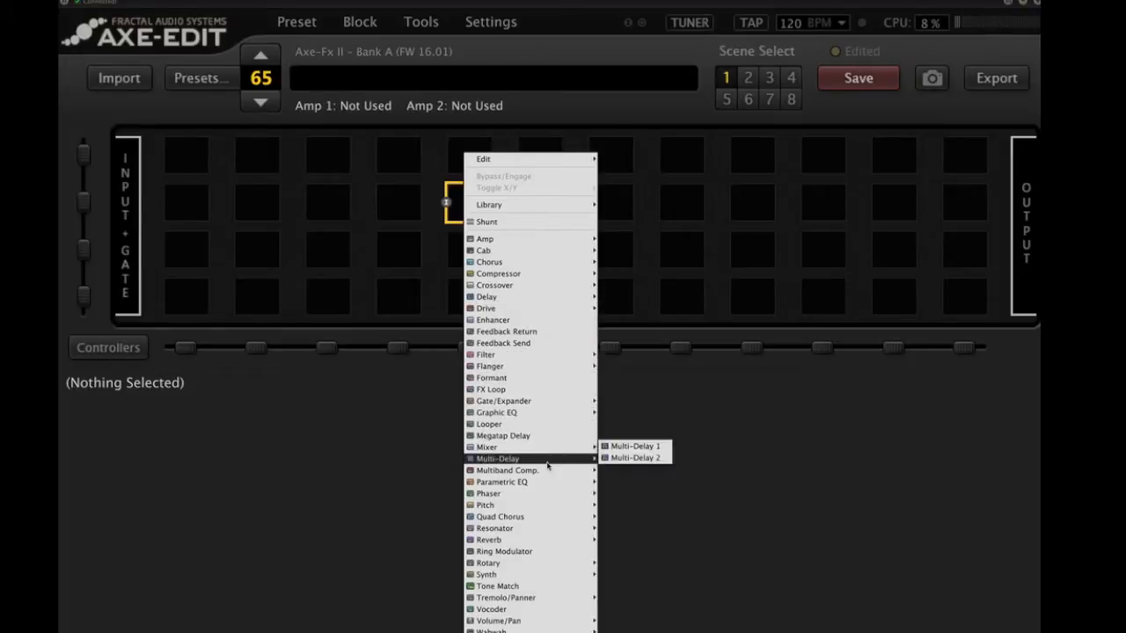
mouse_move(550, 183)
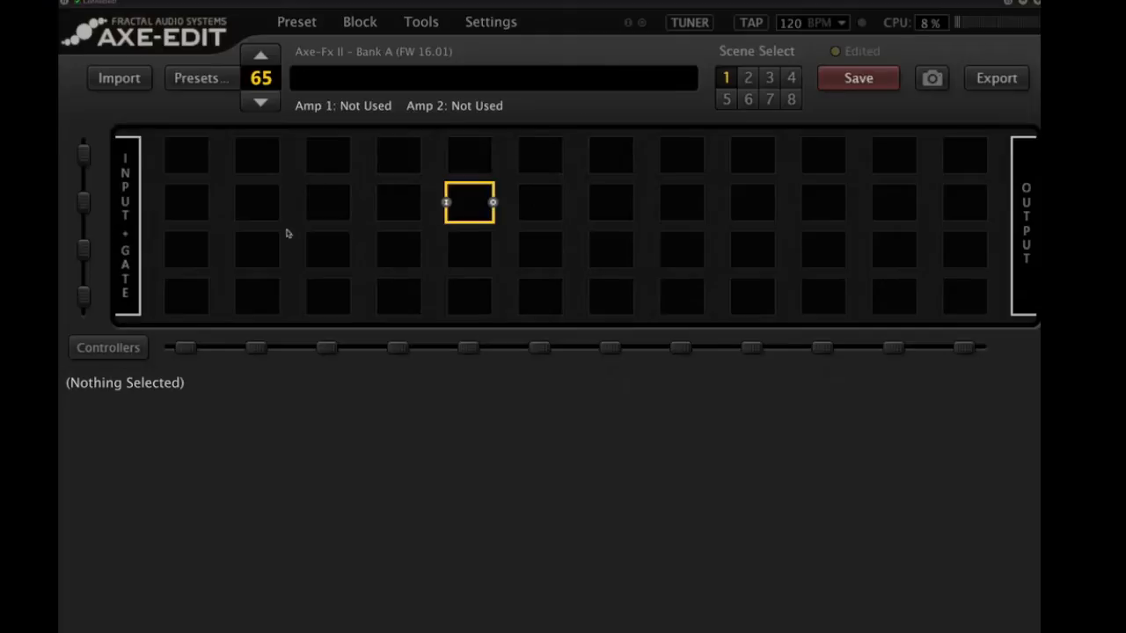
mouse_move(370, 243)
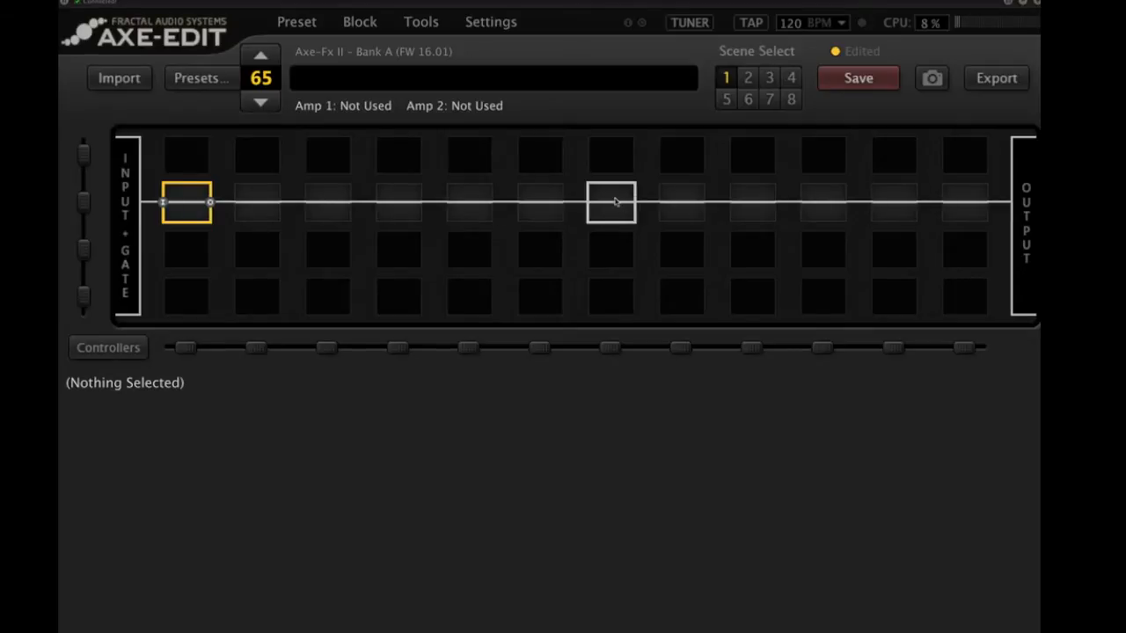
mouse_move(469, 209)
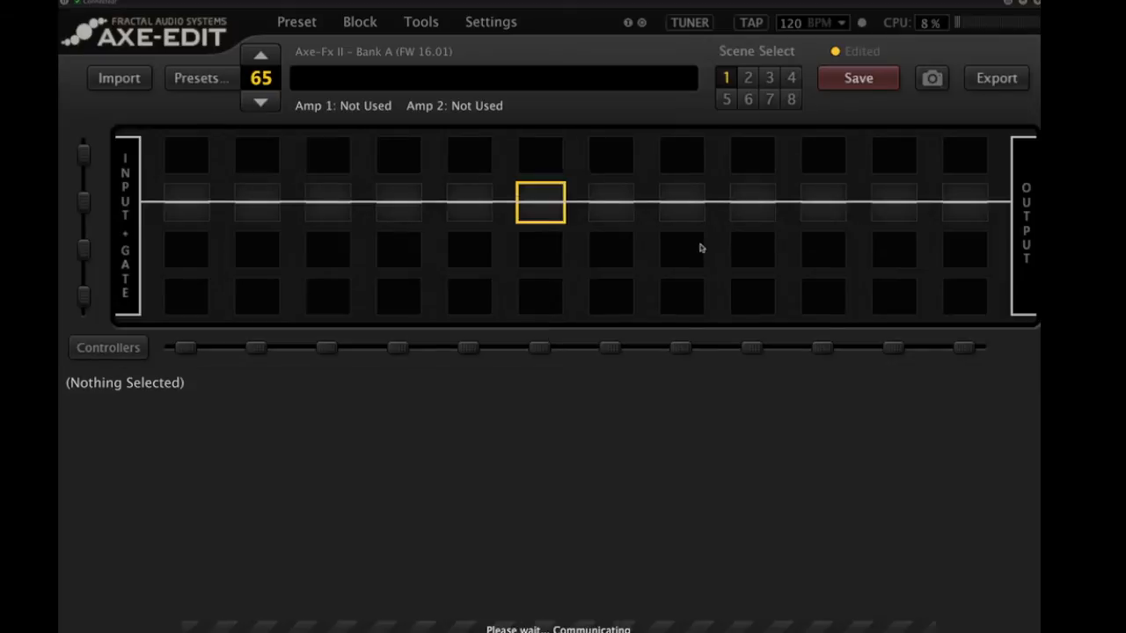
Switch the Amp model from Dirty Shirley to Matchbox D-30, then select the empty cell right of it.
double_click(539, 203)
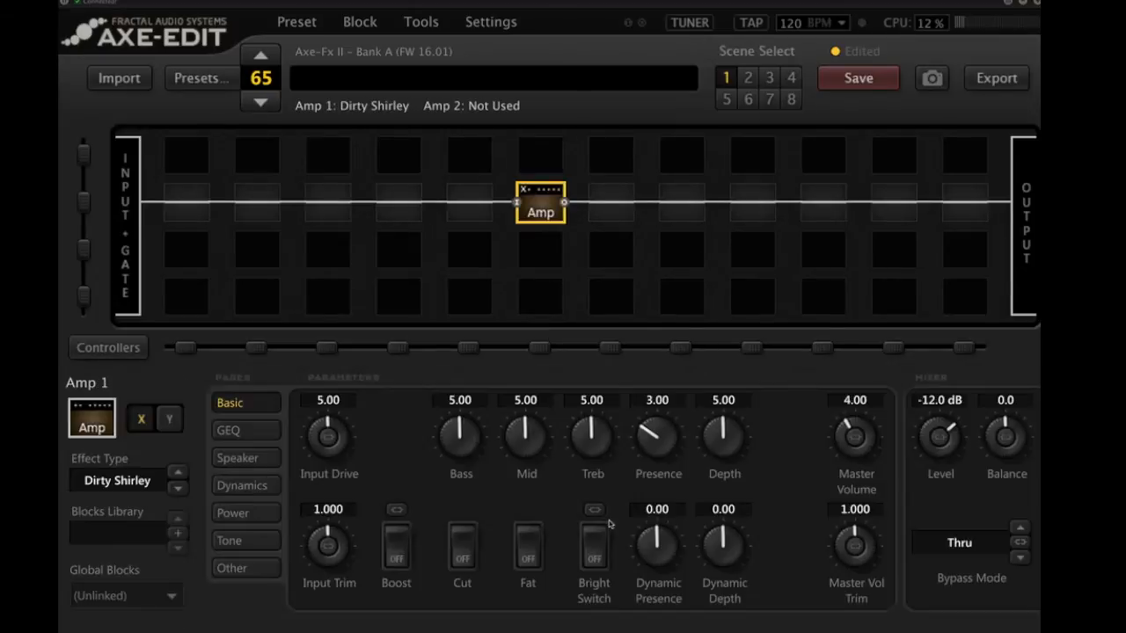
mouse_move(150, 481)
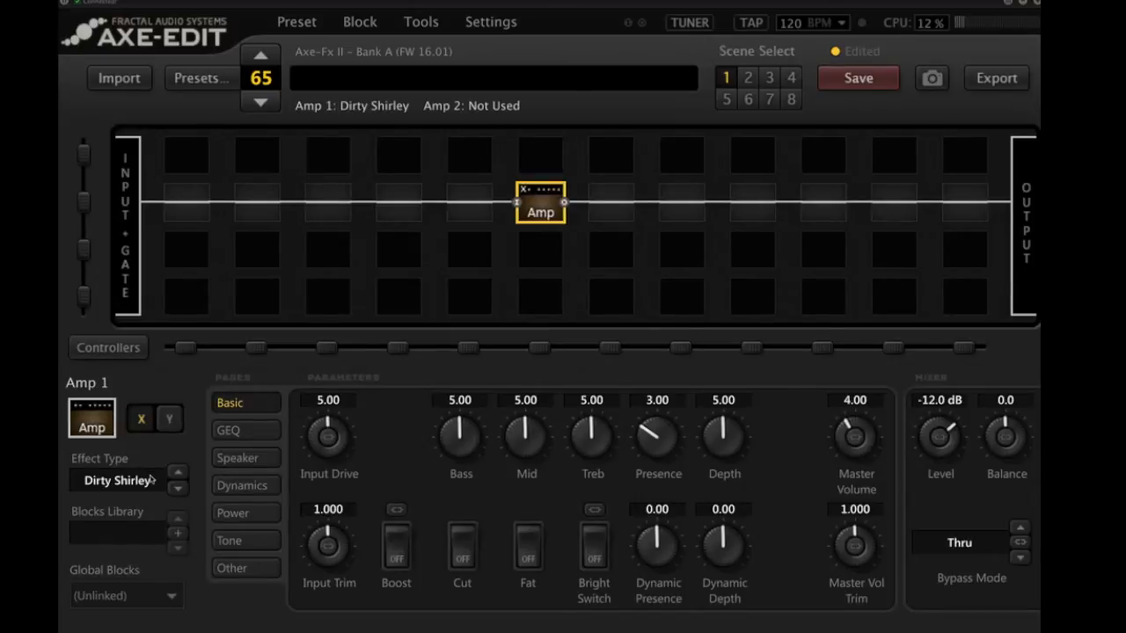
click(123, 480)
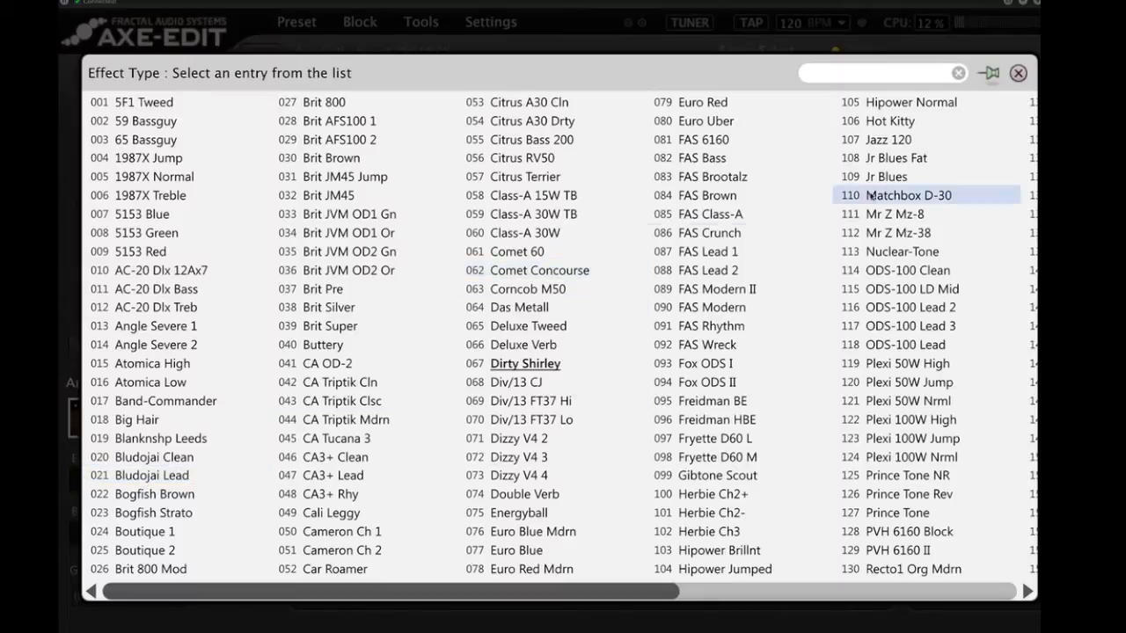
click(908, 194)
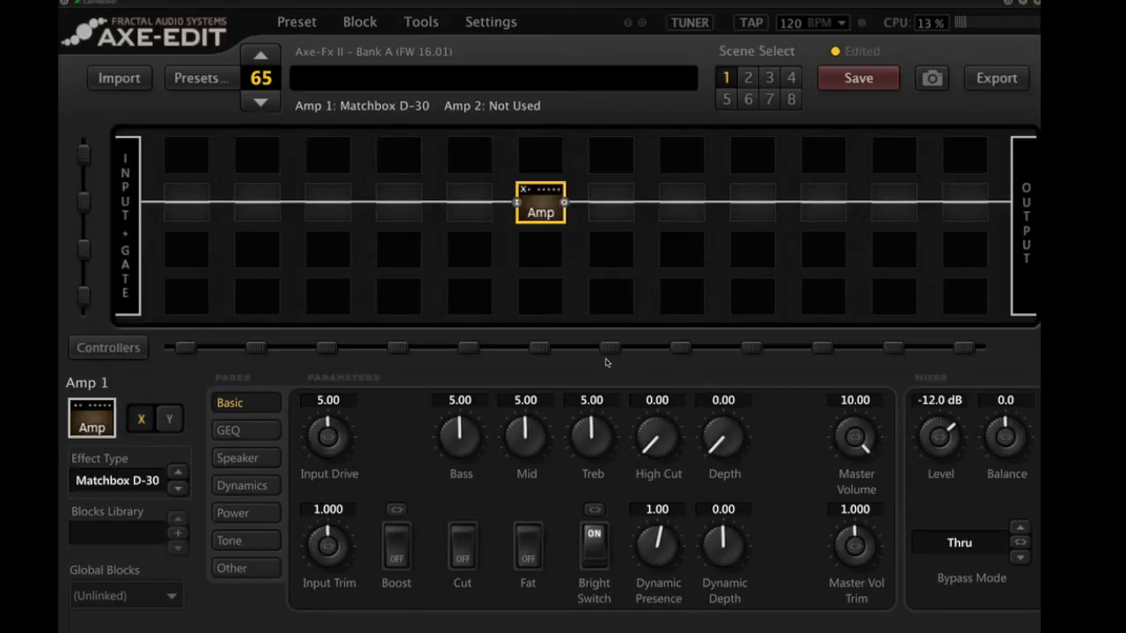
click(609, 202)
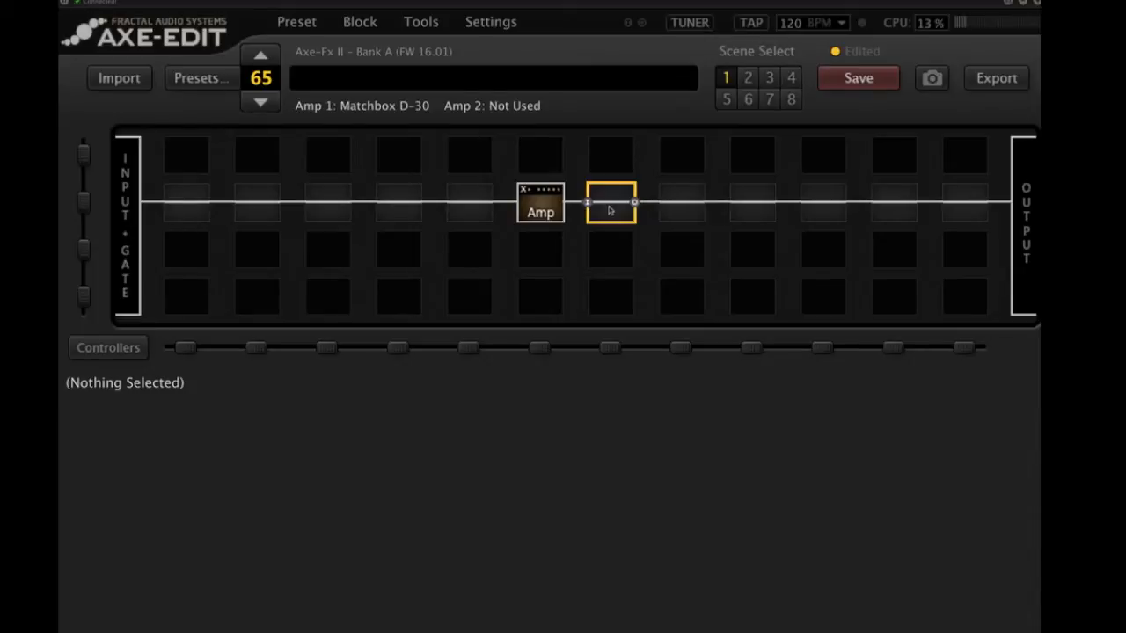
Insert a Cab 1 block in the empty cell after the Amp.
right_click(610, 202)
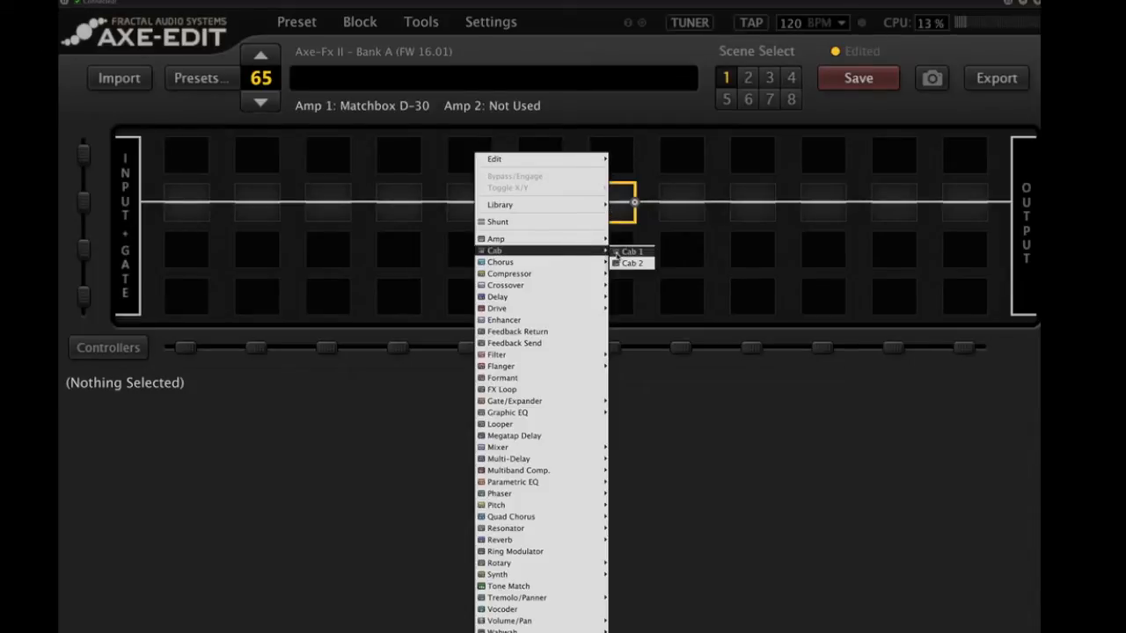
click(632, 252)
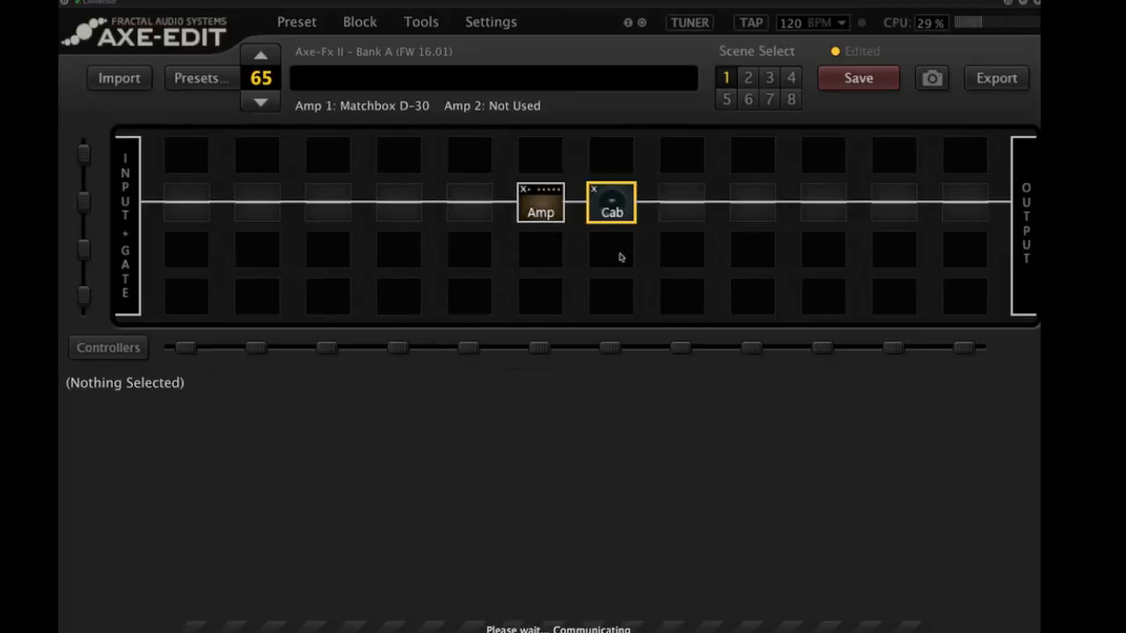
click(611, 202)
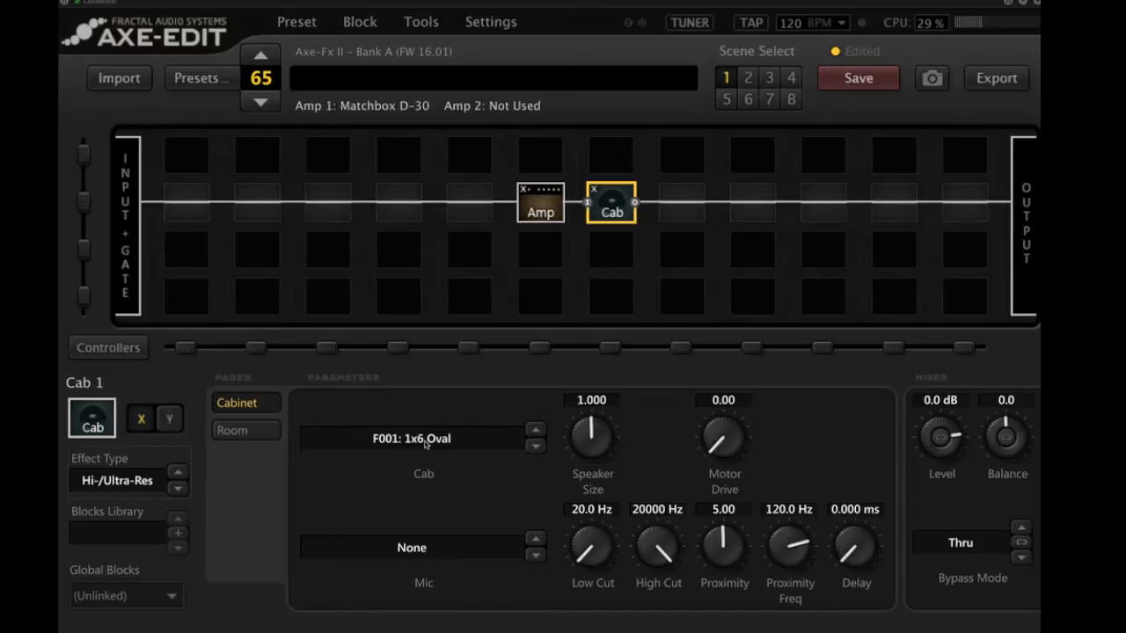
mouse_move(406, 468)
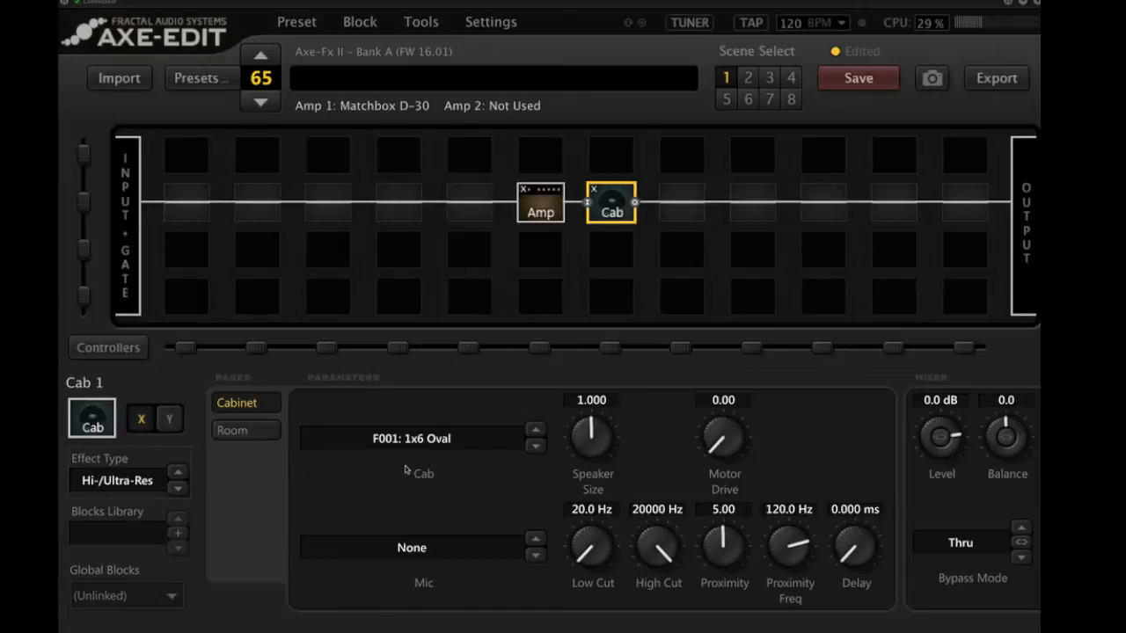
mouse_move(142, 481)
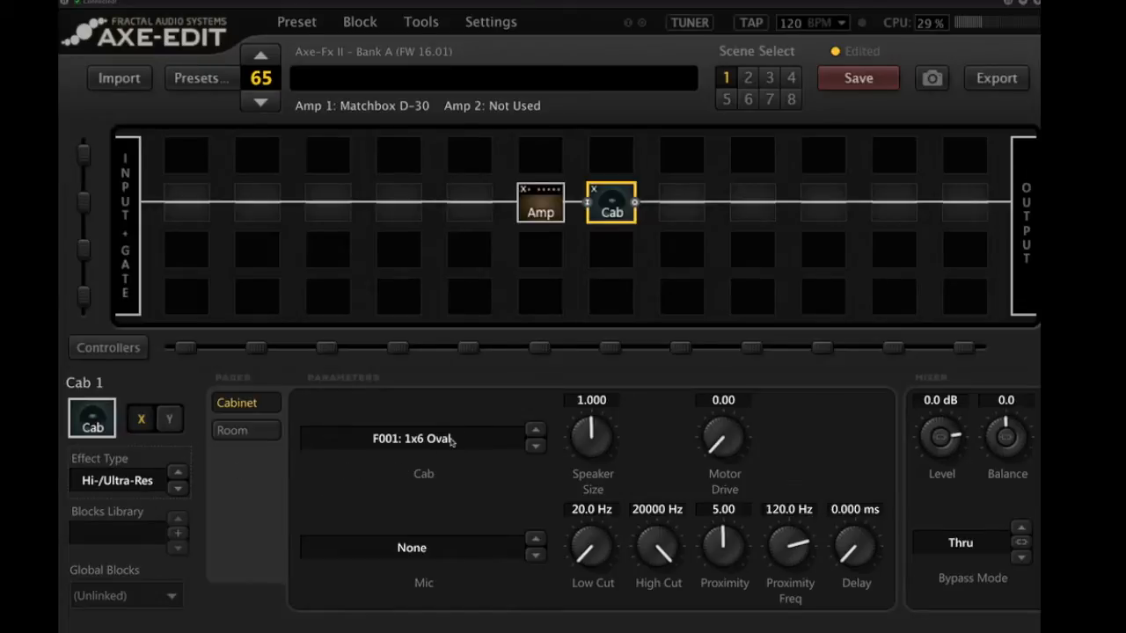
Load user cabinet U014, OH DLX ALN-SLV T1 LIVE-VNTG, into the Cab block.
click(422, 438)
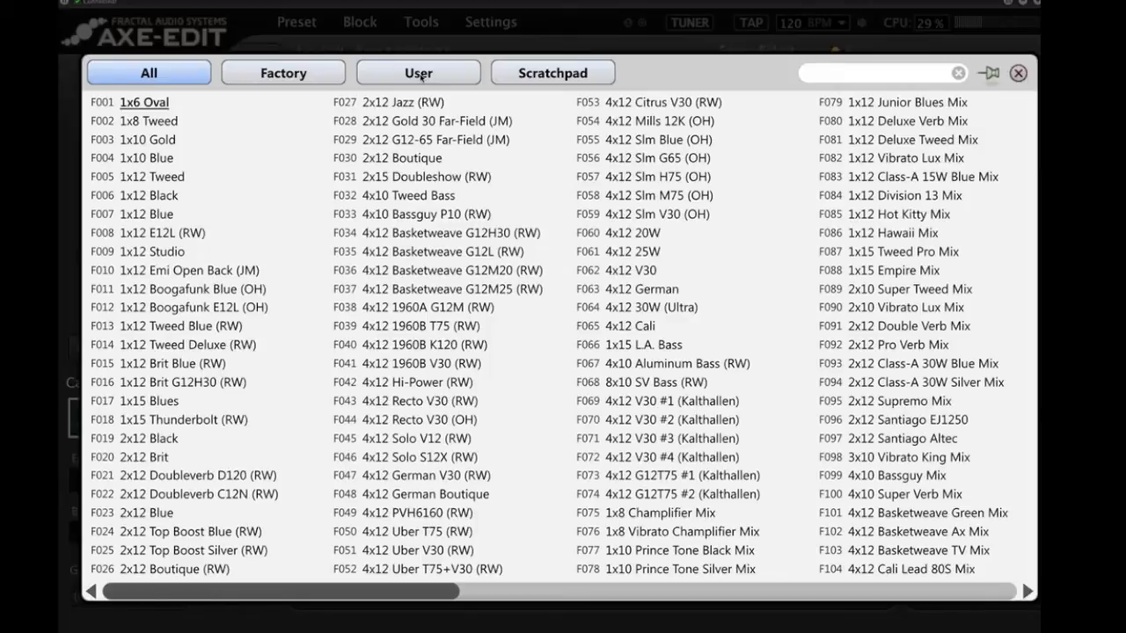
click(418, 72)
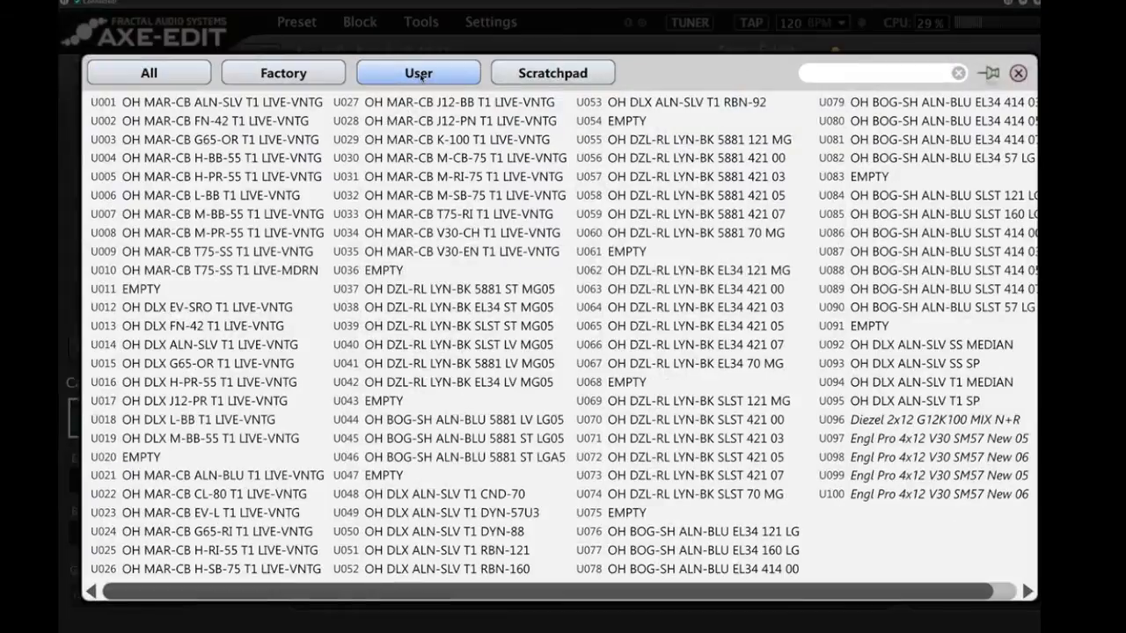
click(209, 344)
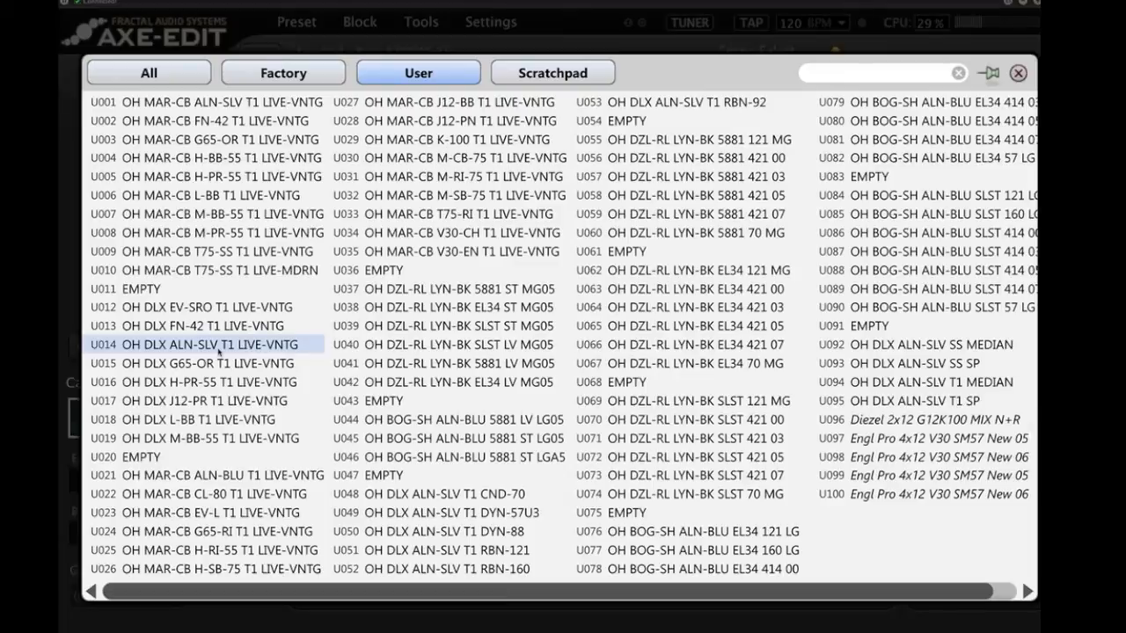
double_click(211, 344)
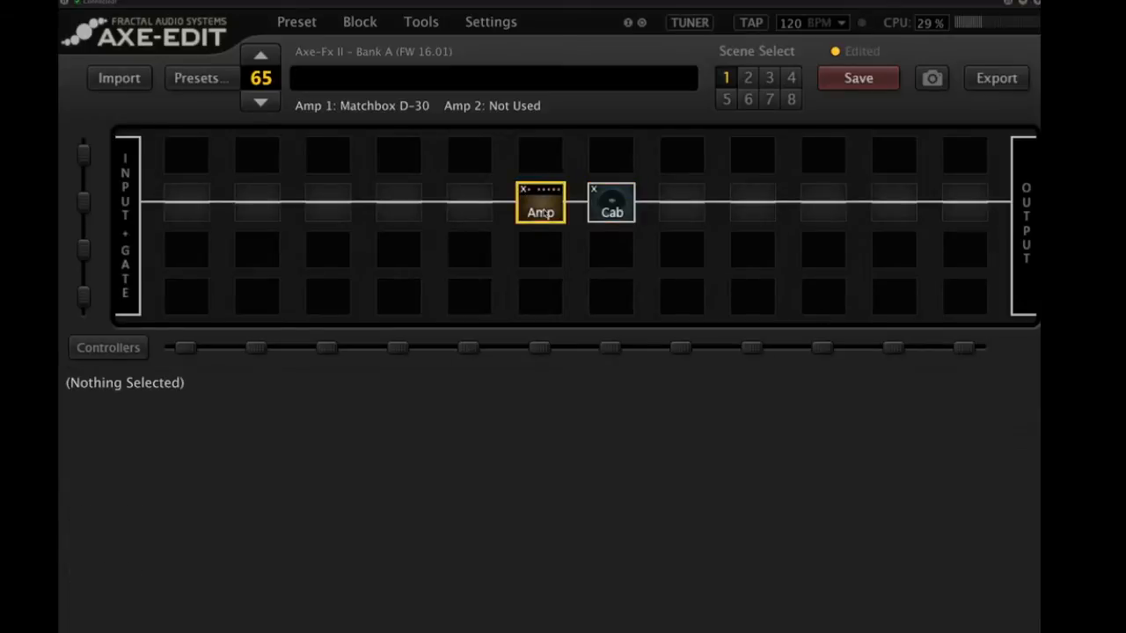
Set the Matchbox D-30 amp's Input Drive to 6.75.
click(540, 212)
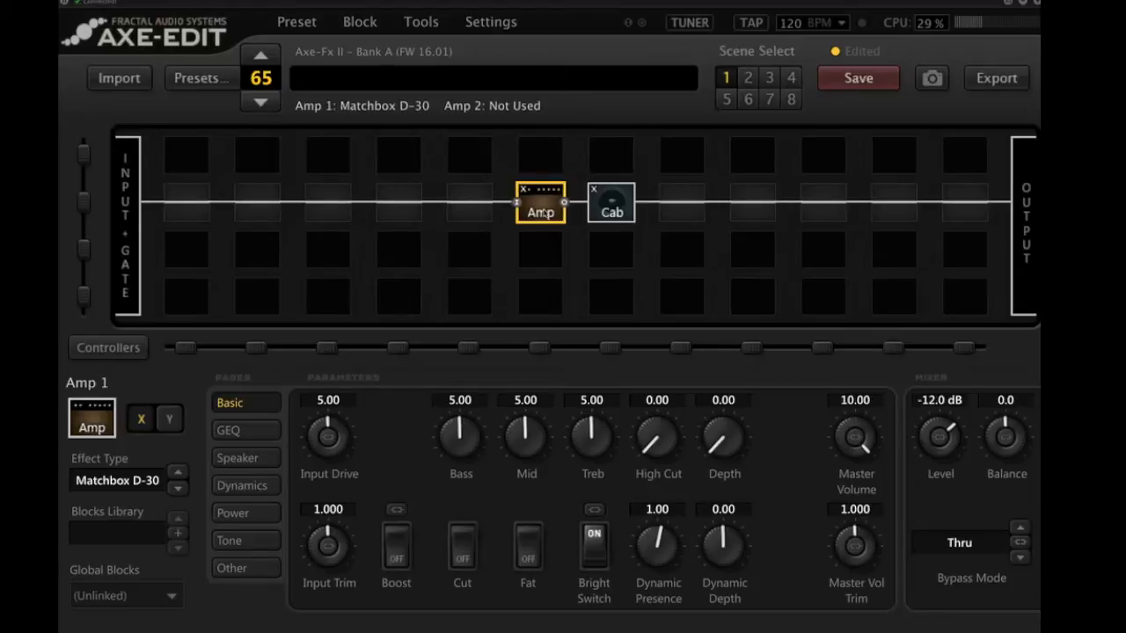
mouse_move(792, 387)
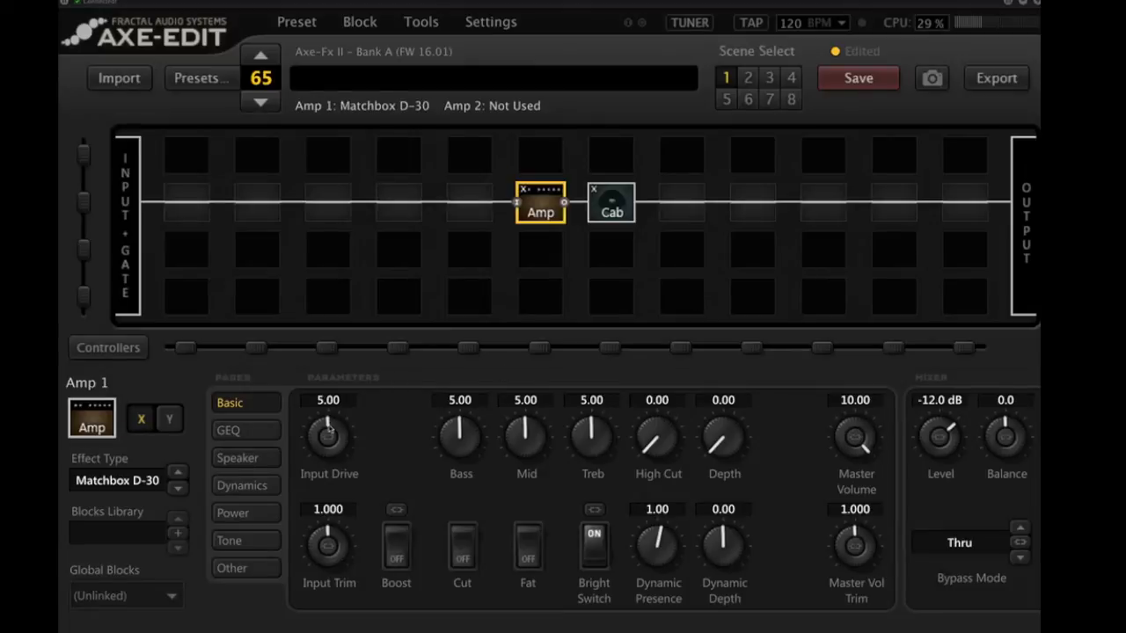
mouse_move(623, 440)
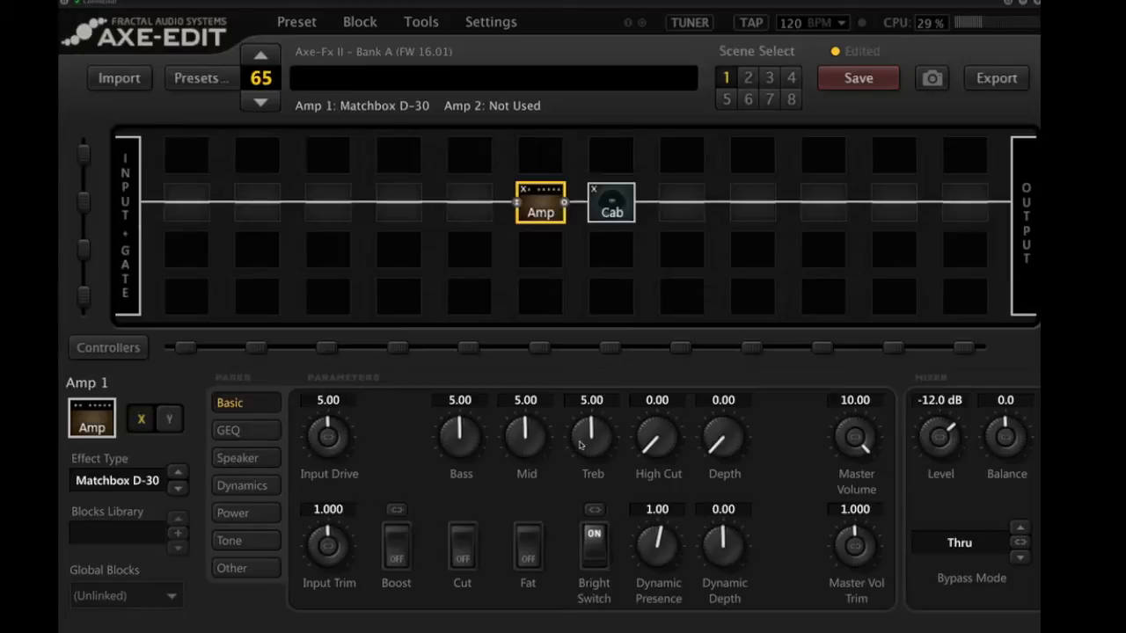
mouse_move(651, 451)
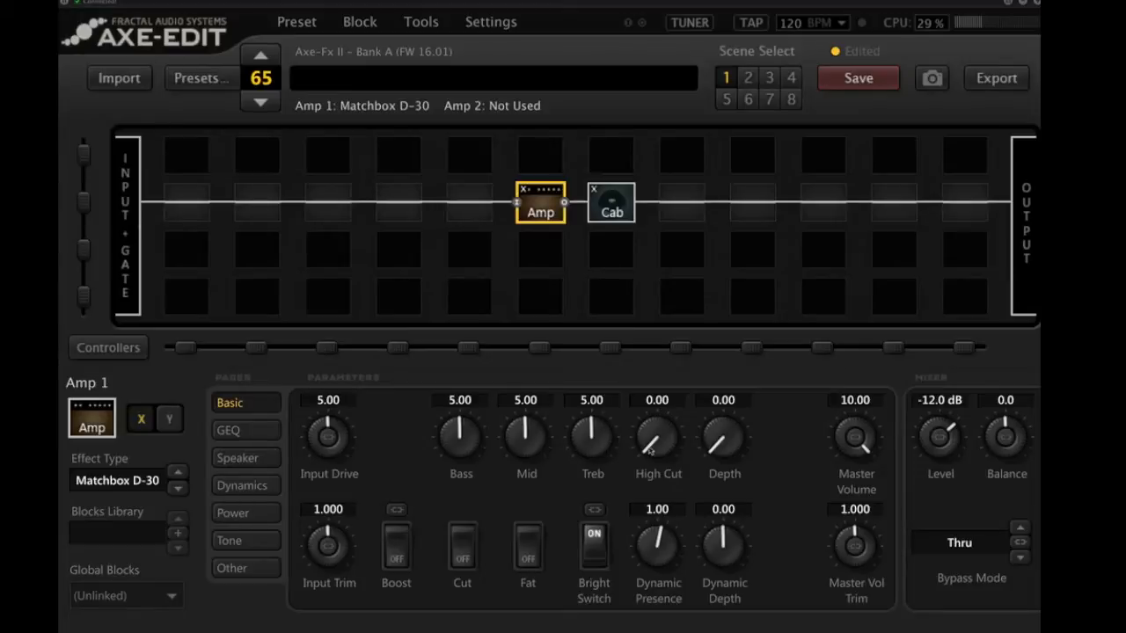
mouse_move(651, 450)
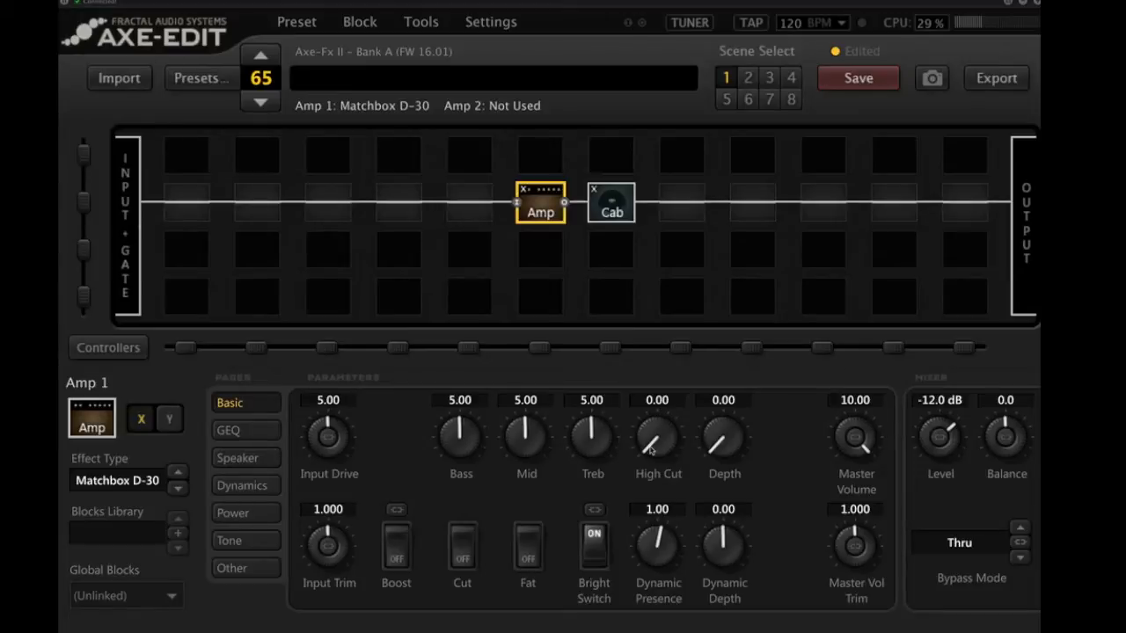
mouse_move(397, 428)
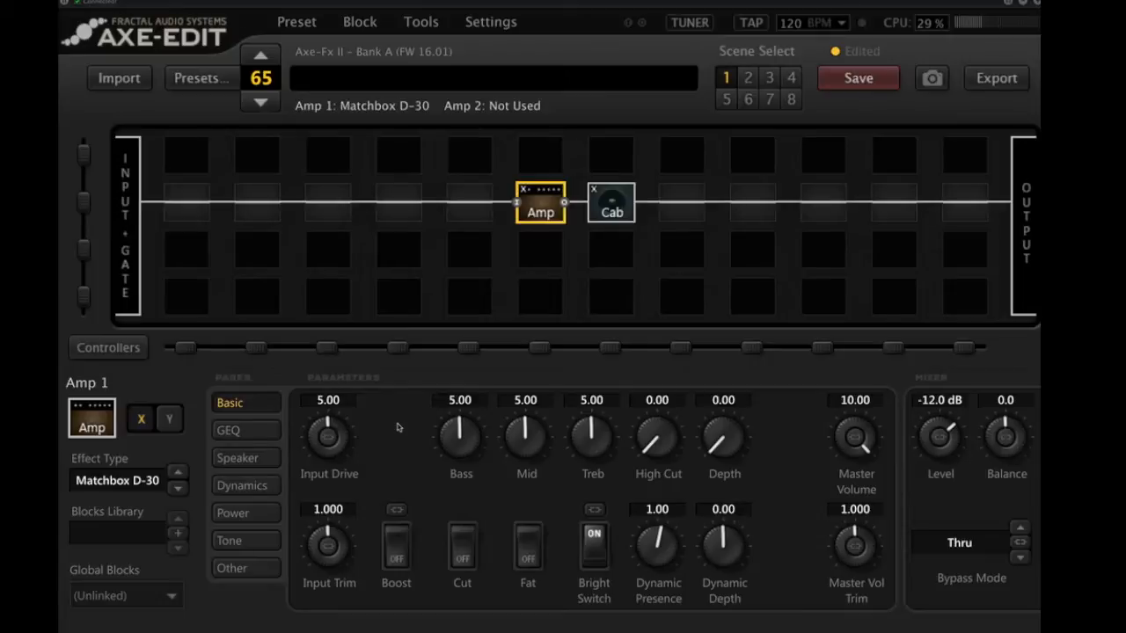
double_click(327, 400)
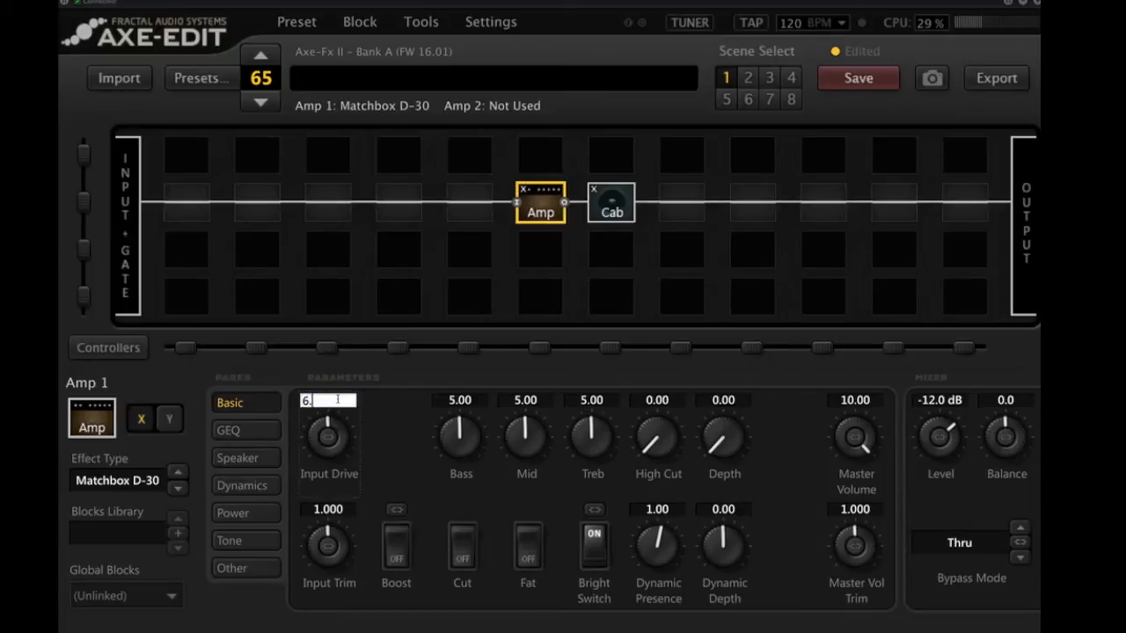
text(6.75)
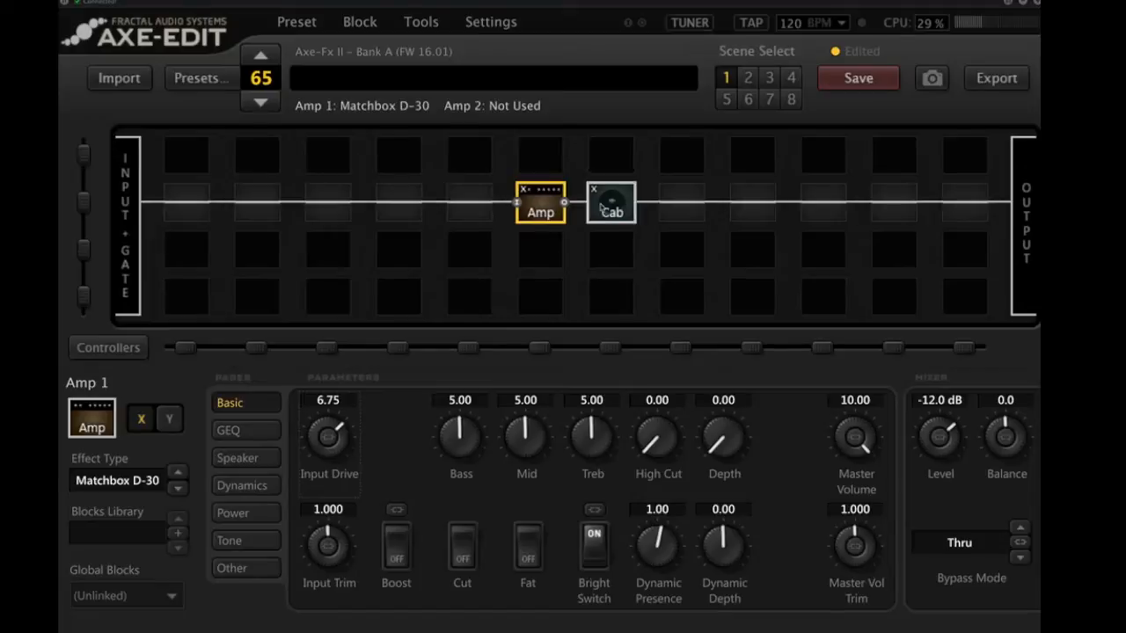
mouse_move(616, 208)
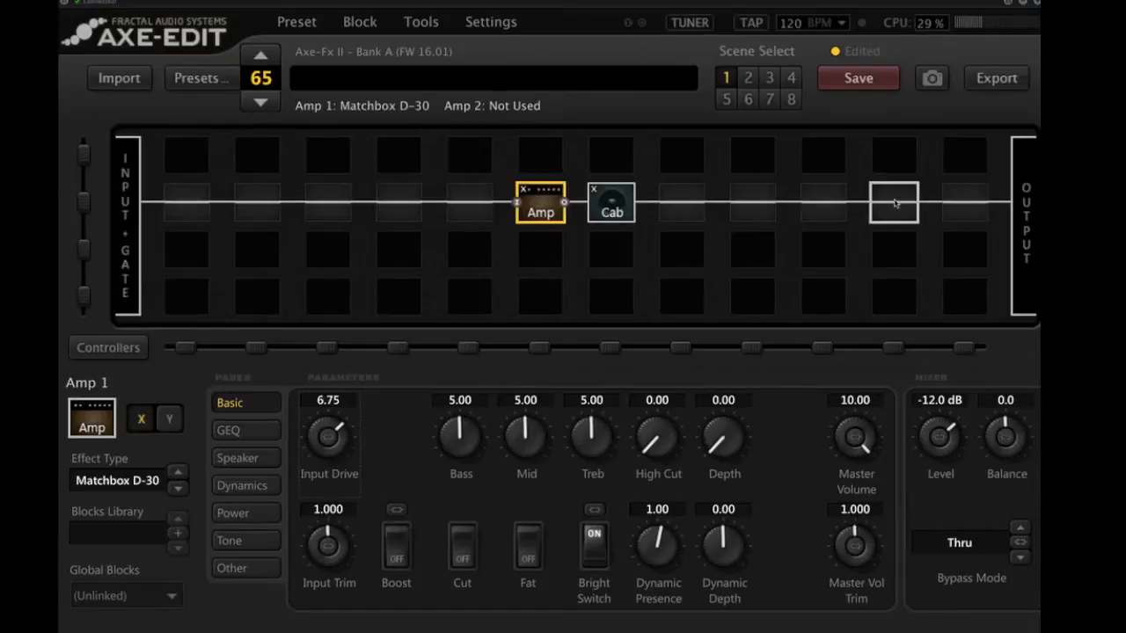
Insert a Reverb 1 block, Medium Room type, in the cell second from the output.
click(892, 203)
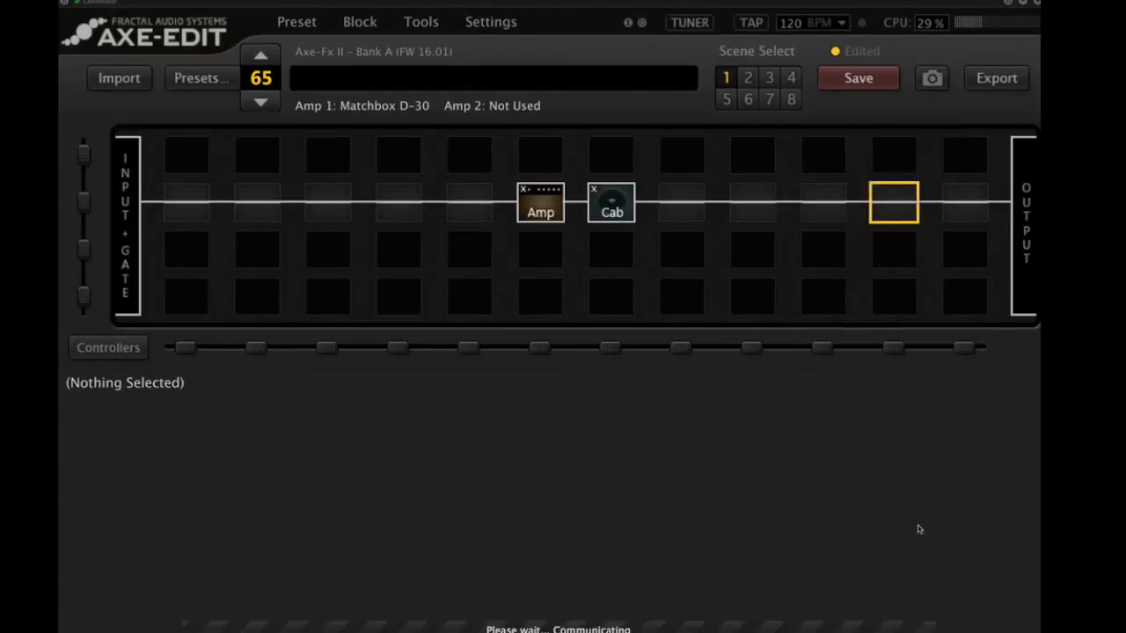
click(893, 202)
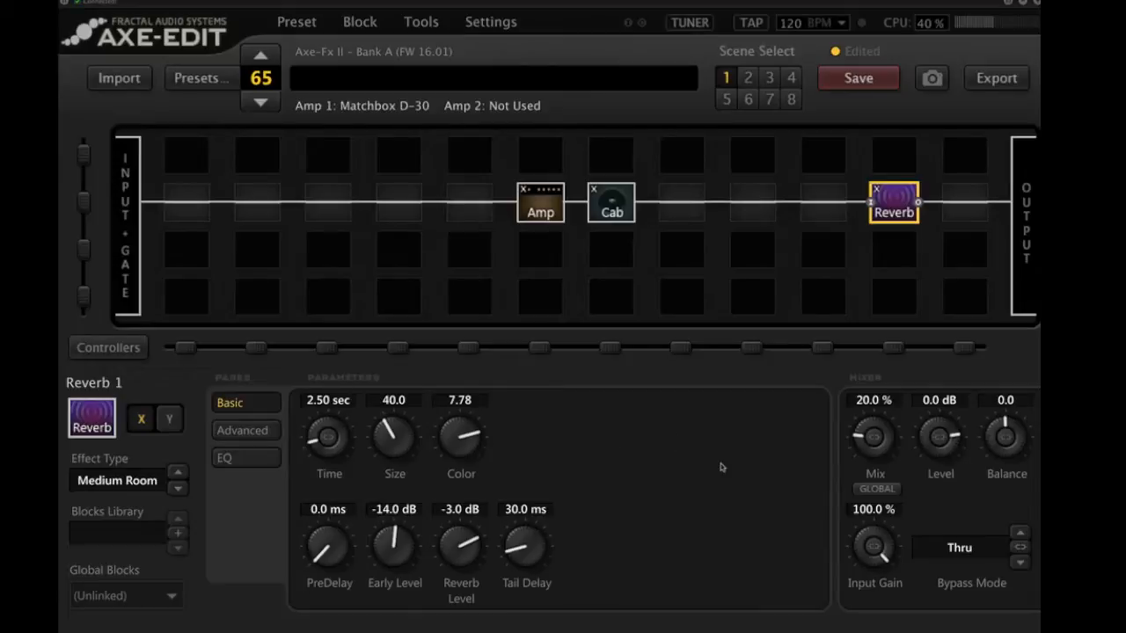
mouse_move(866, 416)
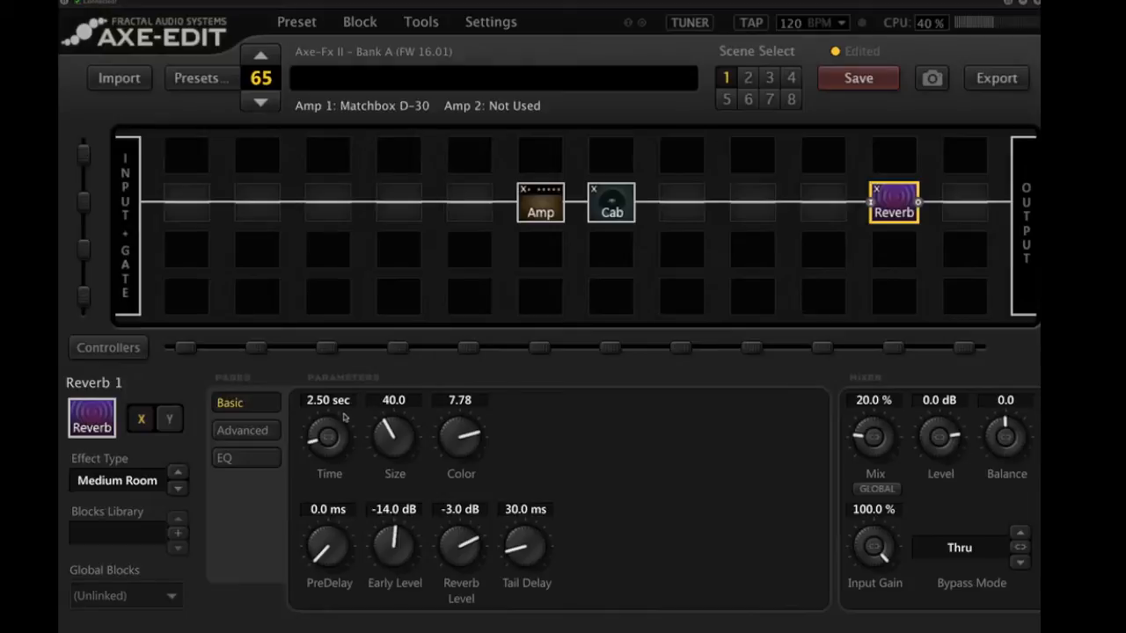
mouse_move(361, 430)
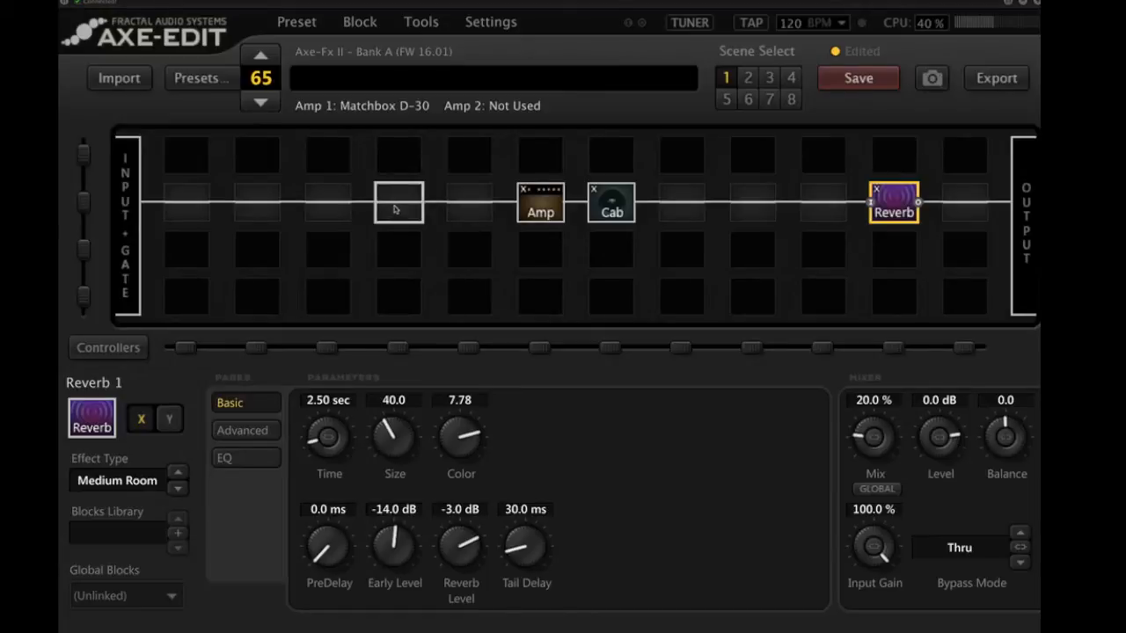
Insert a Drive block left of the Amp and set its type to Esoteric ACB.
click(398, 202)
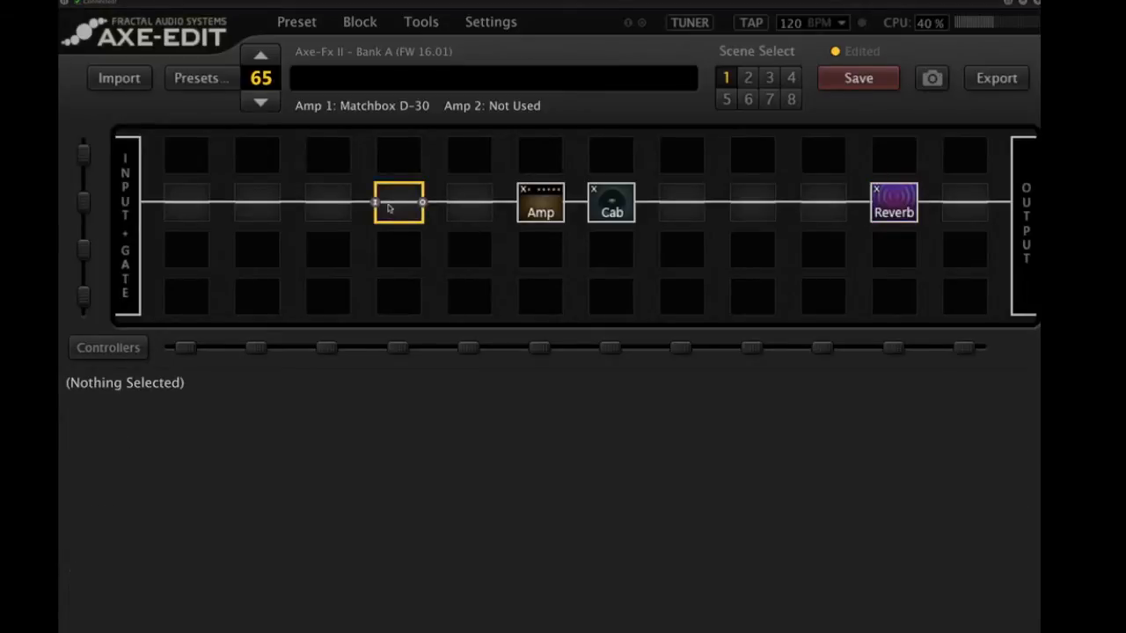
right_click(398, 202)
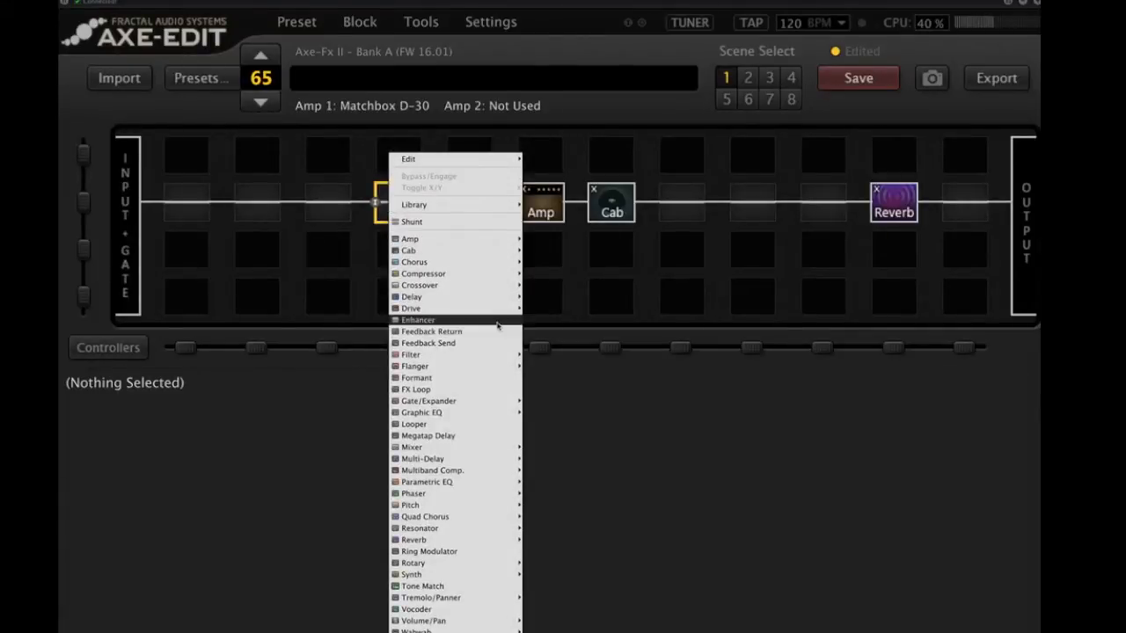
mouse_move(411, 296)
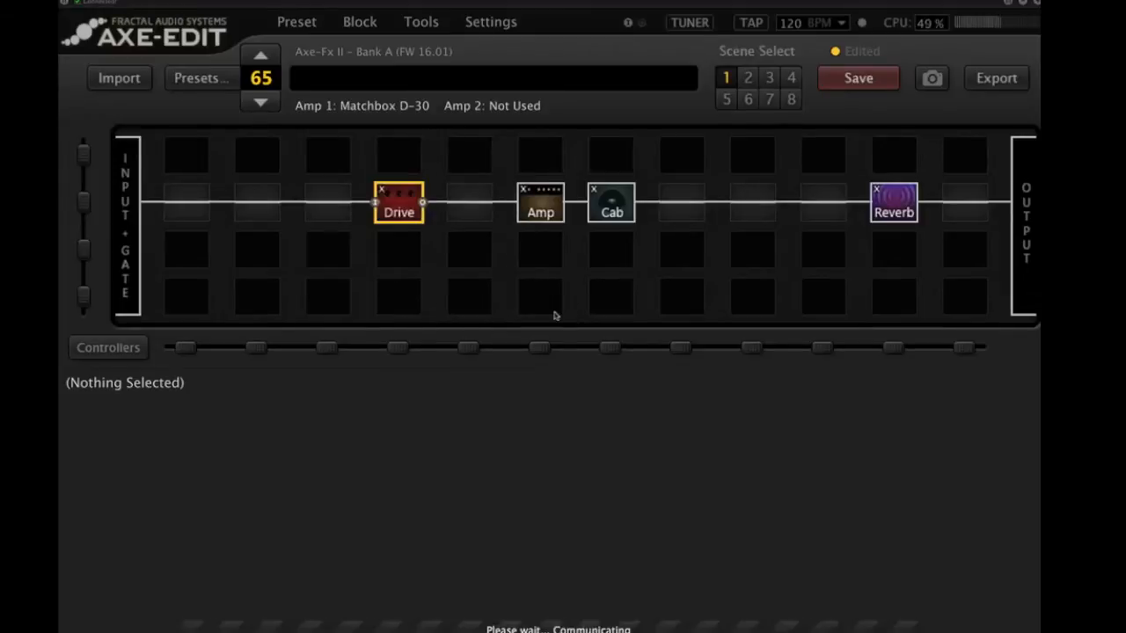
click(399, 202)
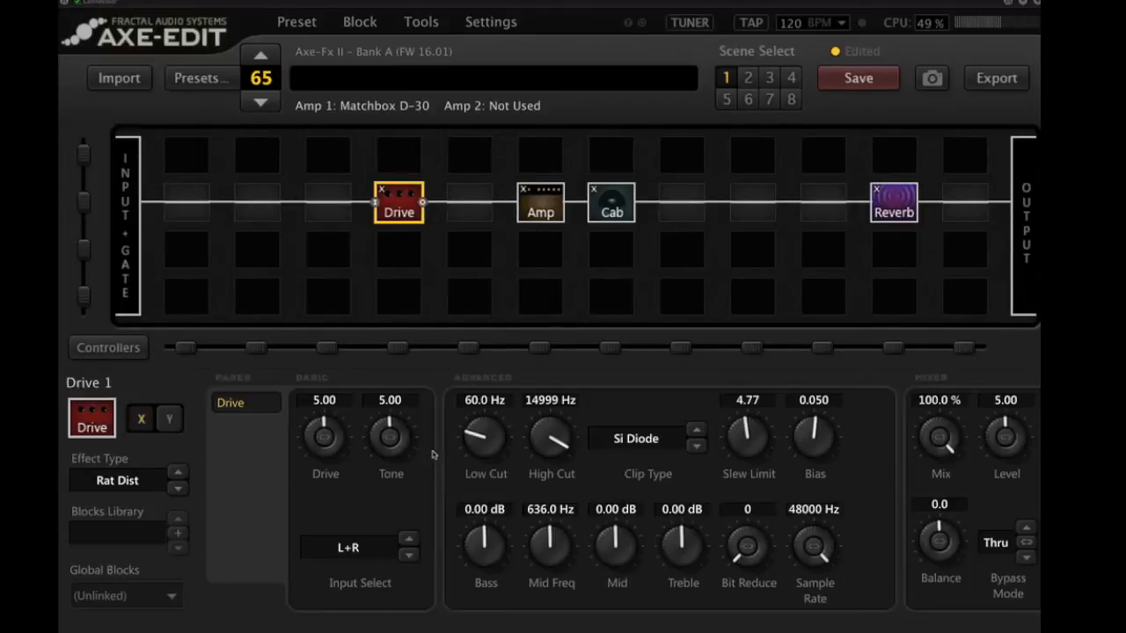
mouse_move(147, 483)
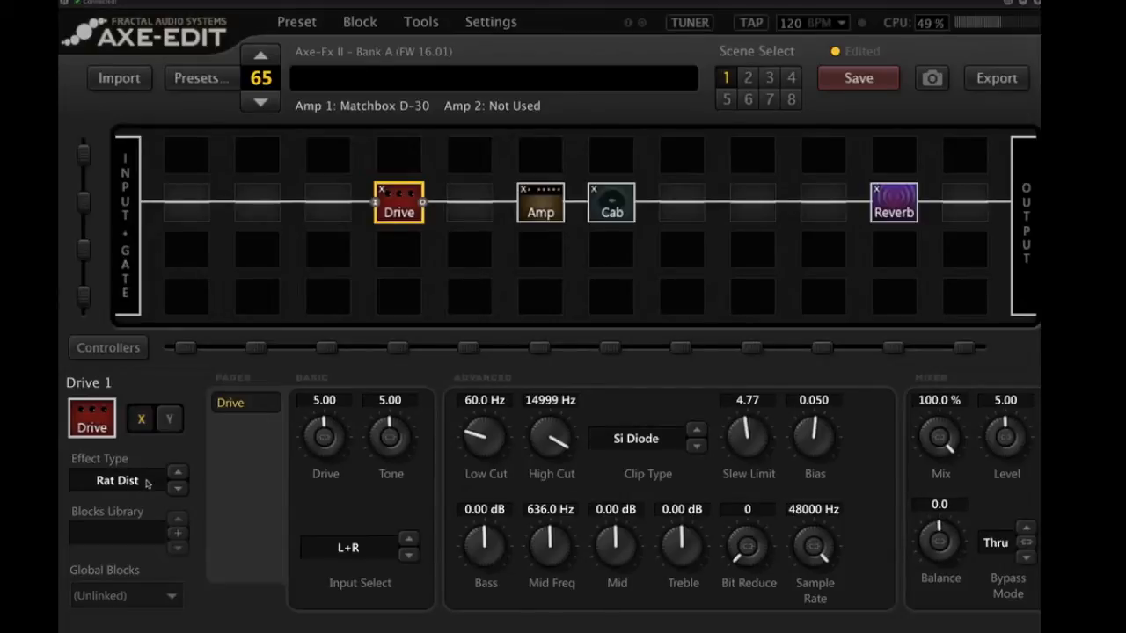
click(117, 480)
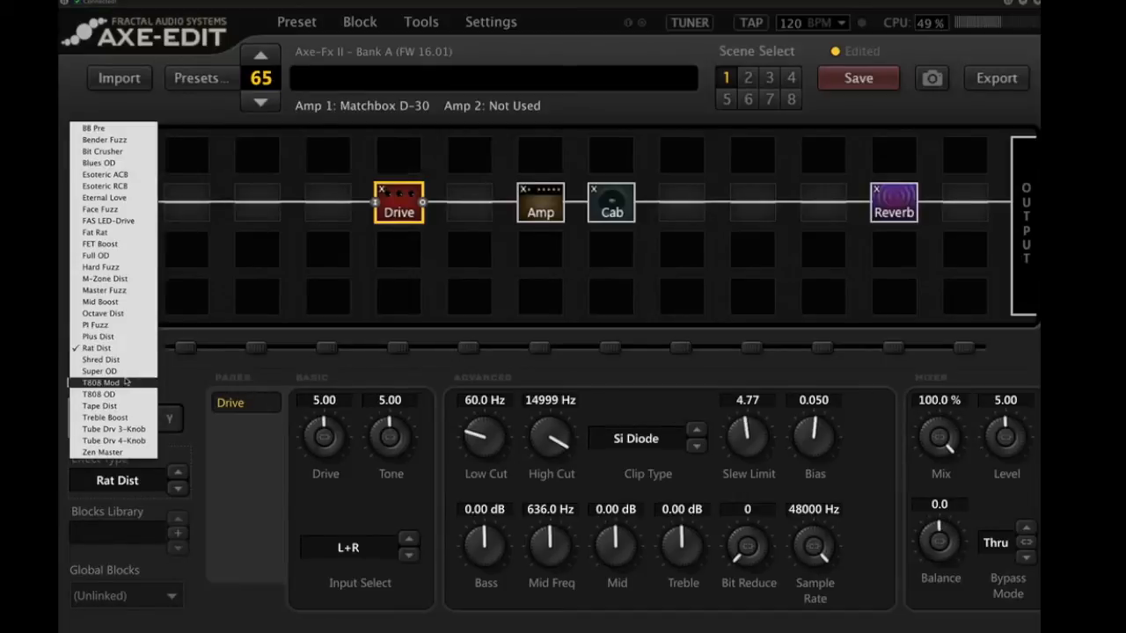
mouse_move(101, 267)
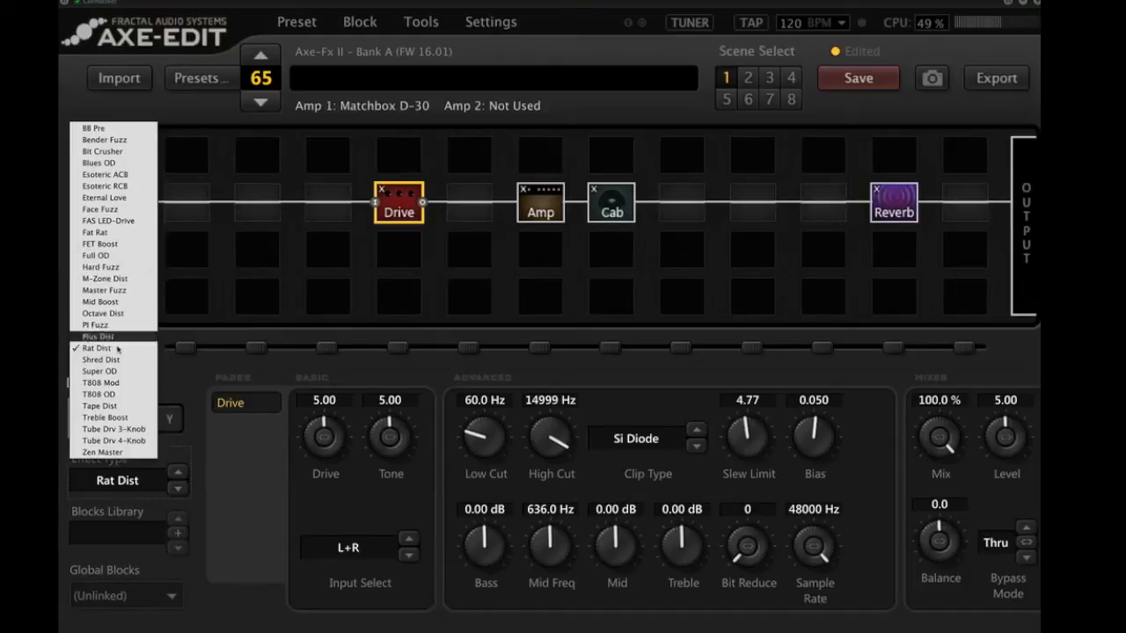
mouse_move(102, 451)
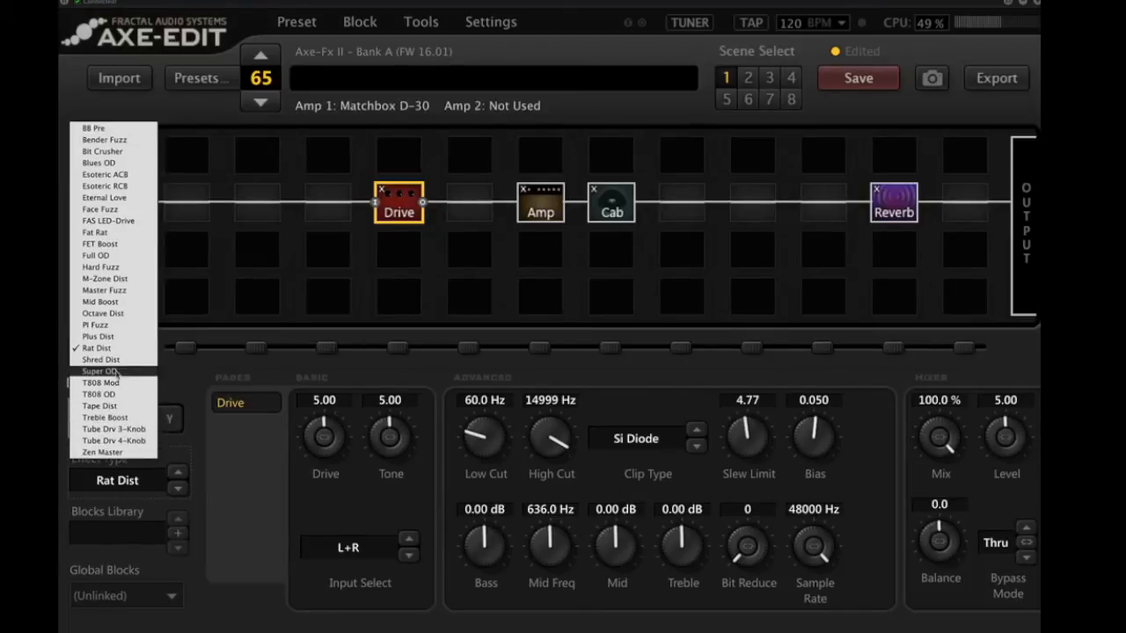
mouse_move(100, 244)
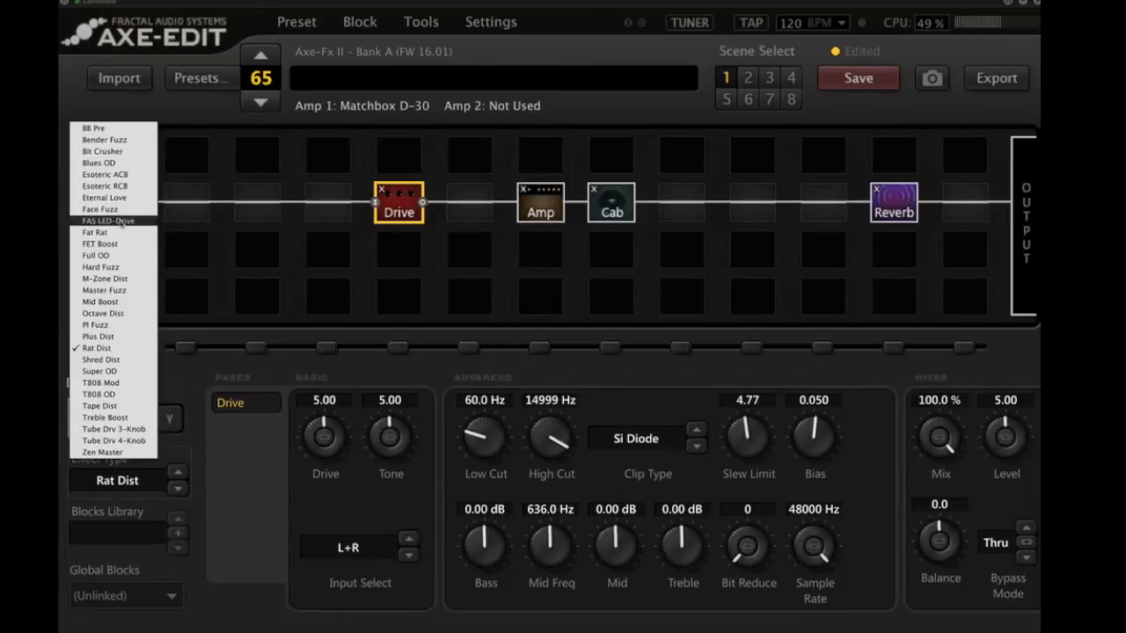
mouse_move(104, 174)
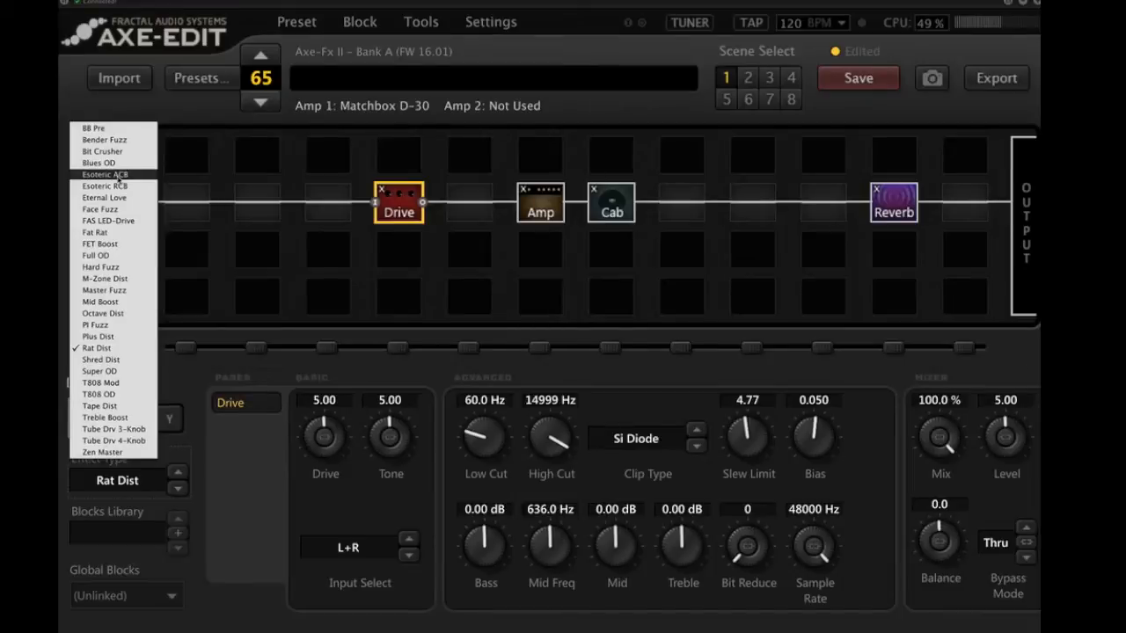
click(104, 174)
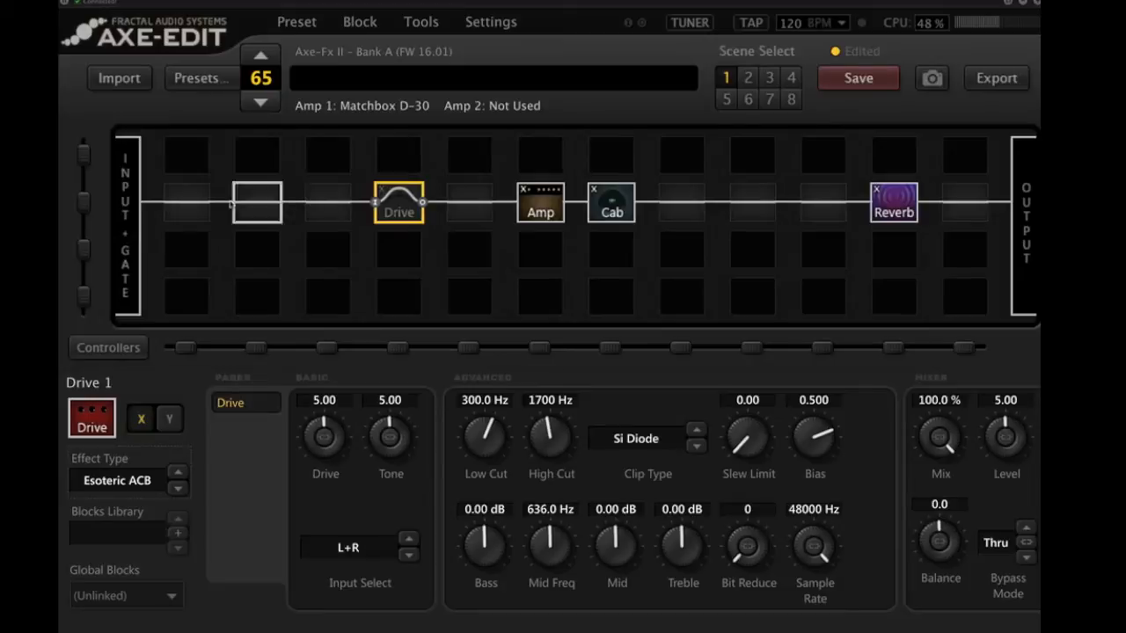
Insert a Studio-type Compressor 1 block in the first slot after the input.
right_click(258, 203)
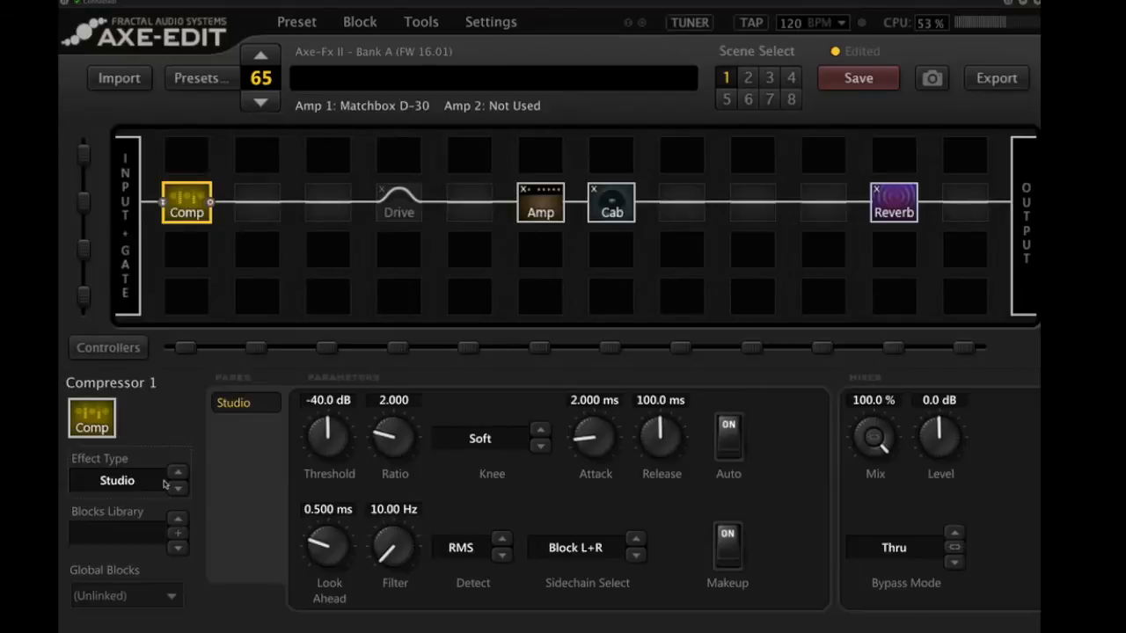
mouse_move(198, 512)
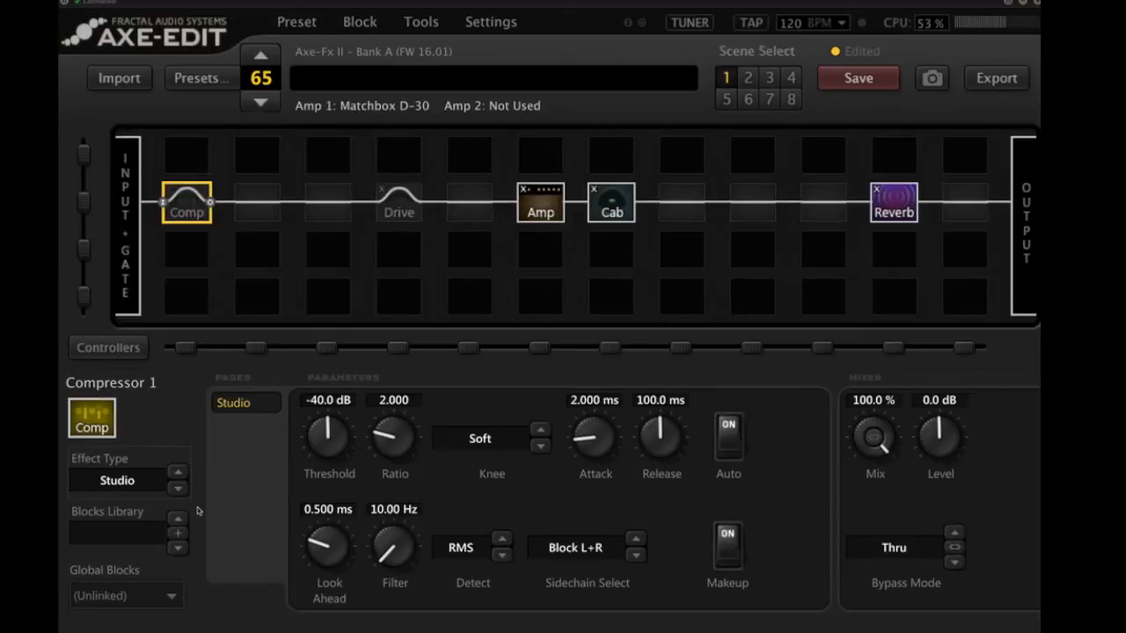
click(186, 202)
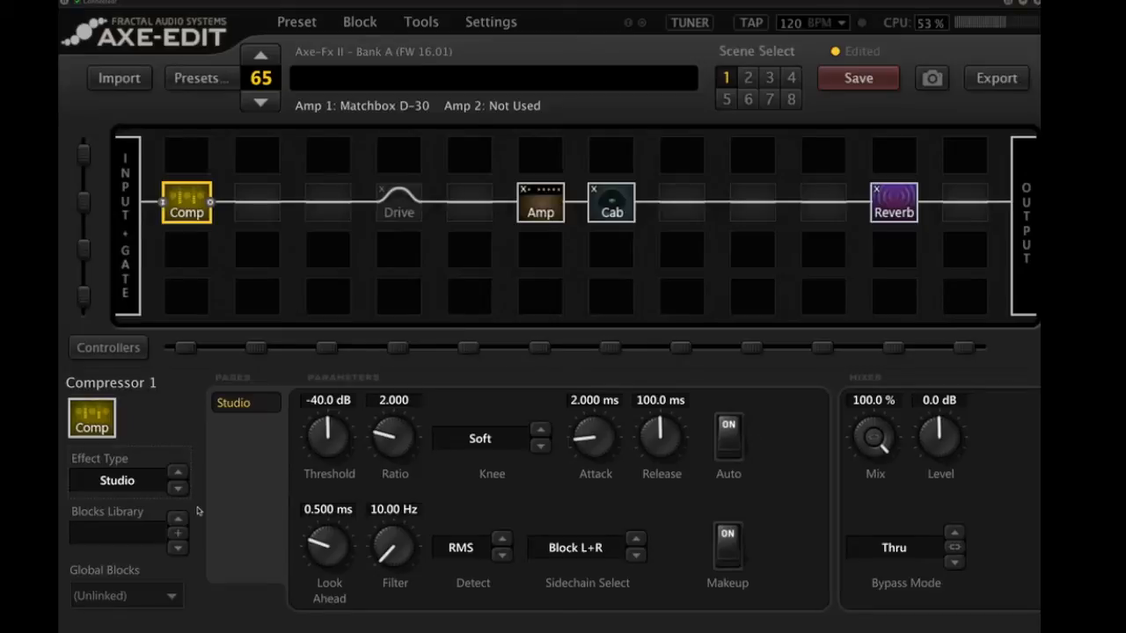
mouse_move(440, 375)
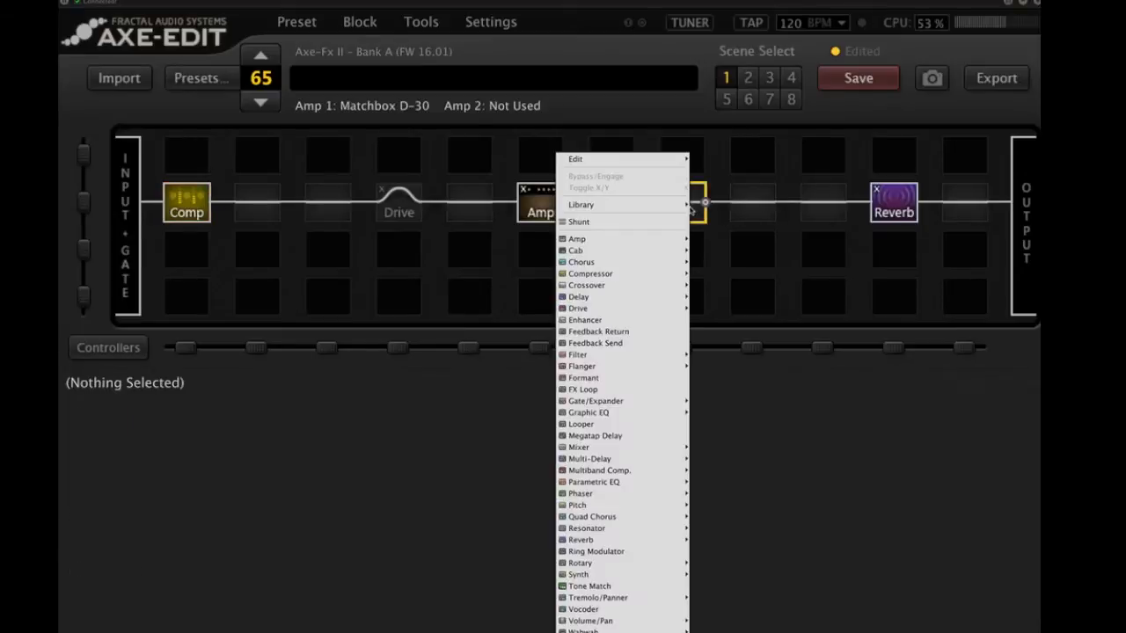
mouse_move(652, 343)
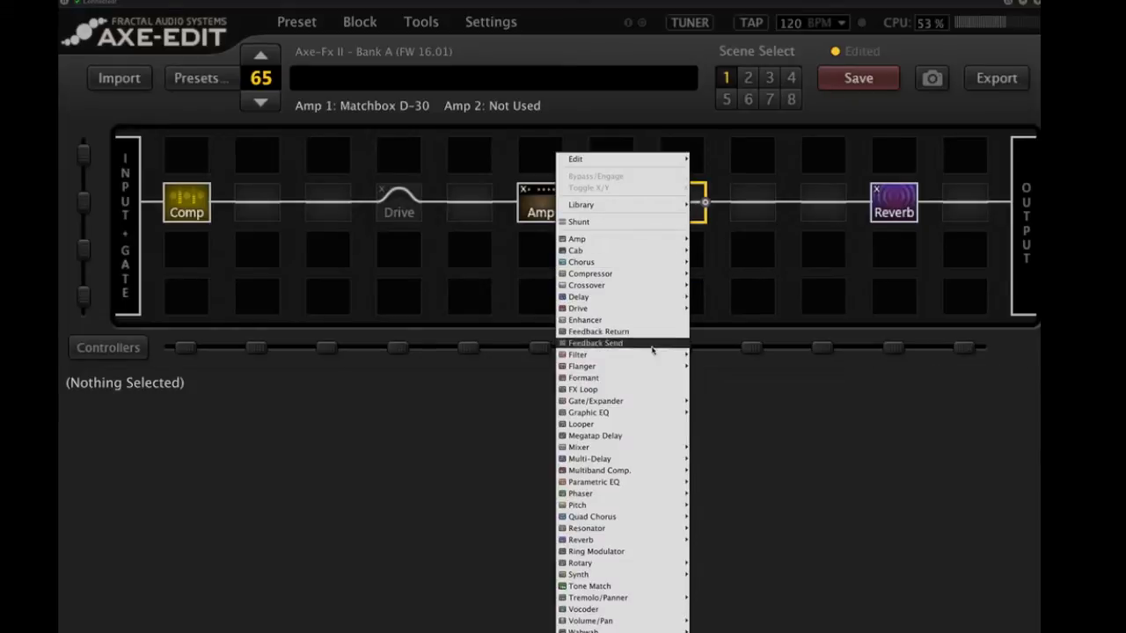
mouse_move(578, 296)
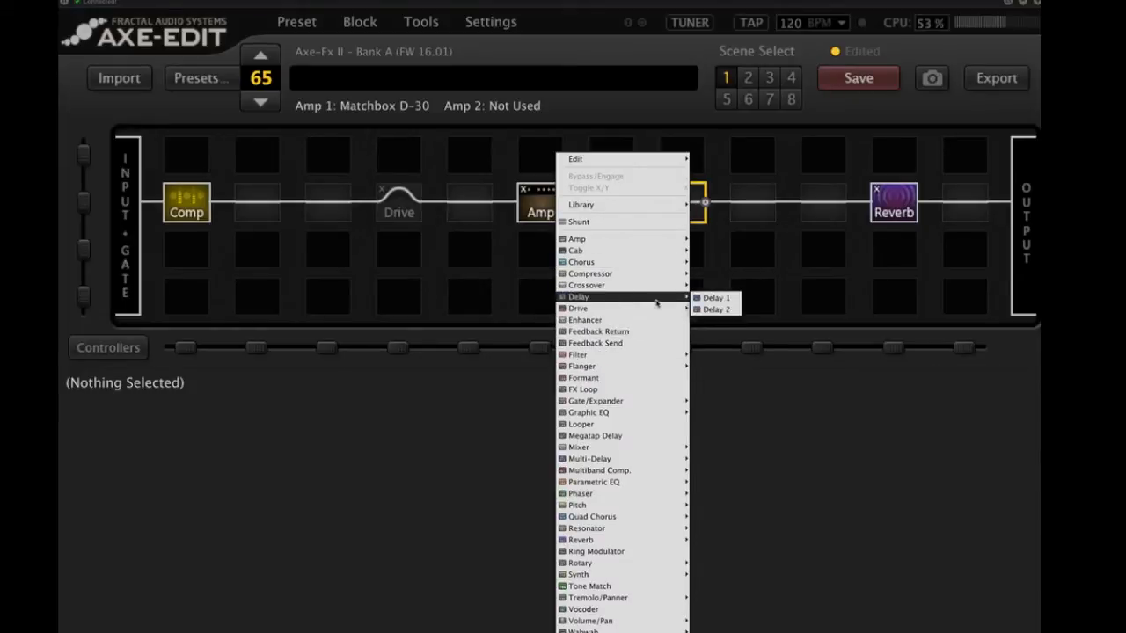
Insert Delay 1 after the Cab and sync its tempo to 1/4 notes.
click(715, 297)
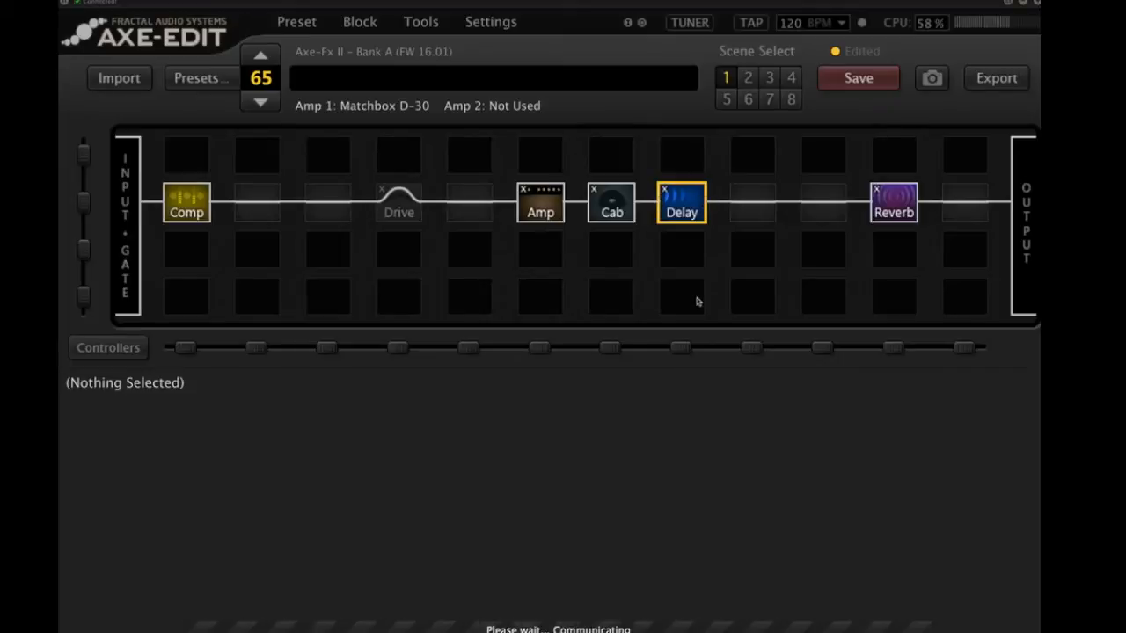
click(680, 203)
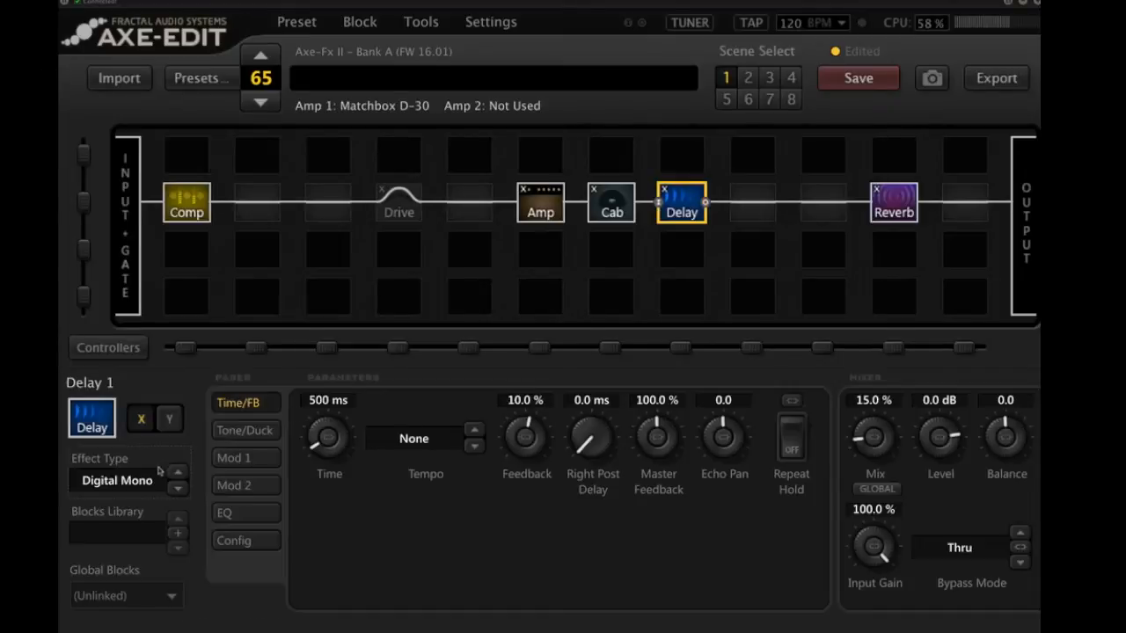
click(116, 480)
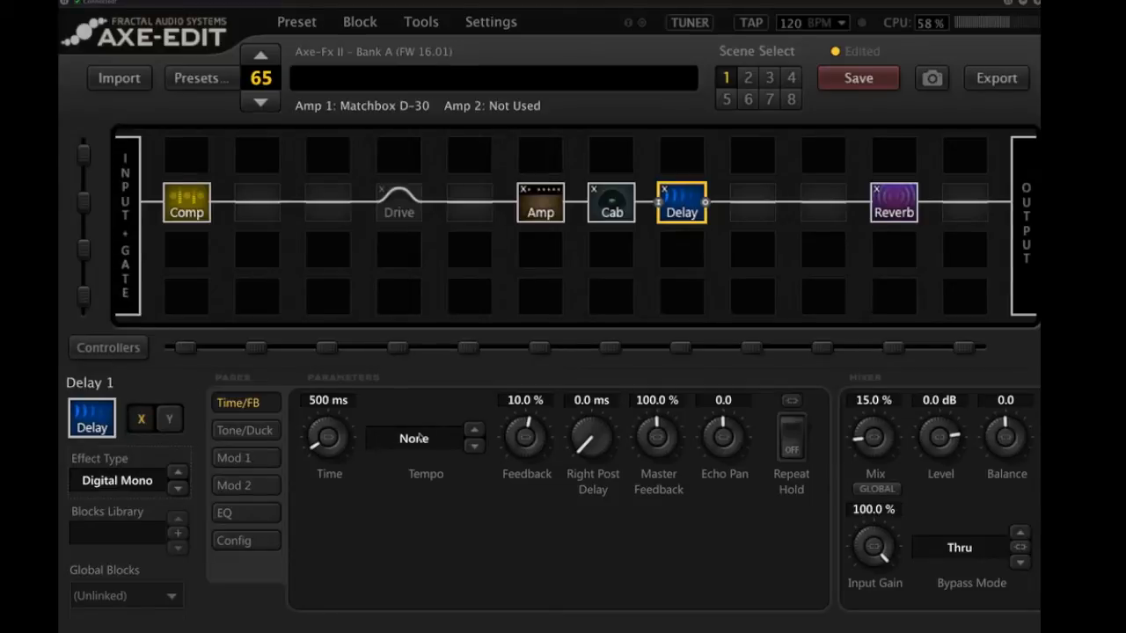
click(413, 438)
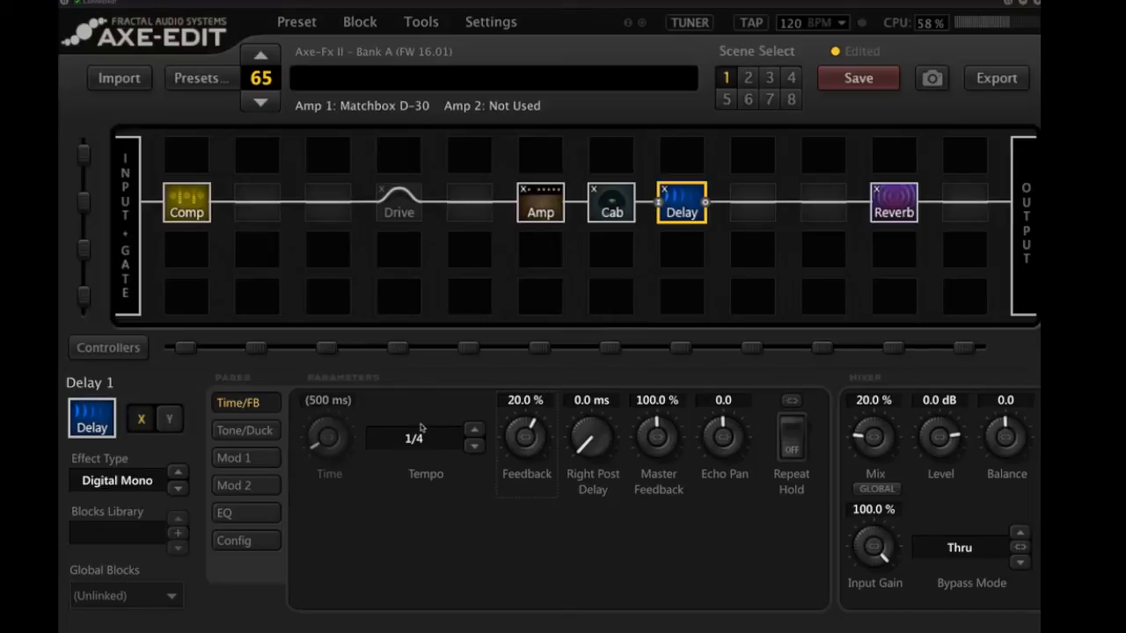
mouse_move(536, 411)
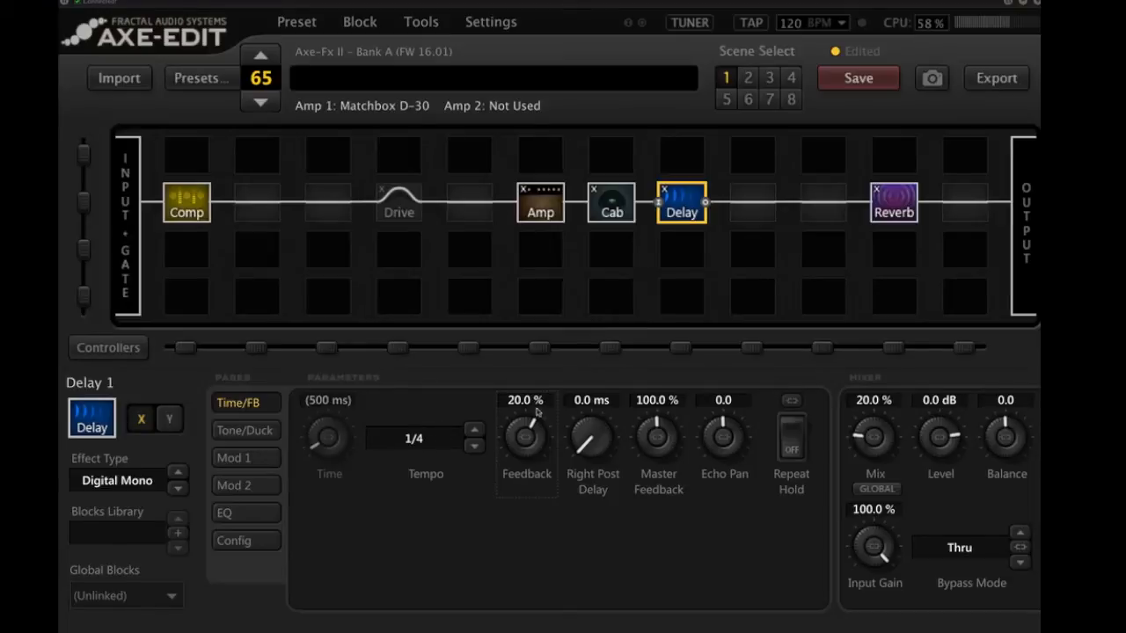
mouse_move(879, 417)
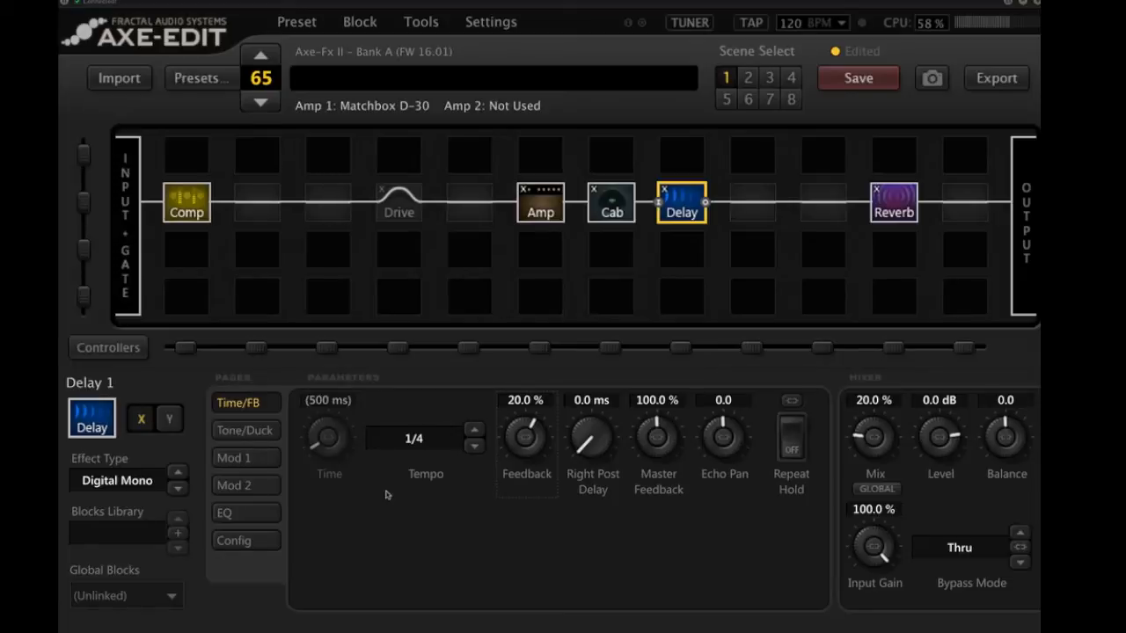
mouse_move(527, 511)
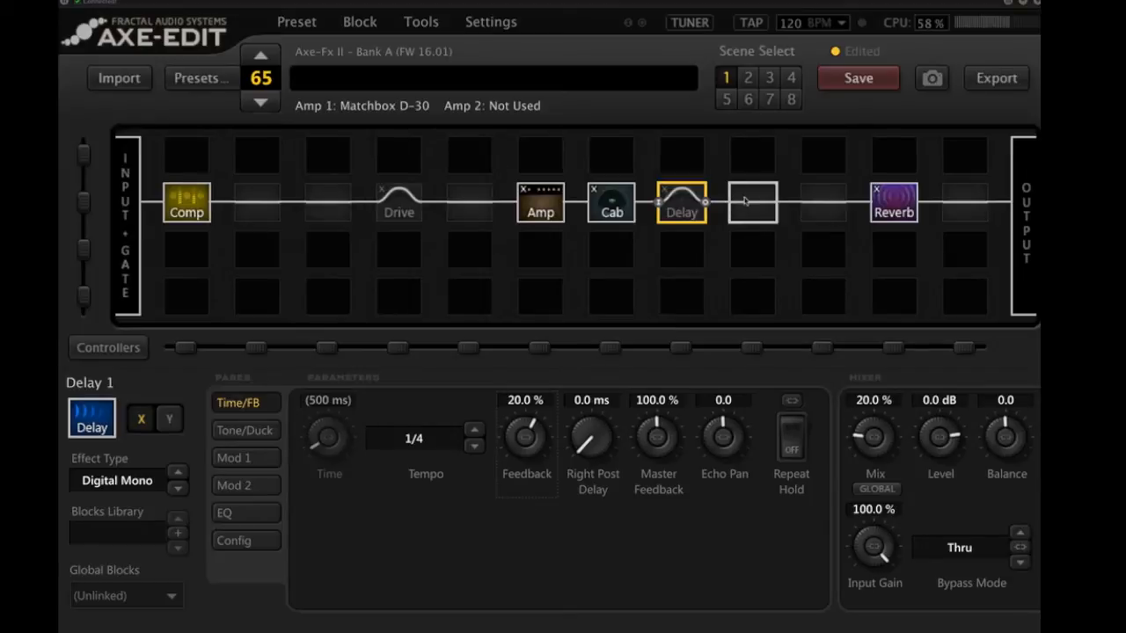
Insert Delay 2 after Delay 1, synced to 1/8 dotted with 40% mix.
right_click(751, 203)
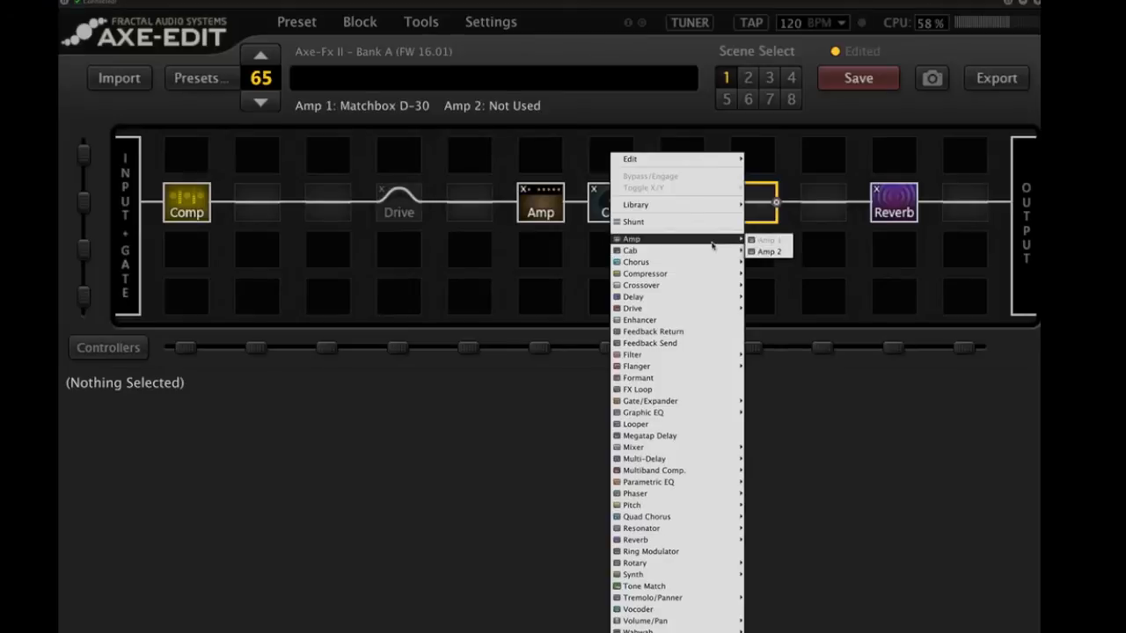
mouse_move(632, 296)
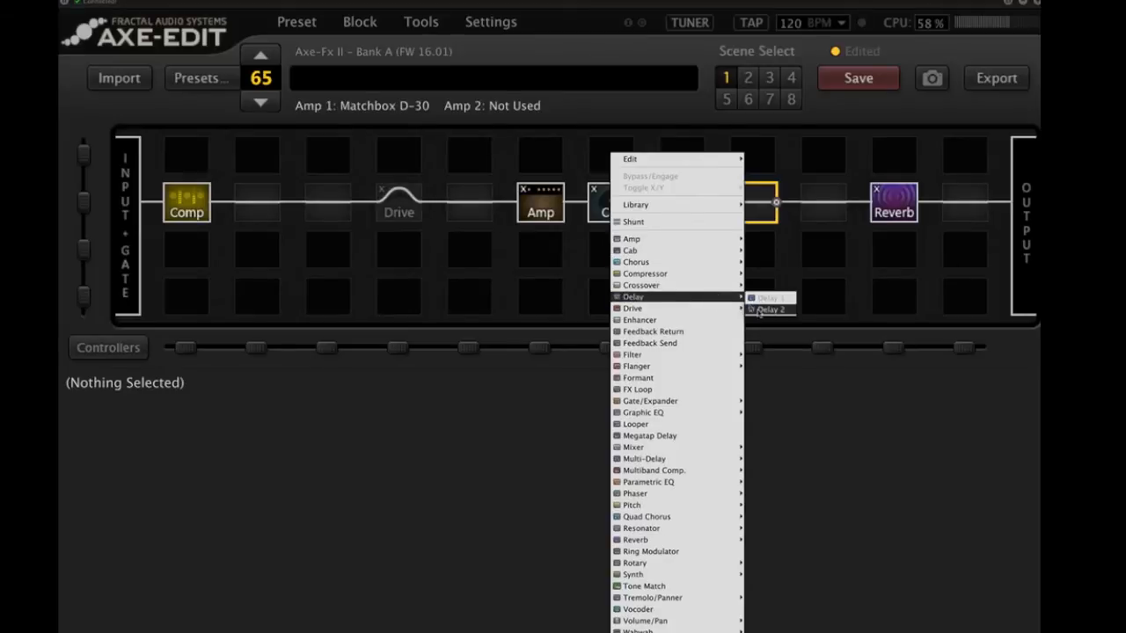
click(767, 297)
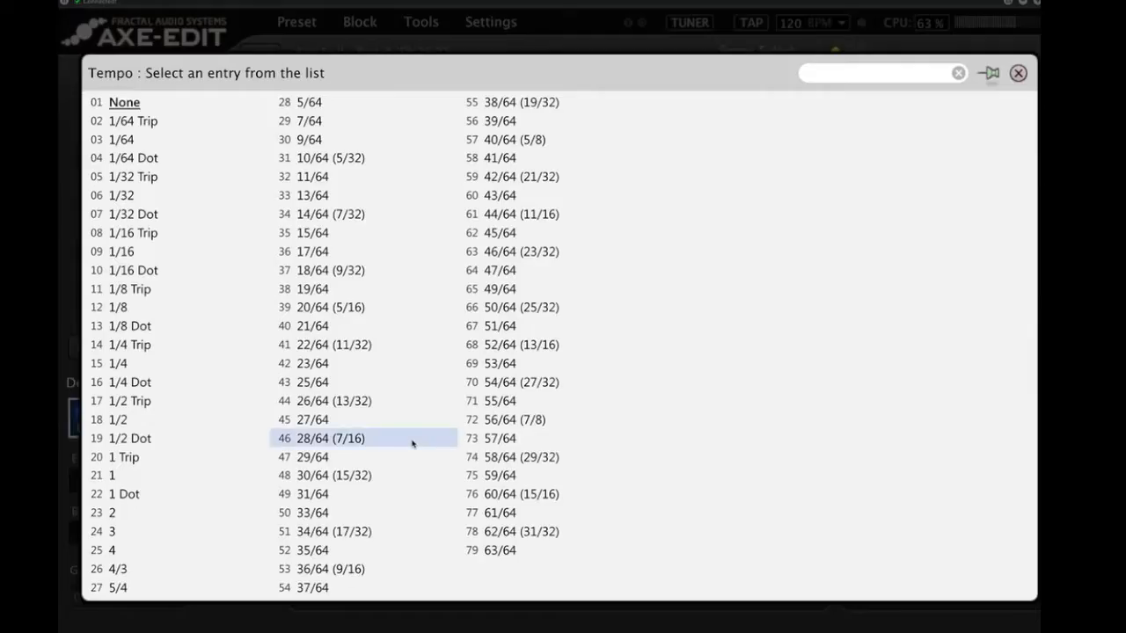
mouse_move(169, 326)
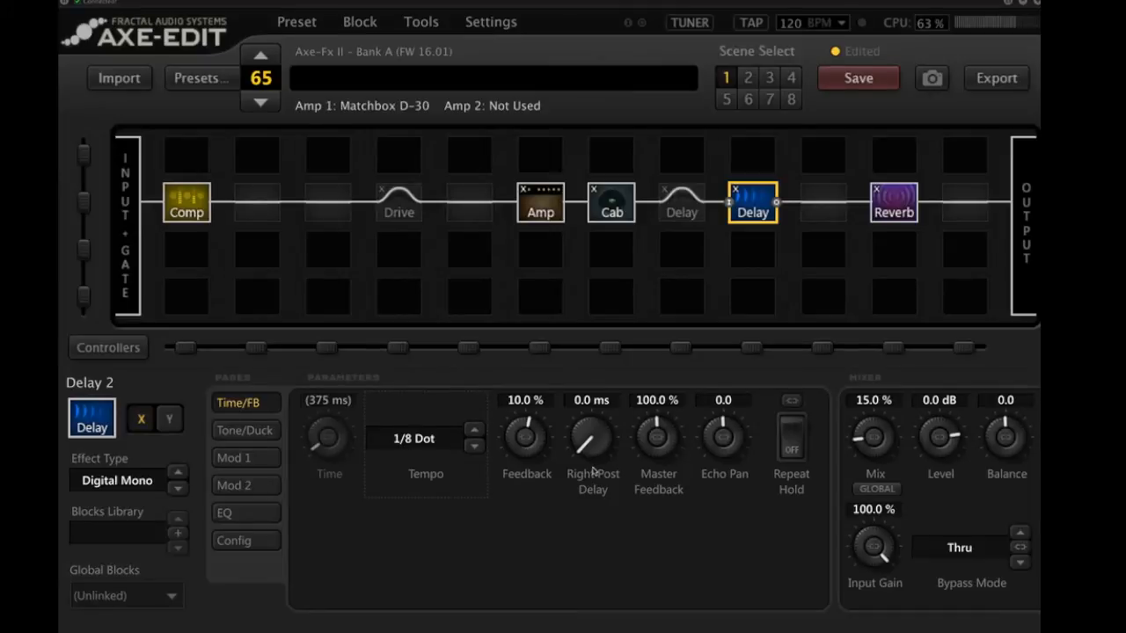
mouse_move(605, 432)
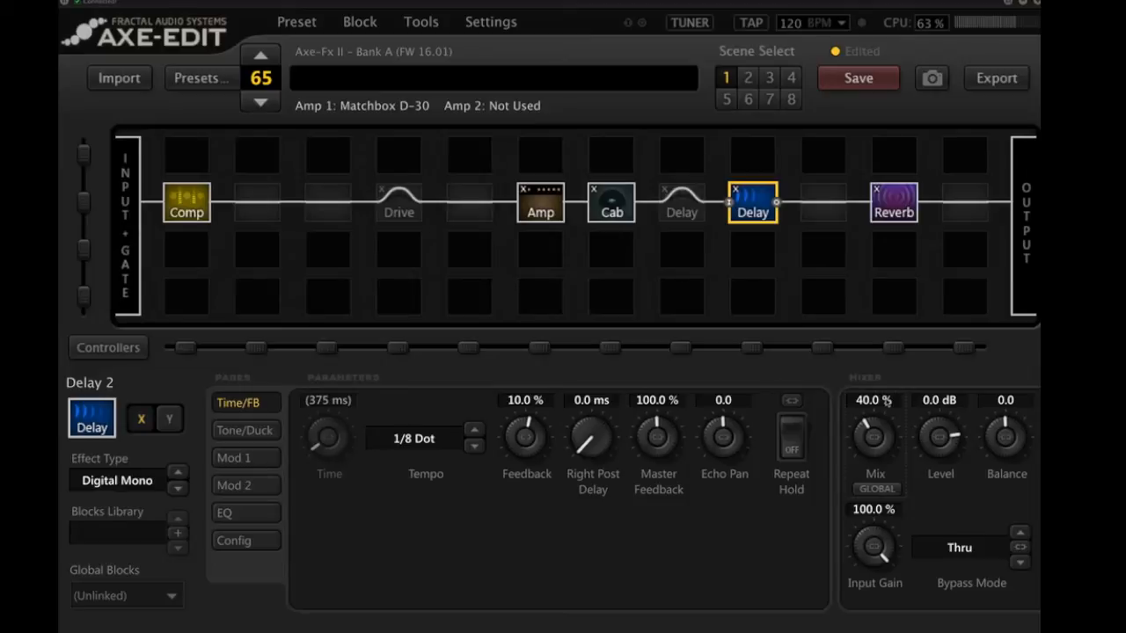
click(752, 202)
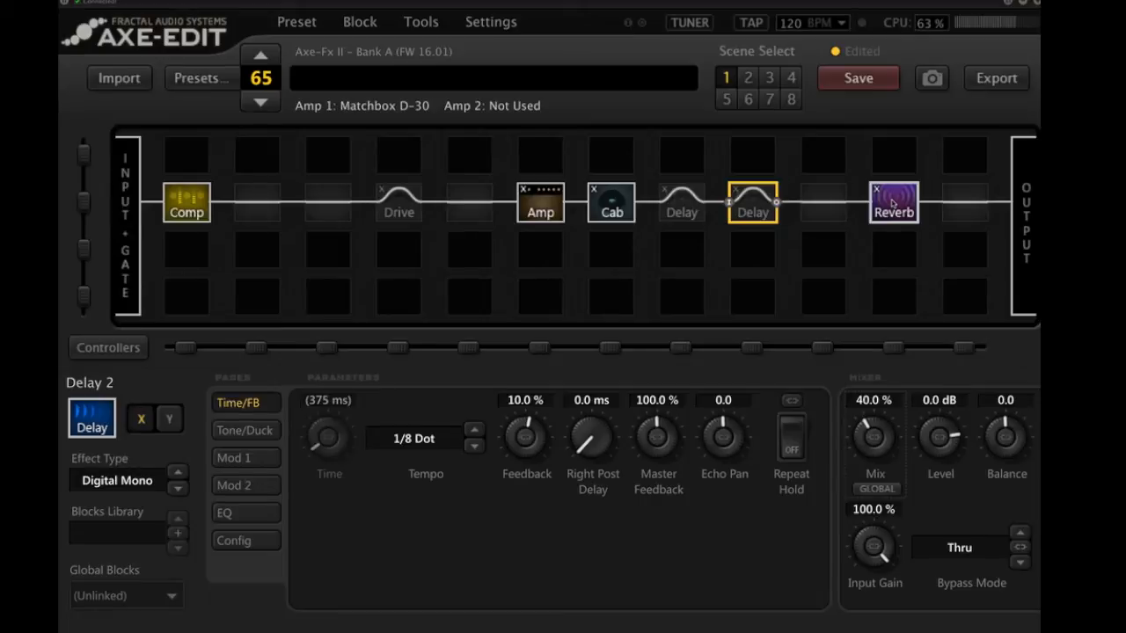
mouse_move(964, 203)
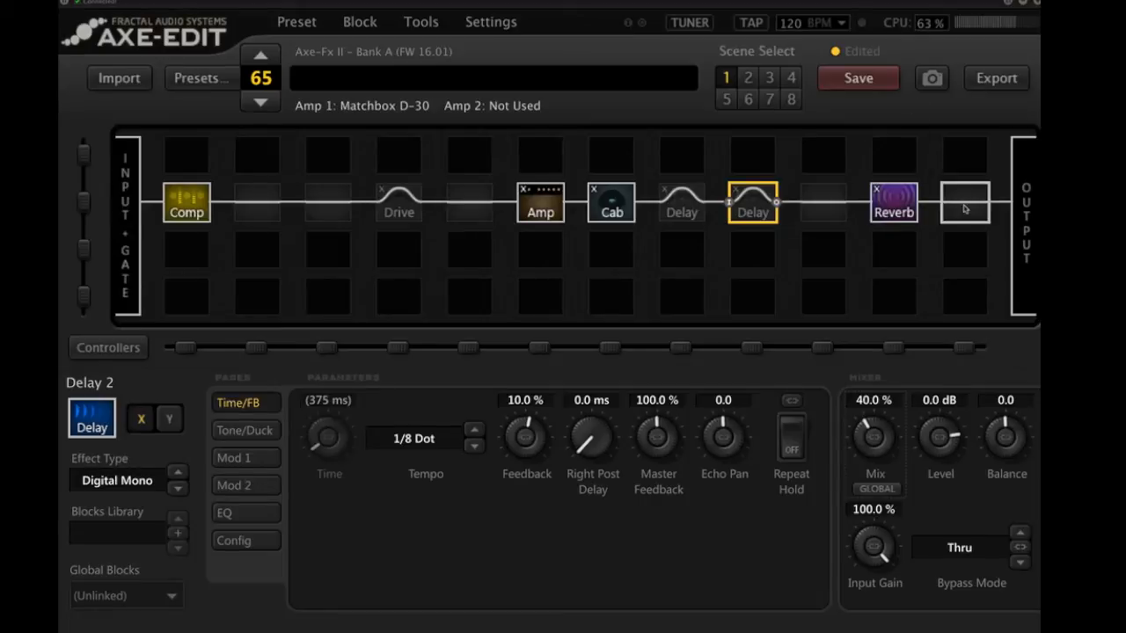
Insert a Filter 1 block in the last slot after the Reverb, before the output.
click(963, 202)
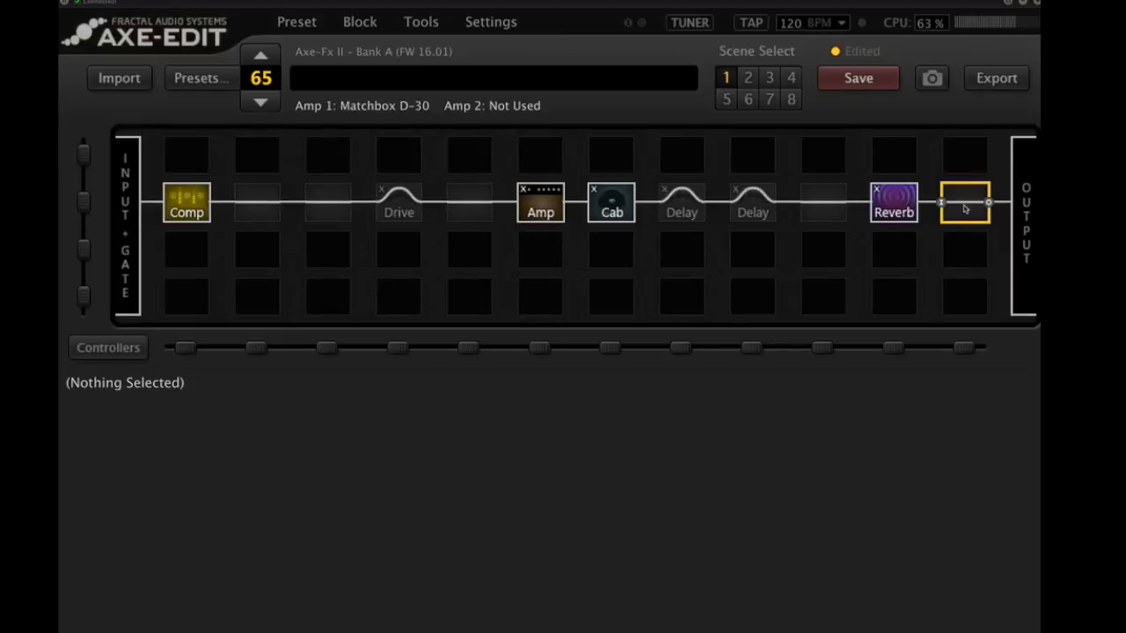
right_click(965, 202)
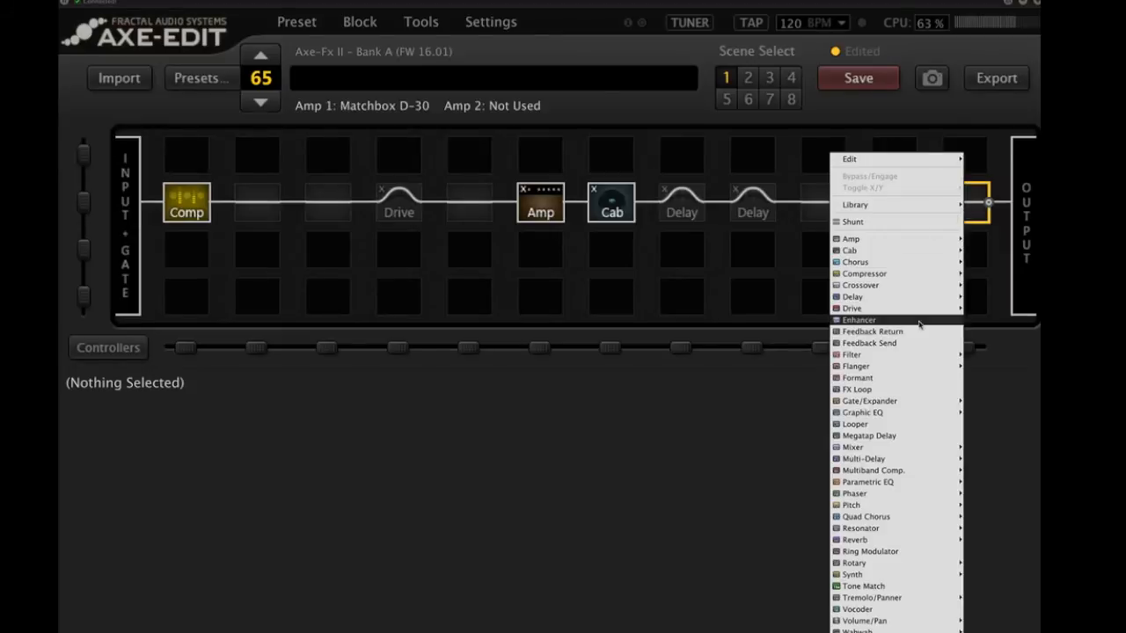
mouse_move(852, 353)
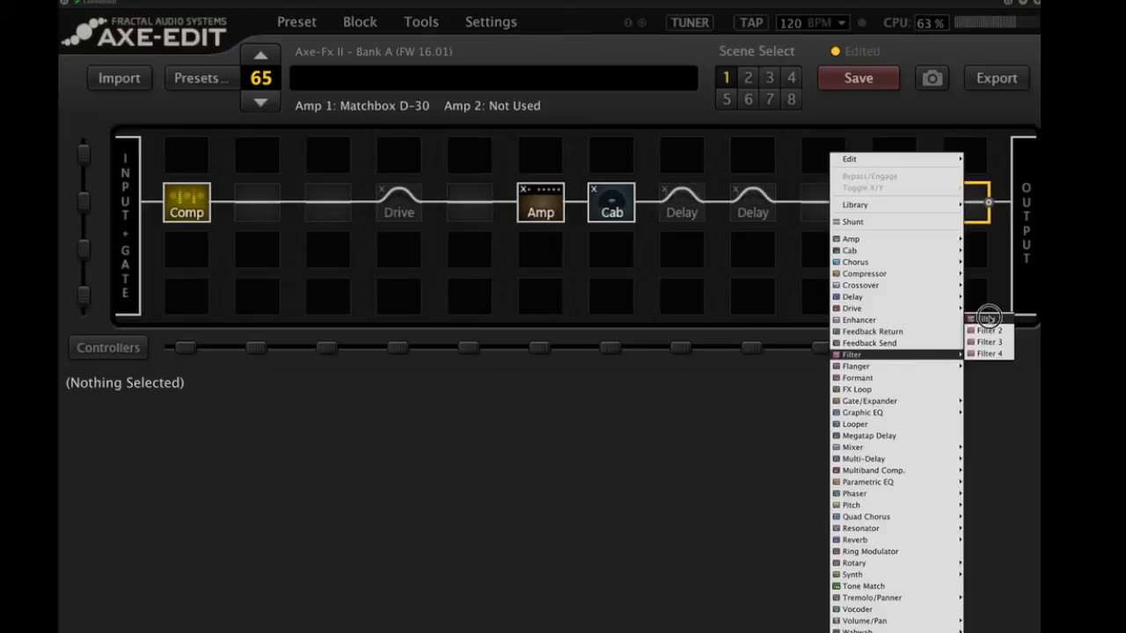
click(988, 317)
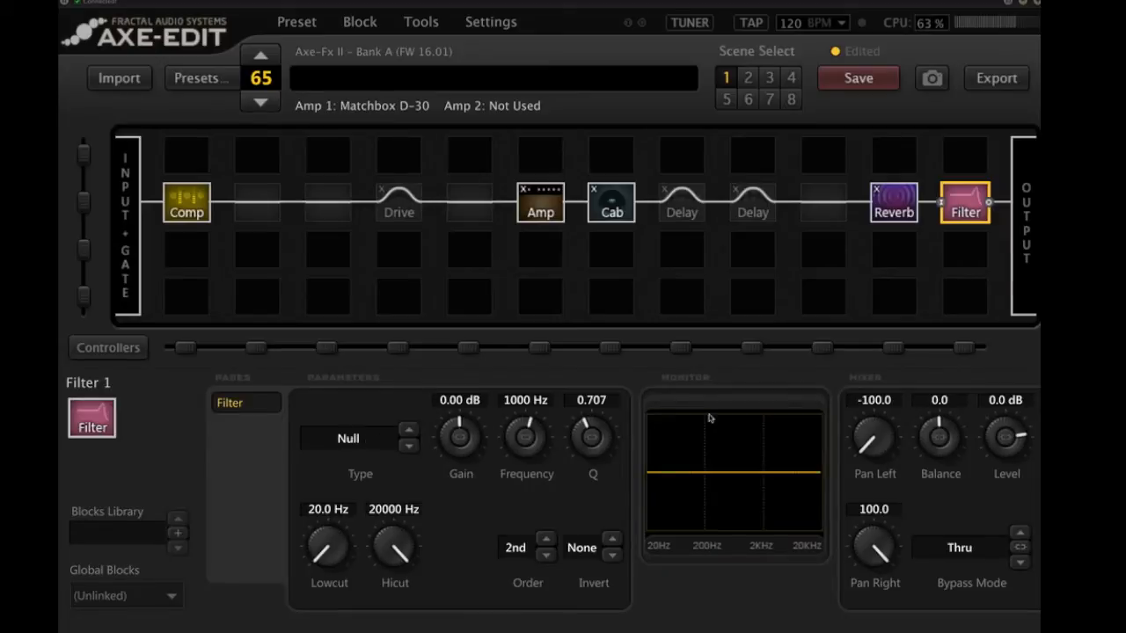
mouse_move(521, 482)
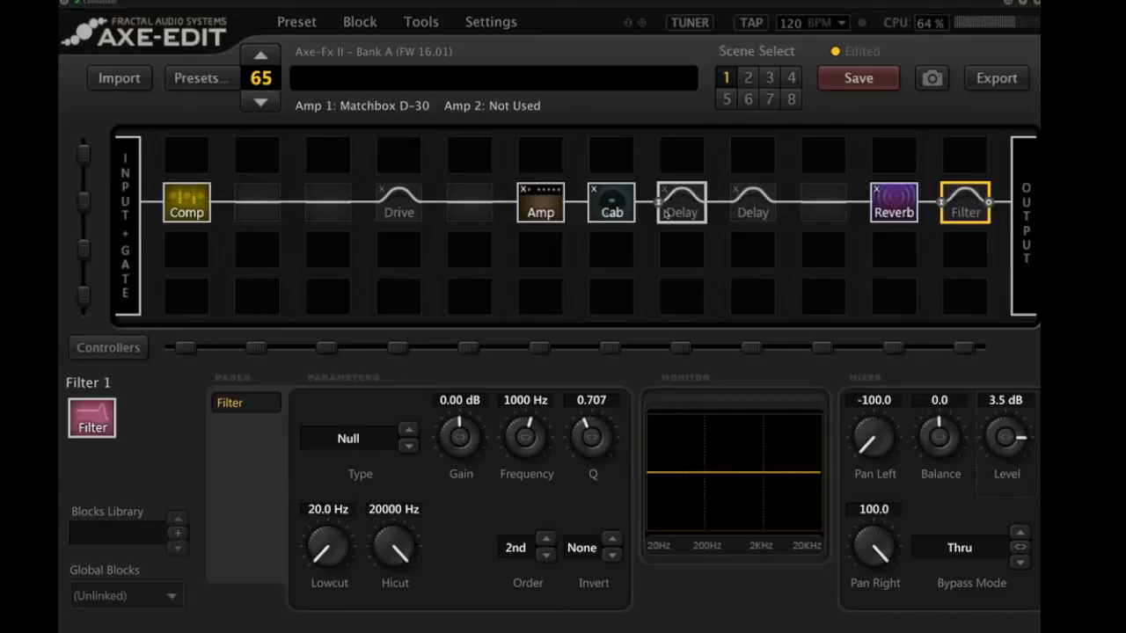
Inspect the Drive block and engage the first Delay block.
click(681, 203)
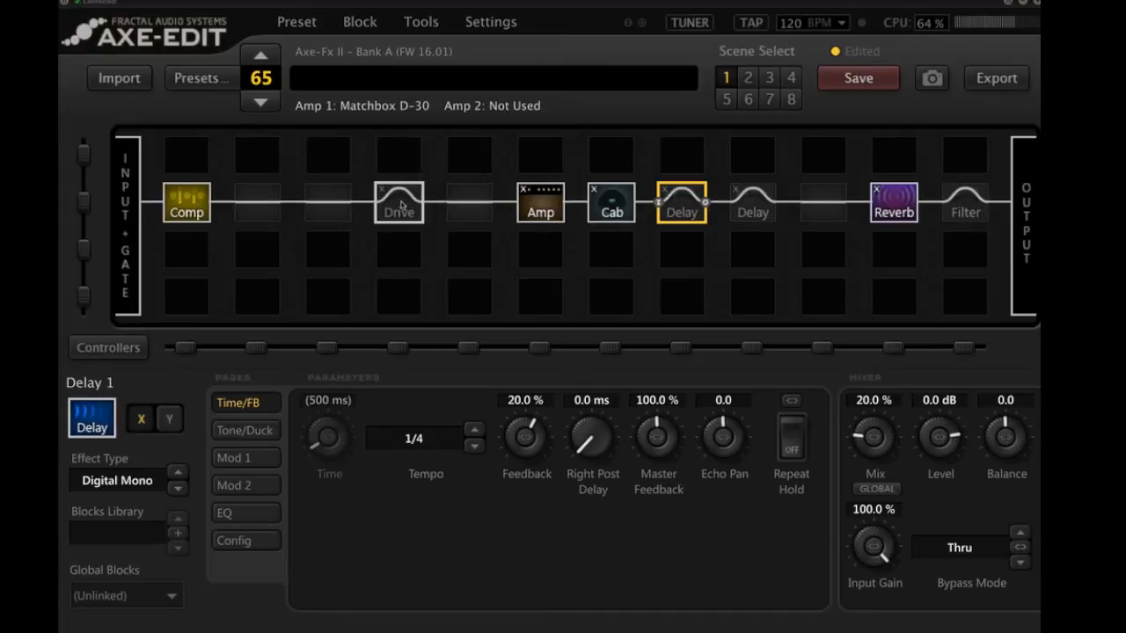
click(399, 202)
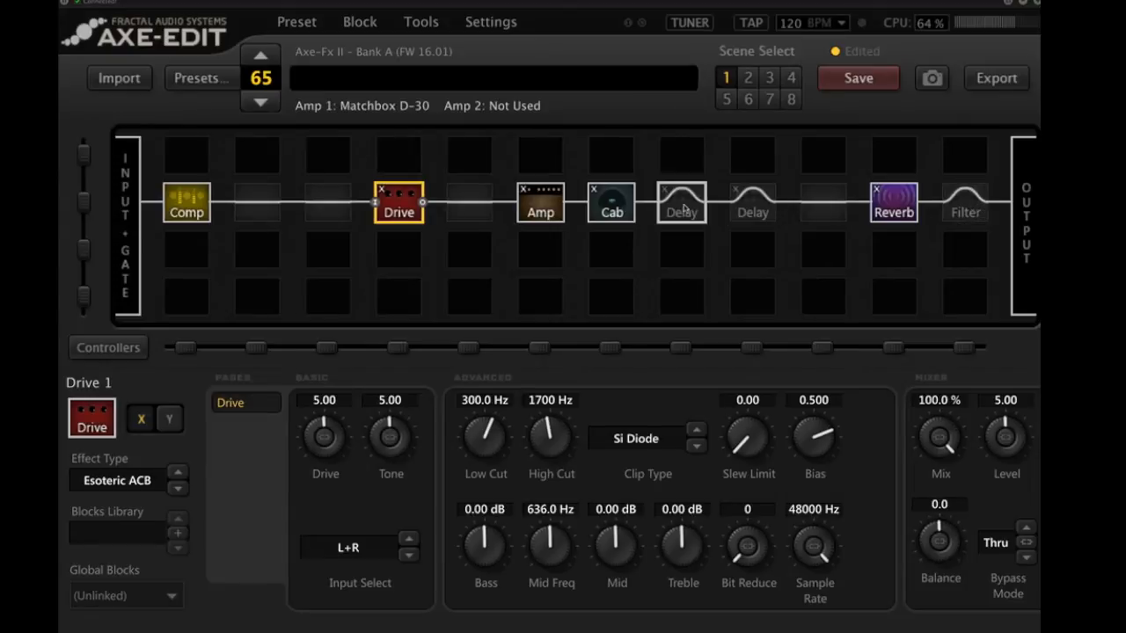
click(680, 203)
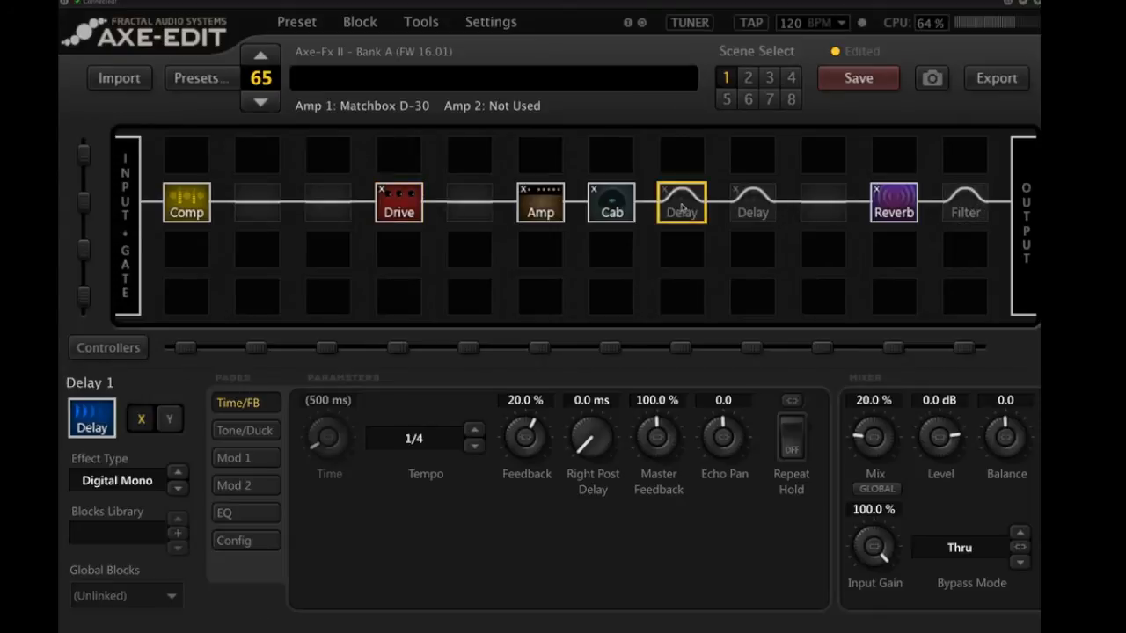
click(681, 202)
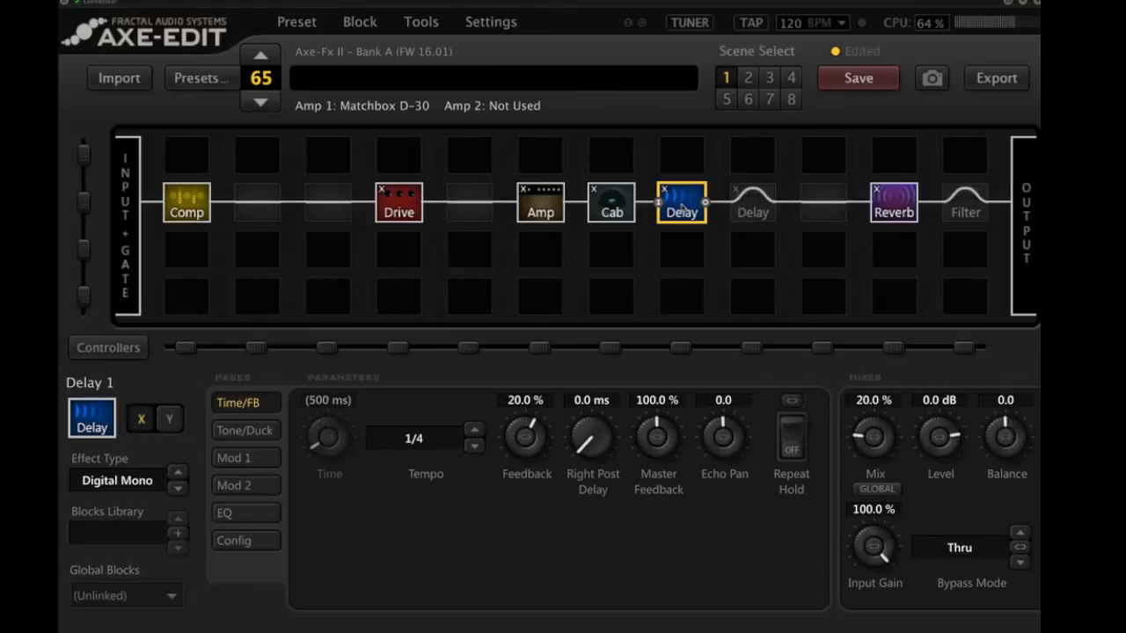
Check the bypassed Filter block at 3.5 dB level, then revisit the first Delay.
click(964, 203)
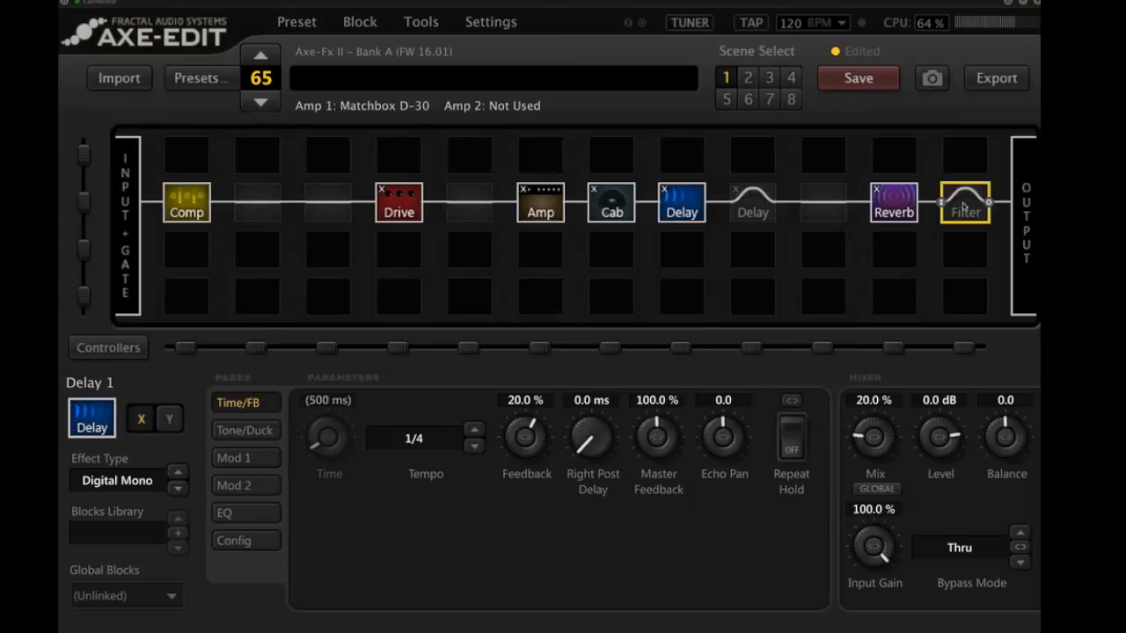
click(964, 202)
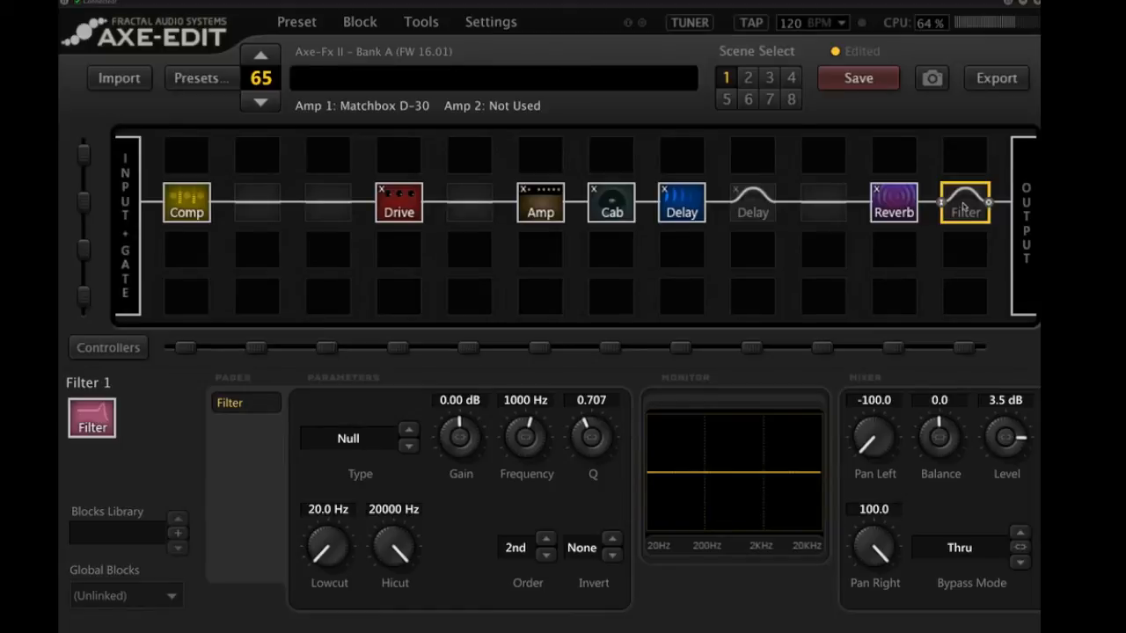
mouse_move(963, 206)
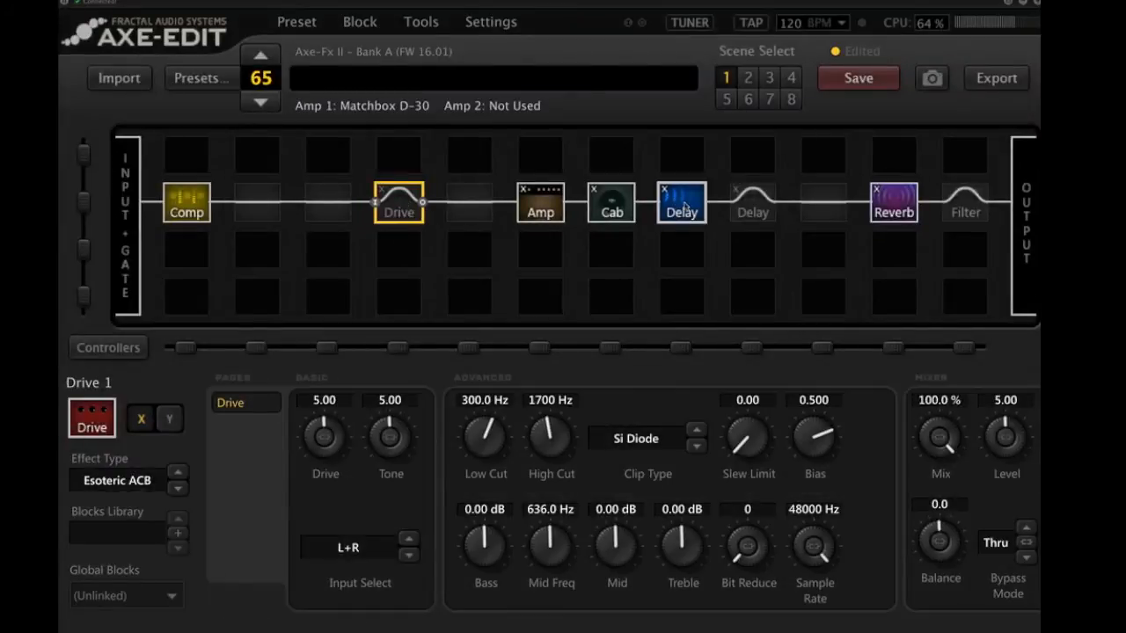
click(680, 204)
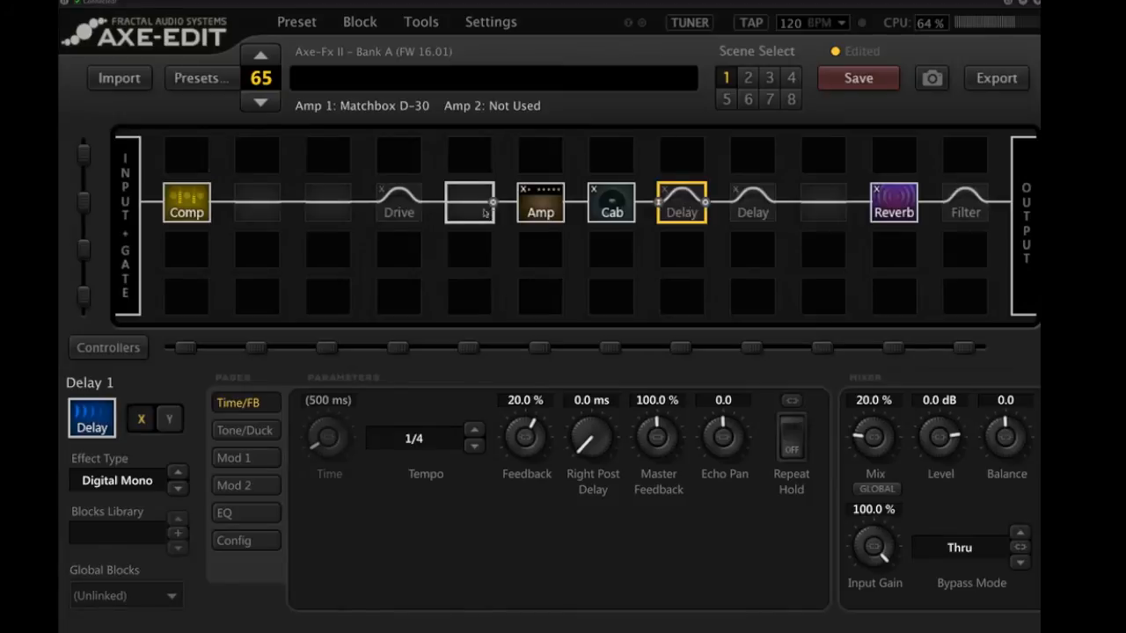
Add a Drive 2 block before the Amp, set to BB Pre and left engaged.
right_click(468, 202)
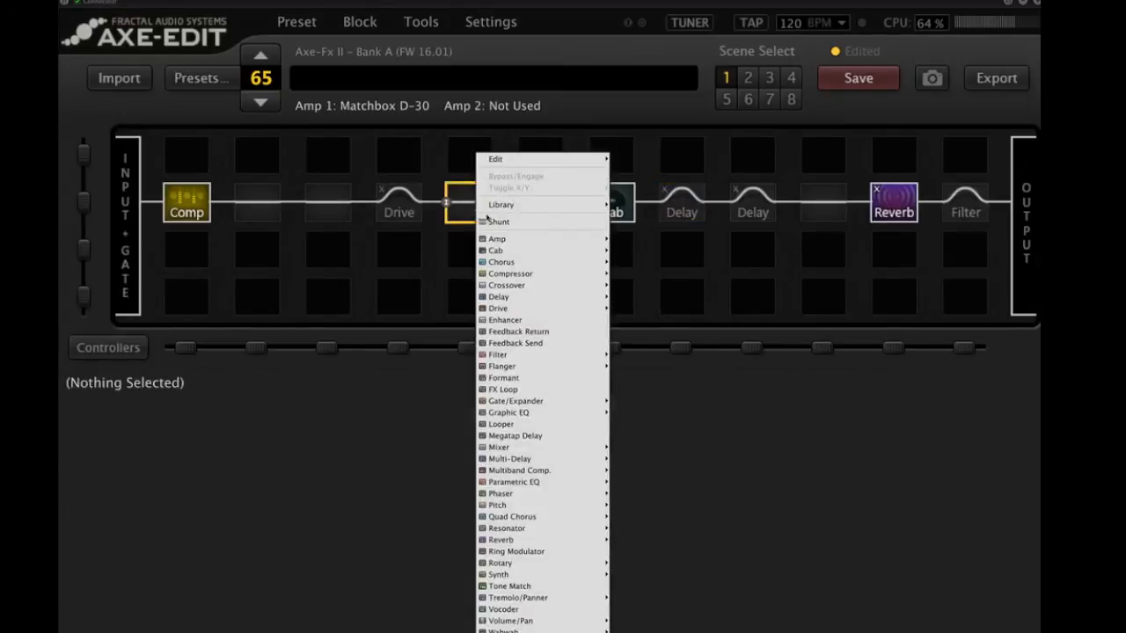
mouse_move(499, 296)
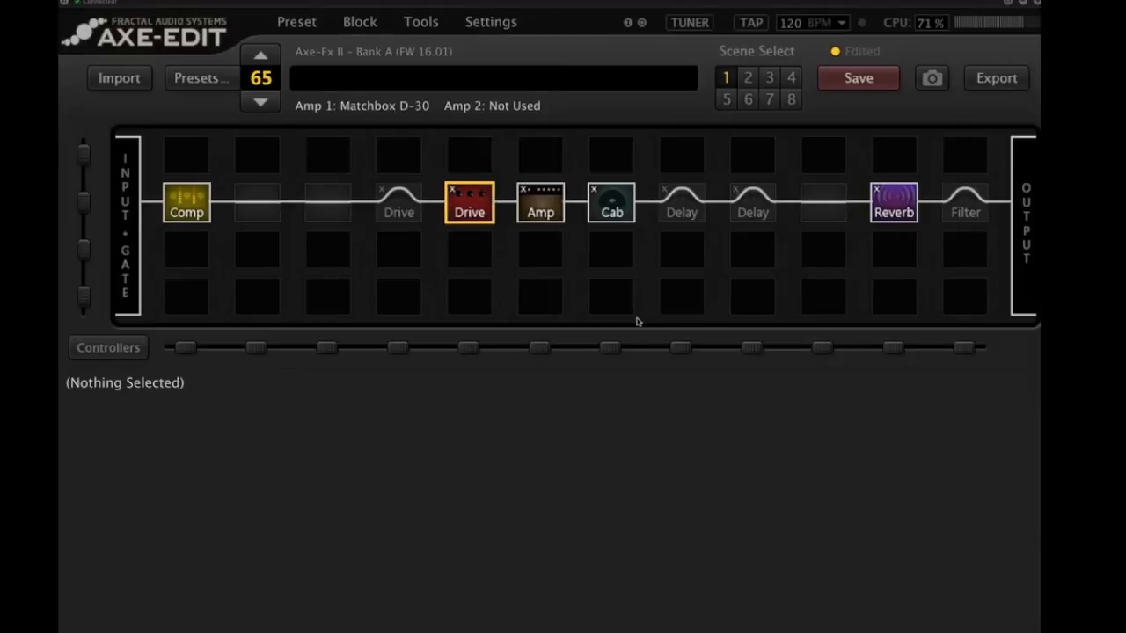
click(469, 202)
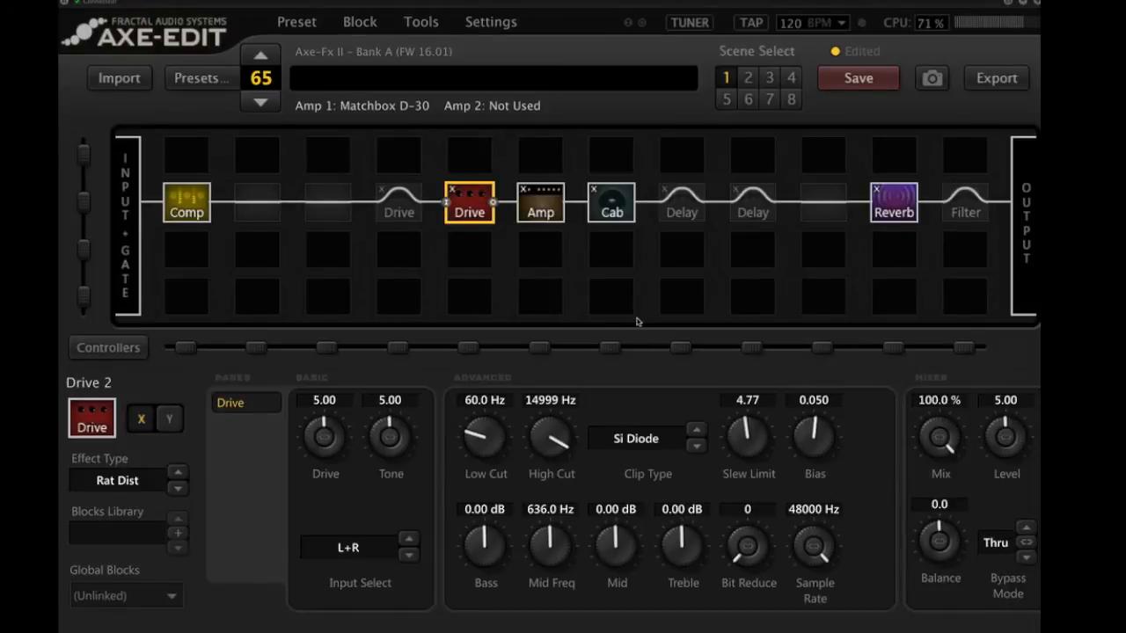
mouse_move(623, 374)
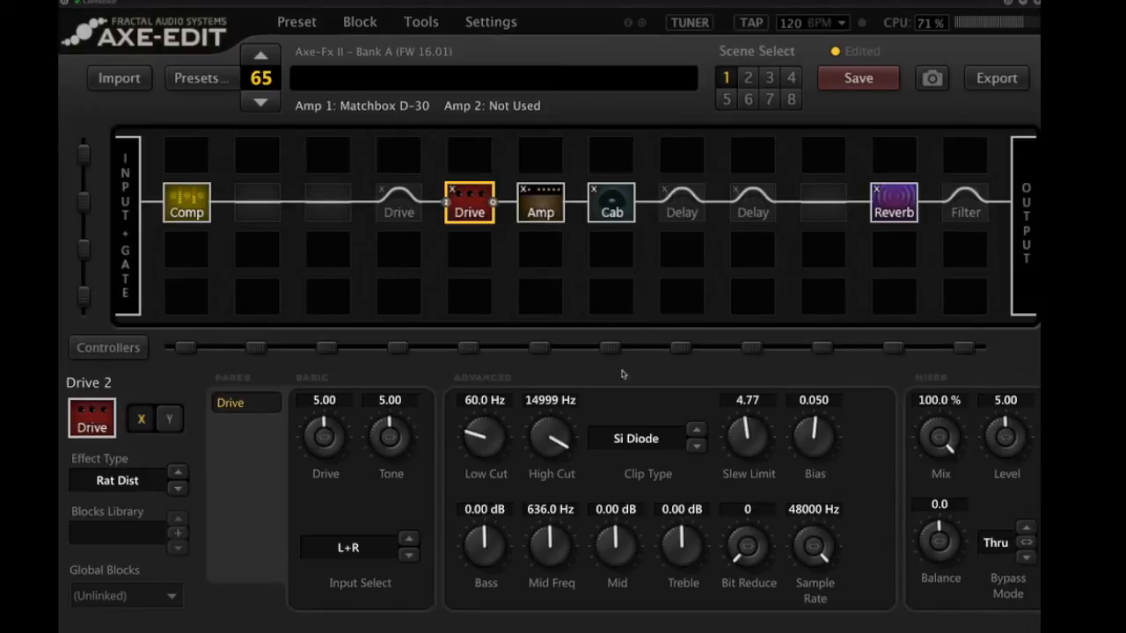
click(127, 479)
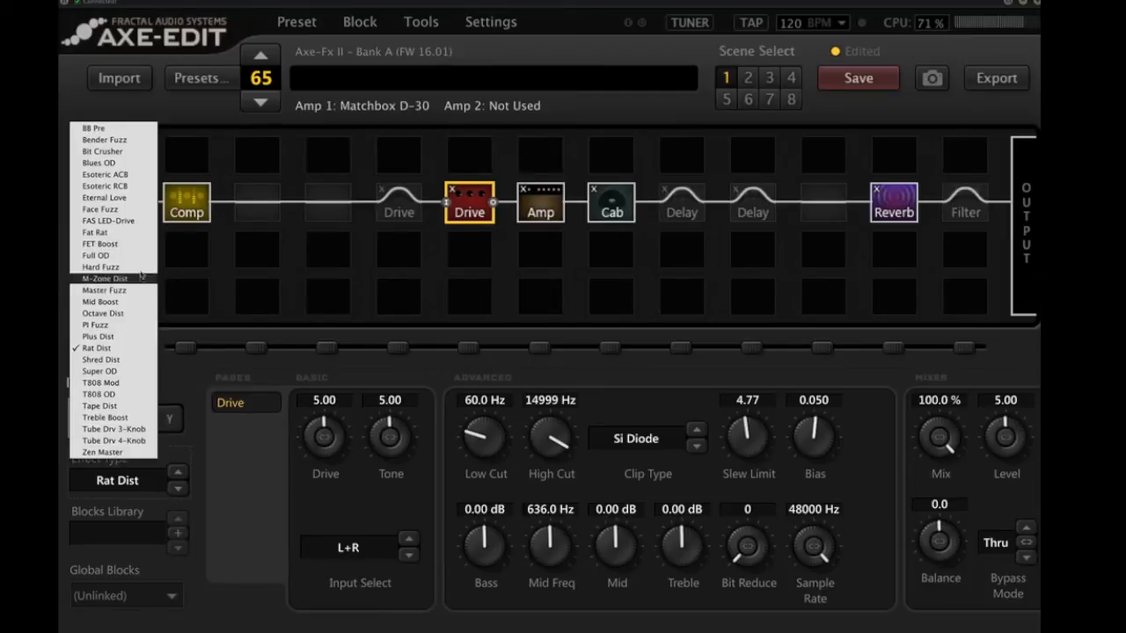
click(93, 127)
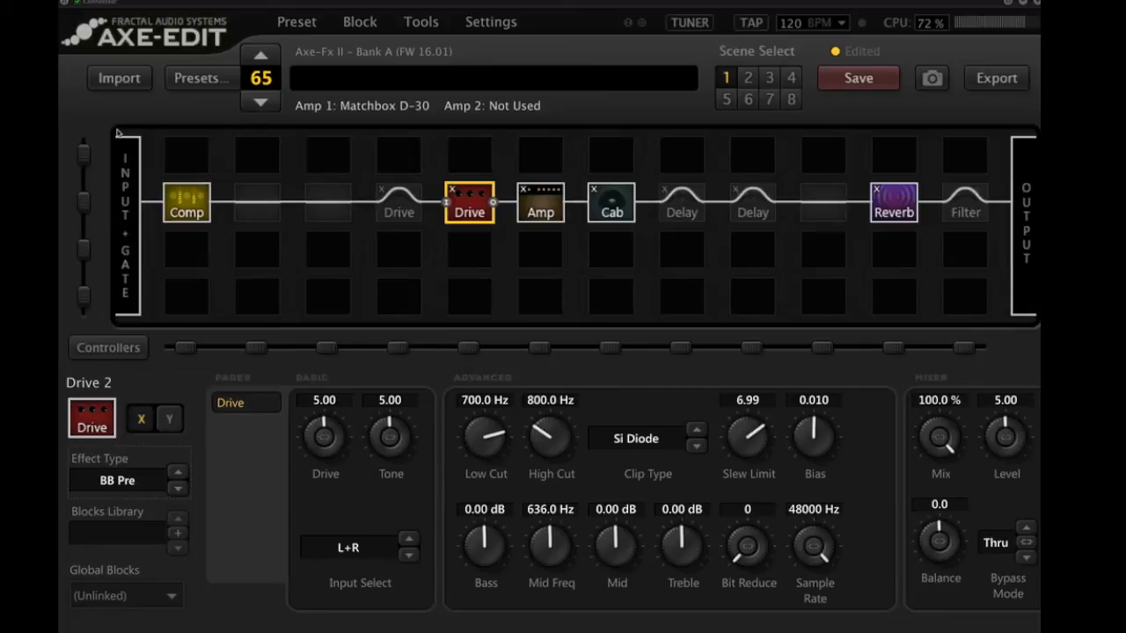
click(469, 203)
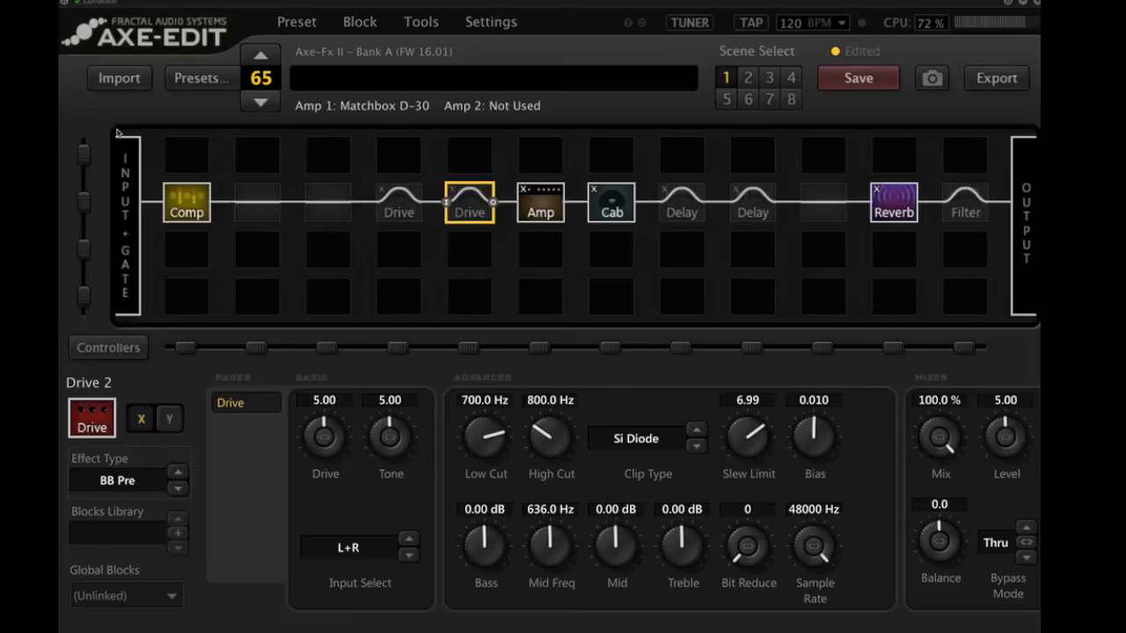
click(469, 203)
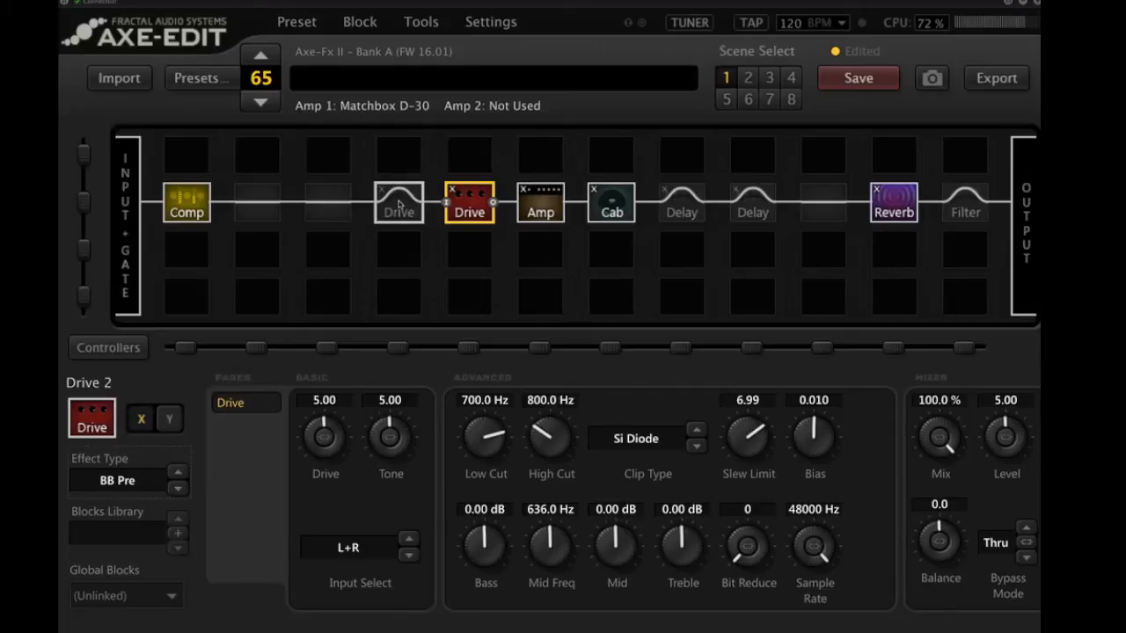
Toggle Drive 1 and the BB Pre Drive 2 on and off, ending with both bypassed.
click(398, 202)
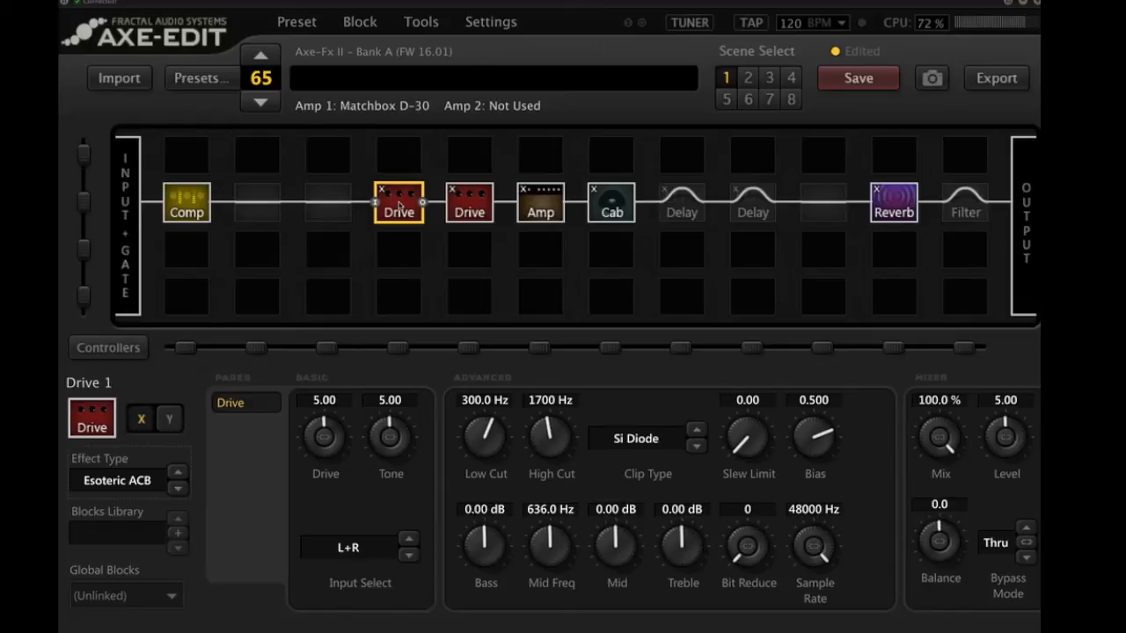
click(398, 202)
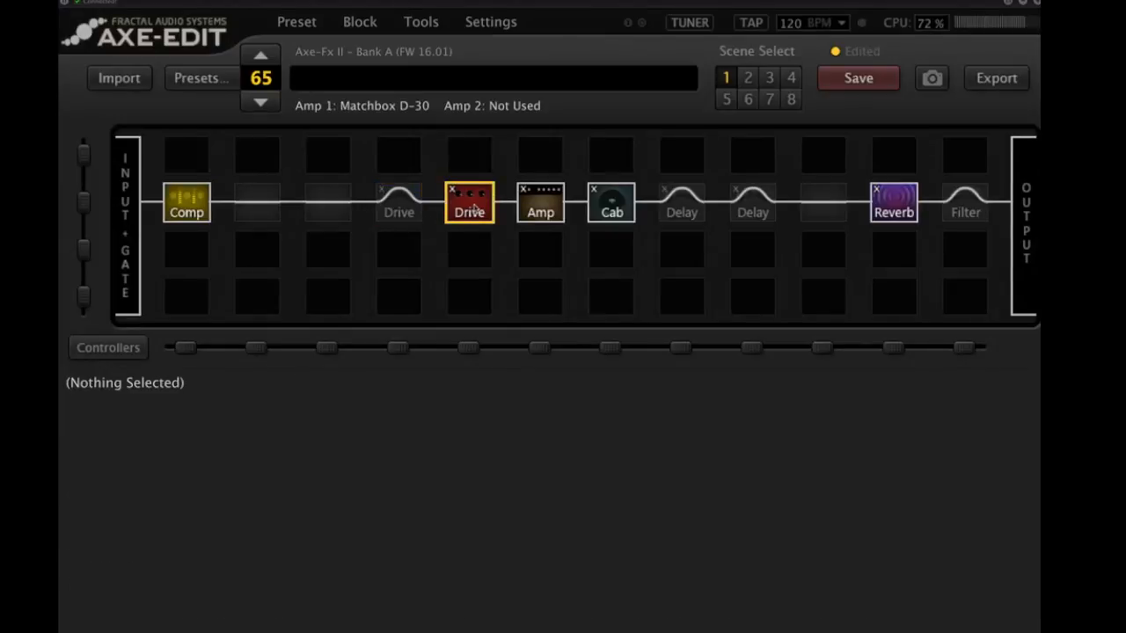
click(469, 202)
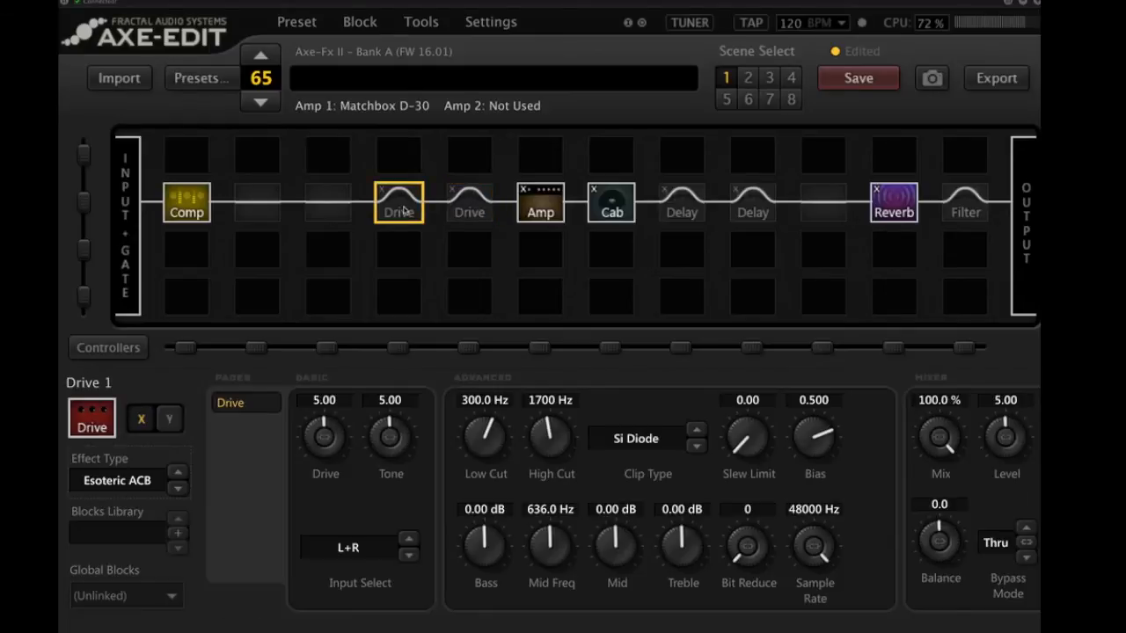
click(398, 202)
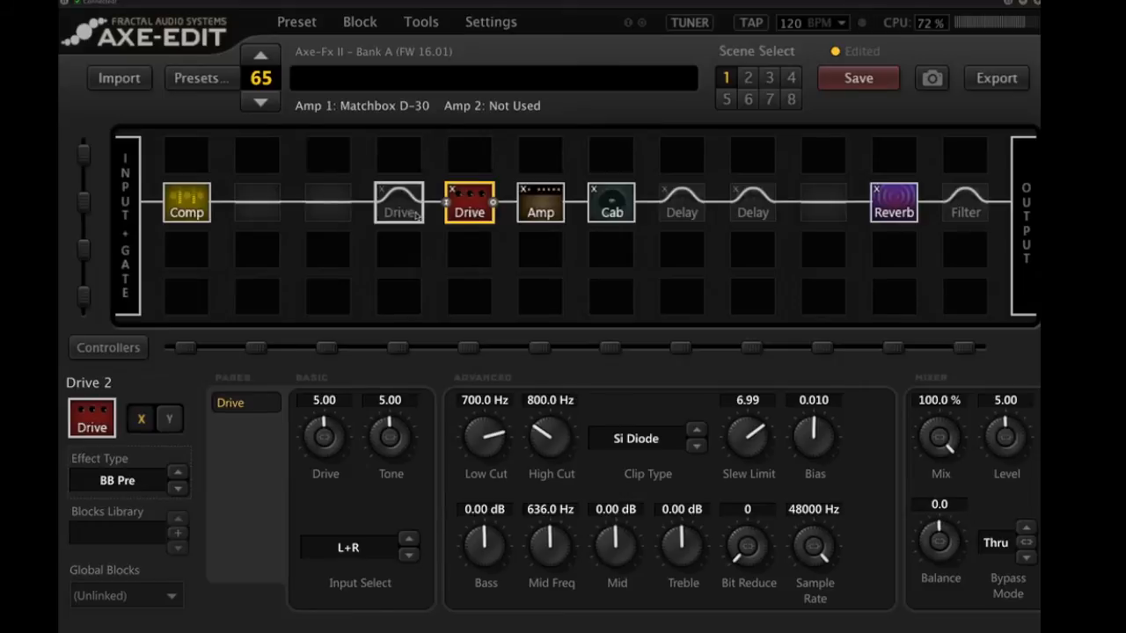
click(399, 202)
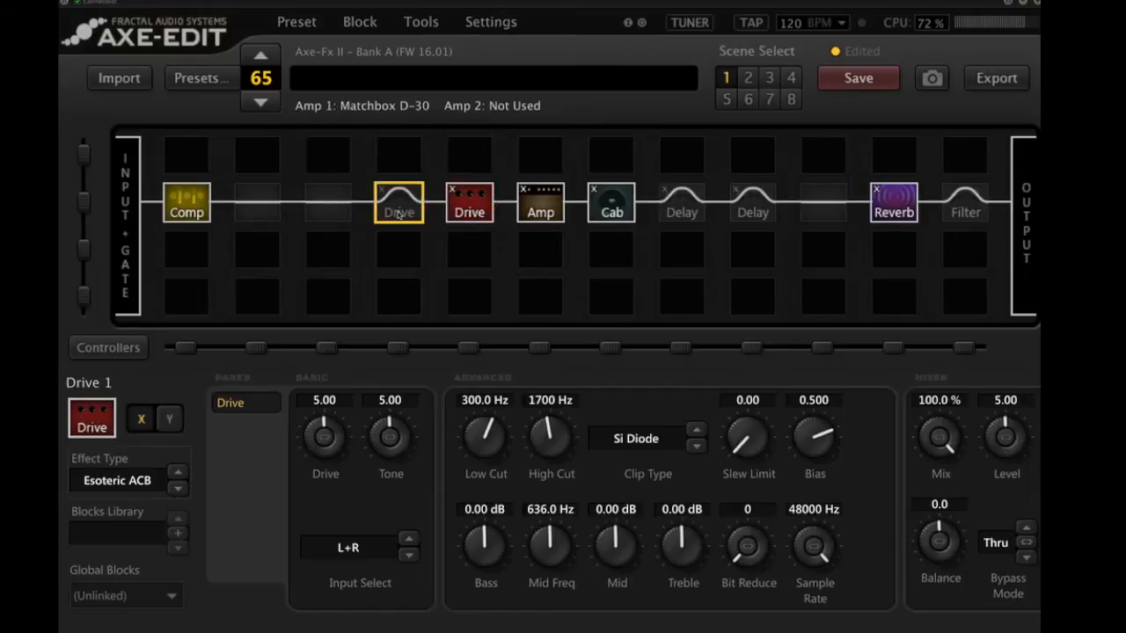
click(399, 202)
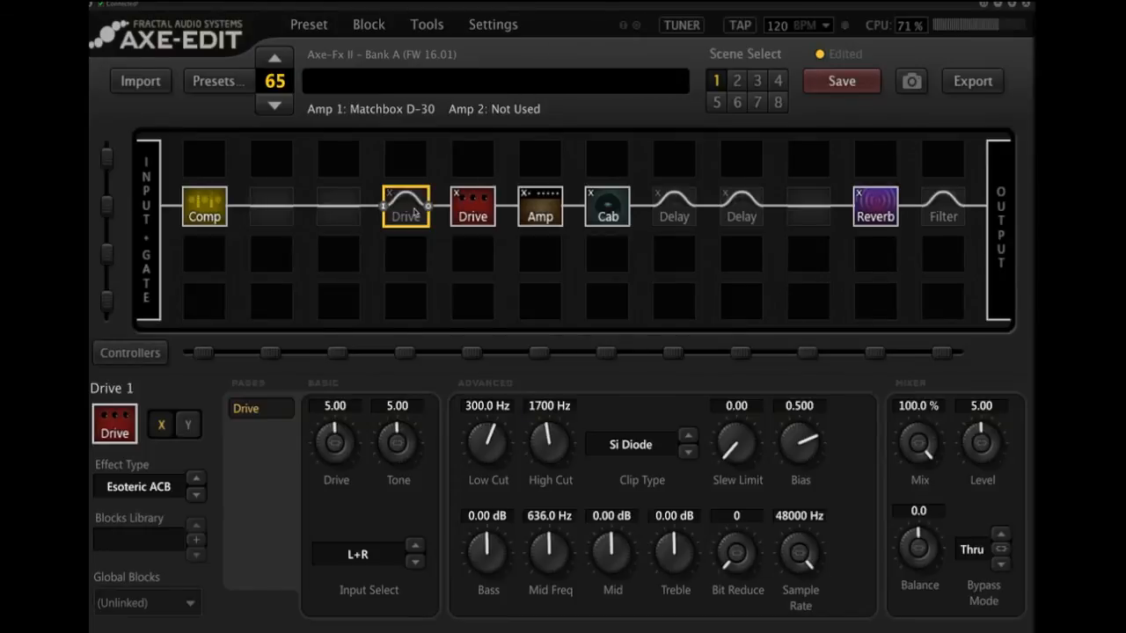
click(472, 205)
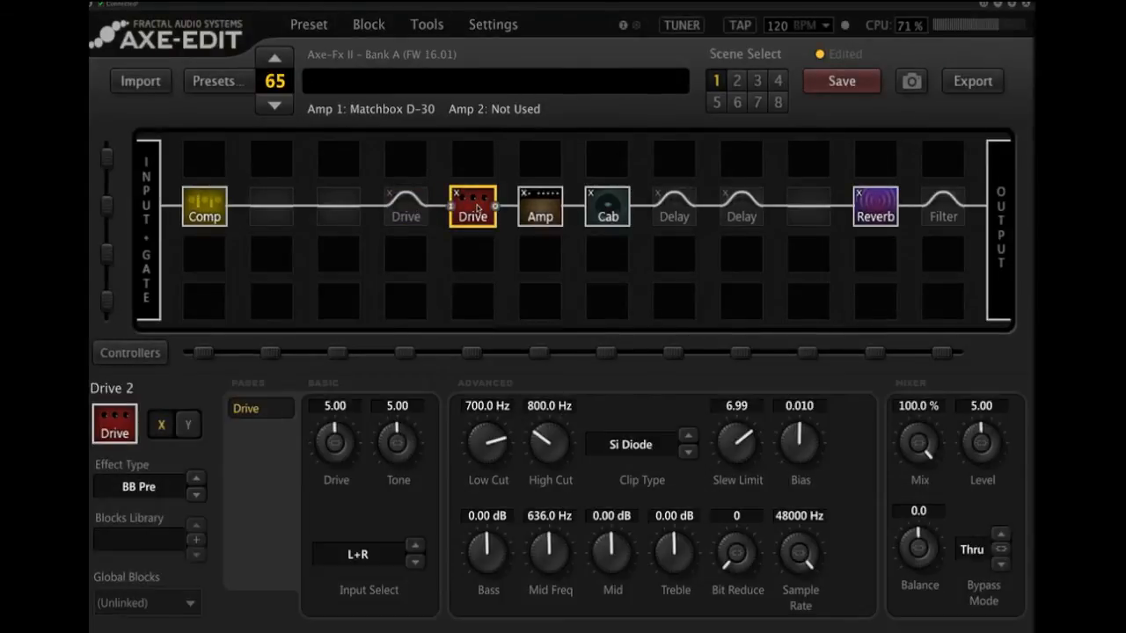
click(472, 207)
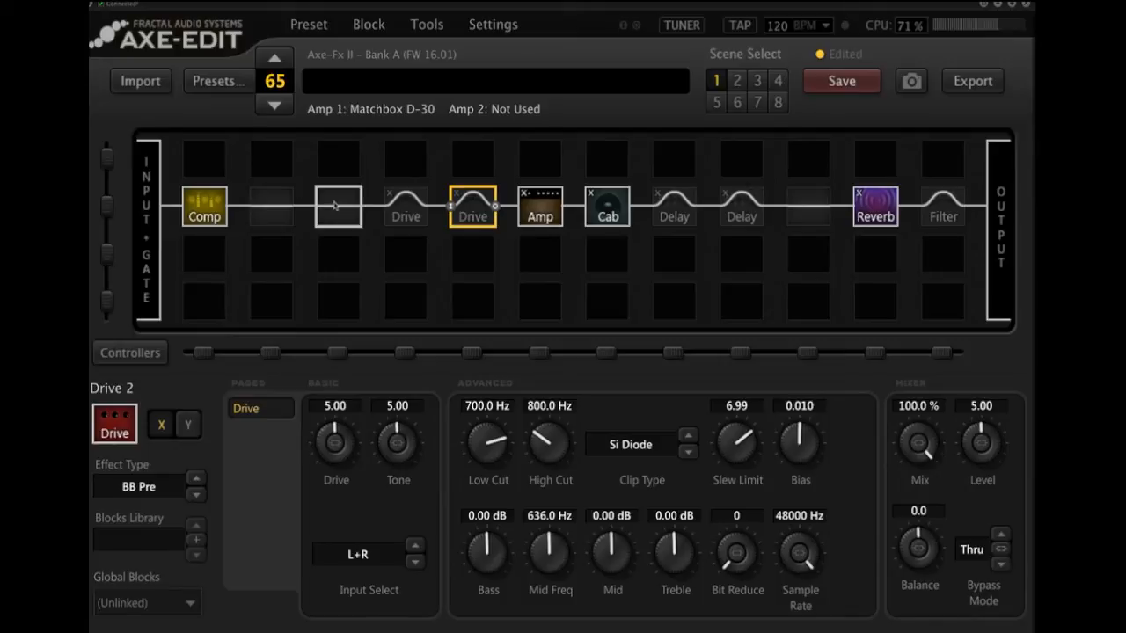
Right-click the empty slot after Comp to list block types, including Tremolo/Panner.
right_click(337, 205)
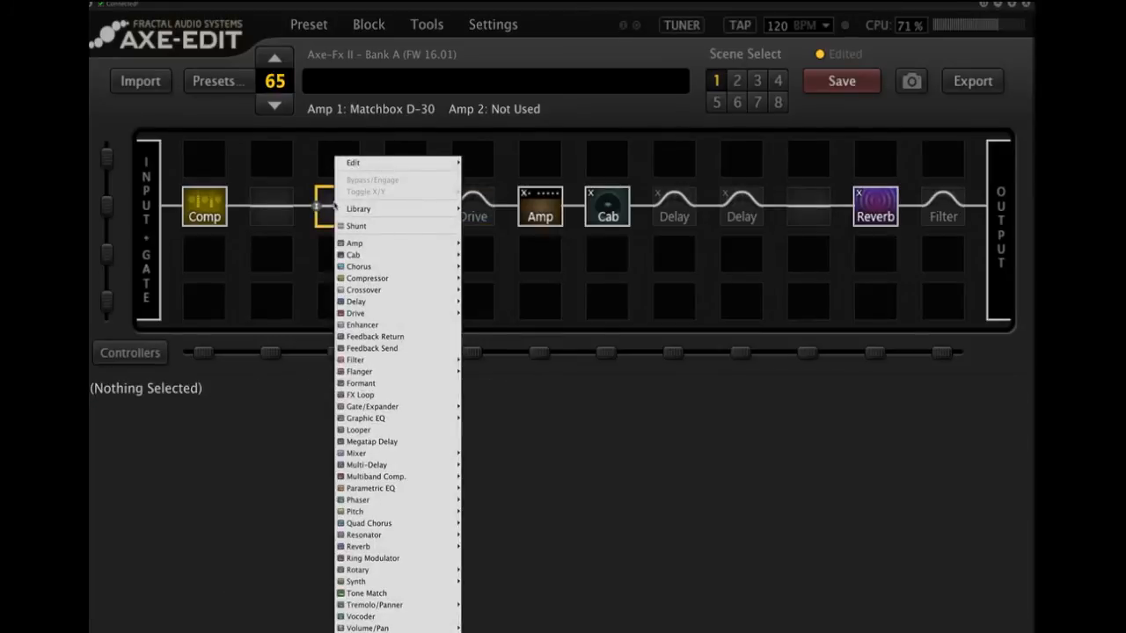
mouse_move(396, 291)
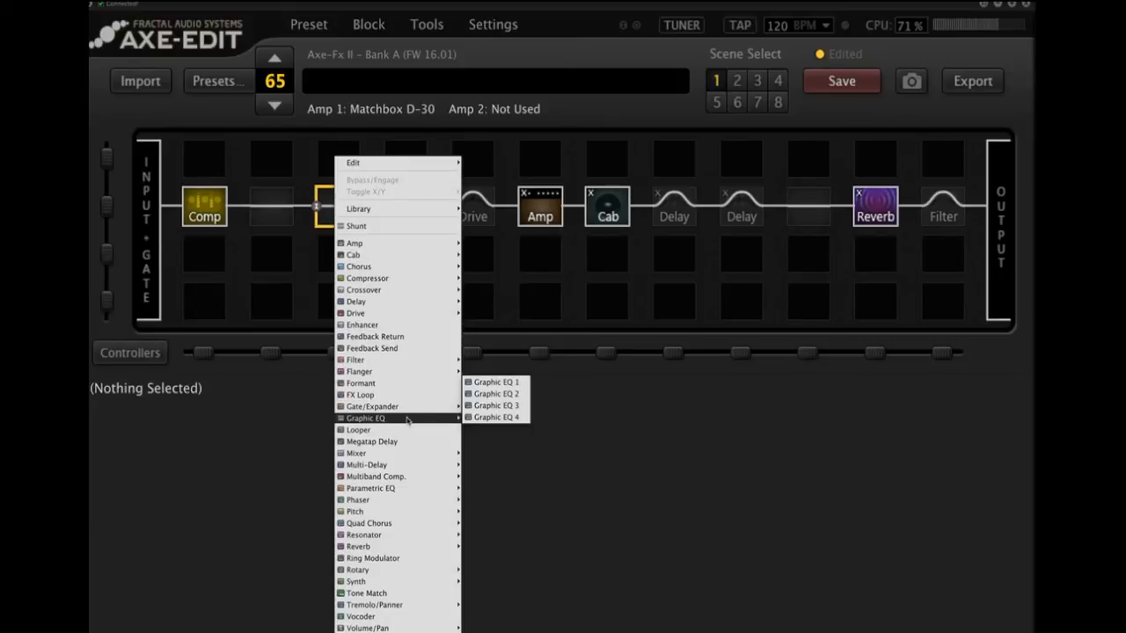
mouse_move(357, 581)
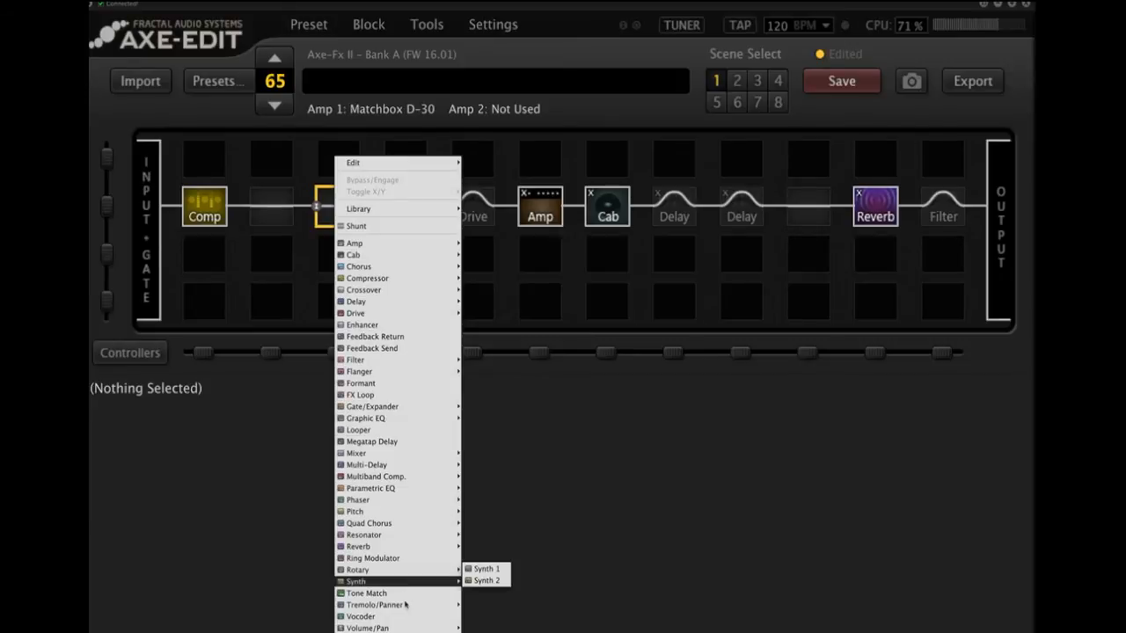
mouse_move(367, 628)
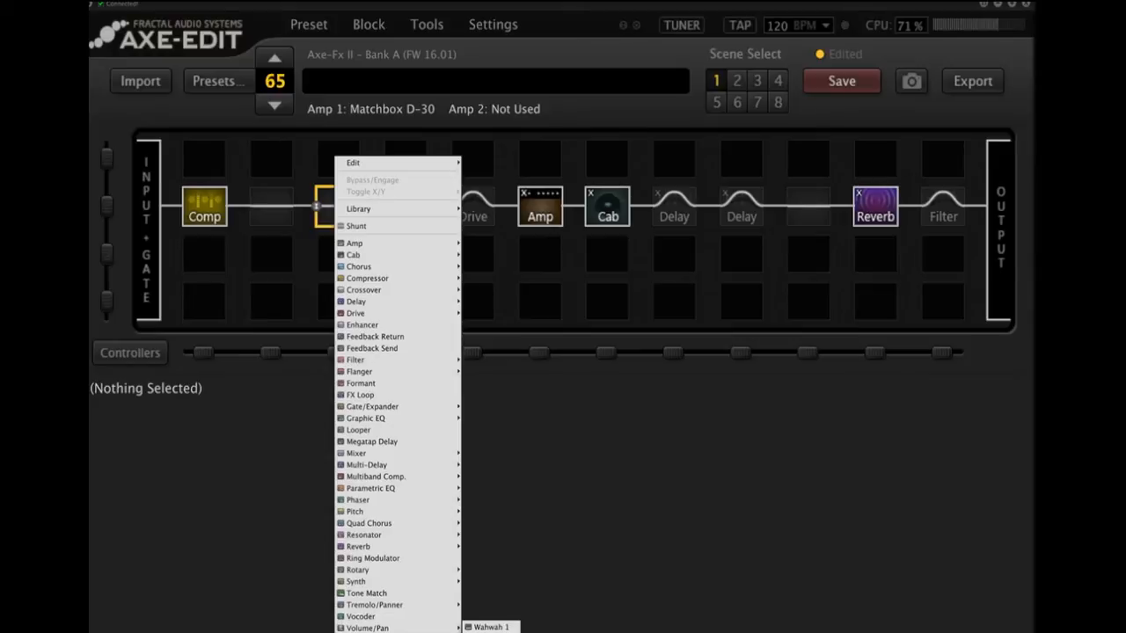
mouse_move(396, 405)
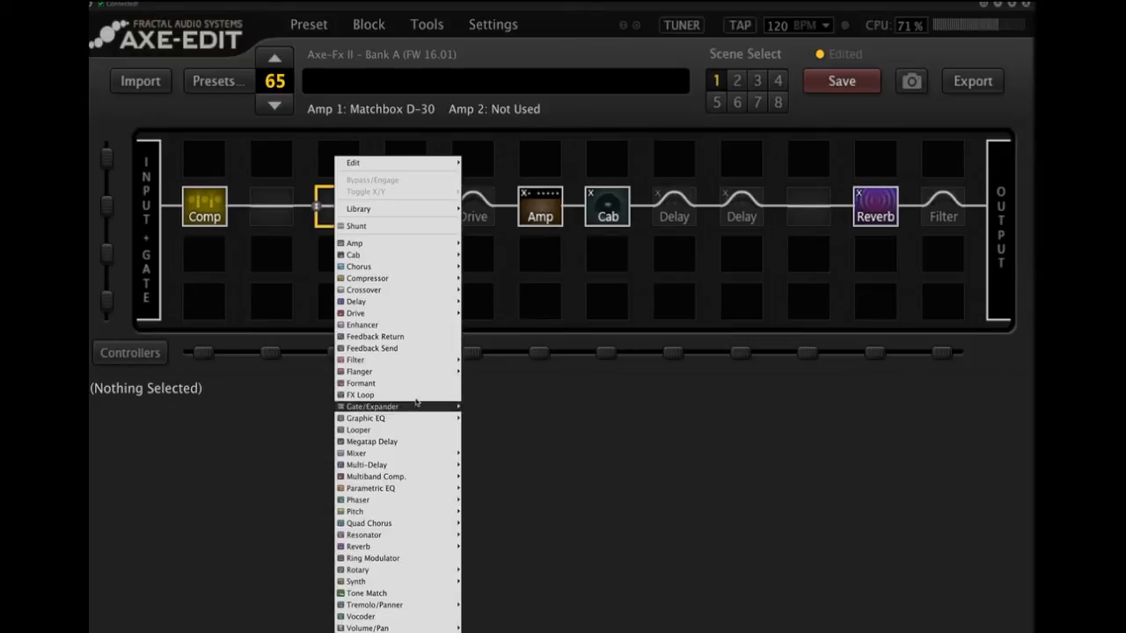
mouse_move(396, 430)
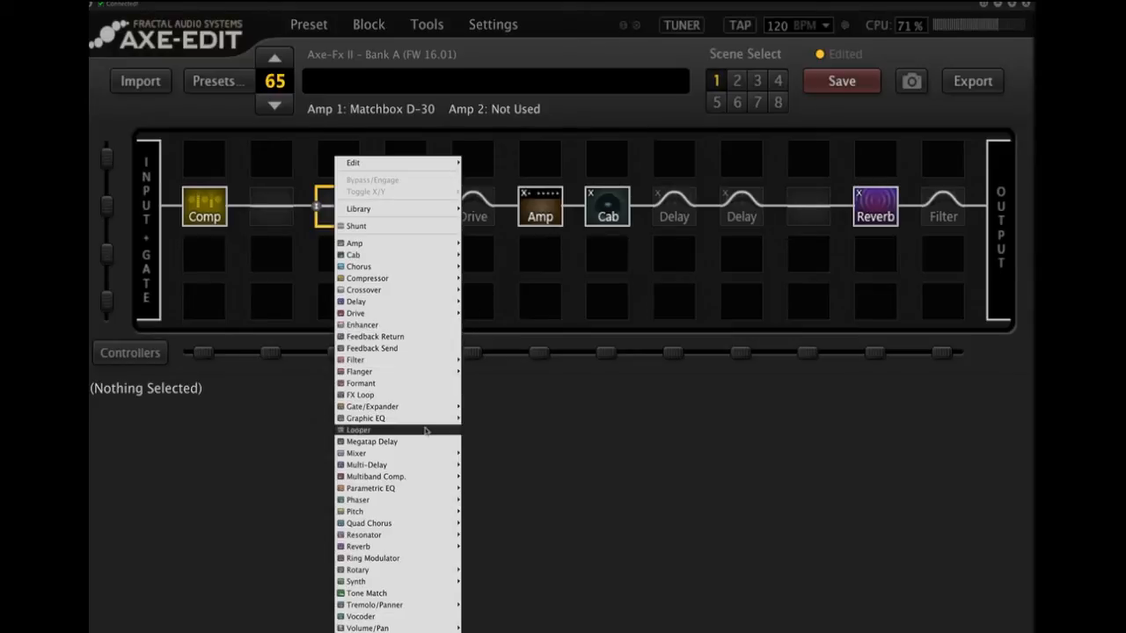
mouse_move(374, 605)
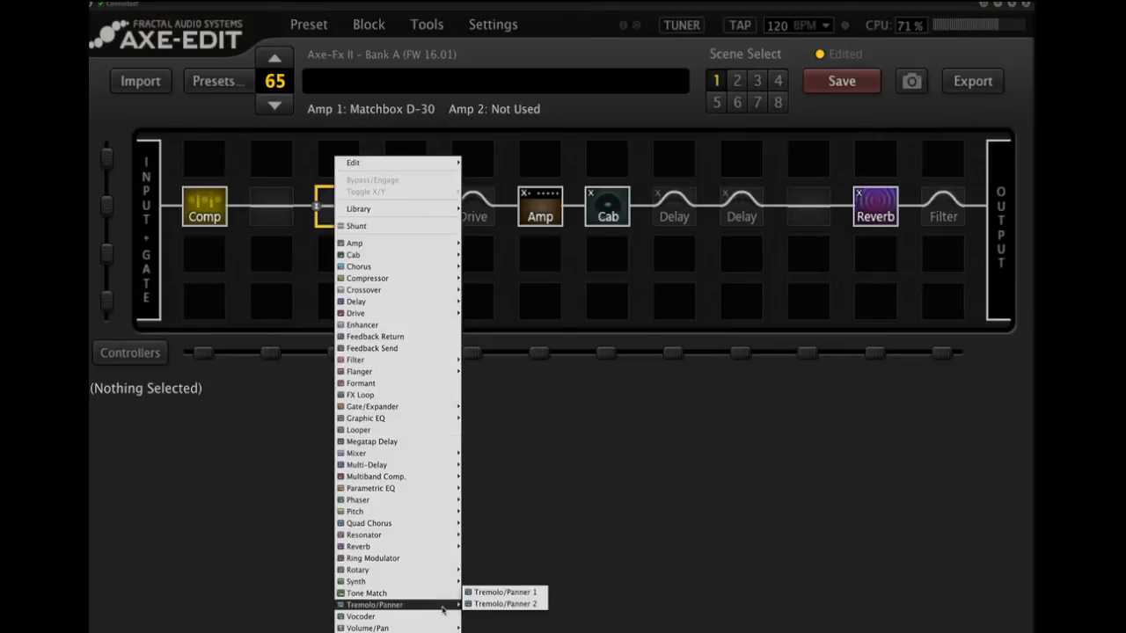
Insert Tremolo/Panner 1 after Comp with 1/8 tempo, 100% depth and Square LFO.
click(500, 592)
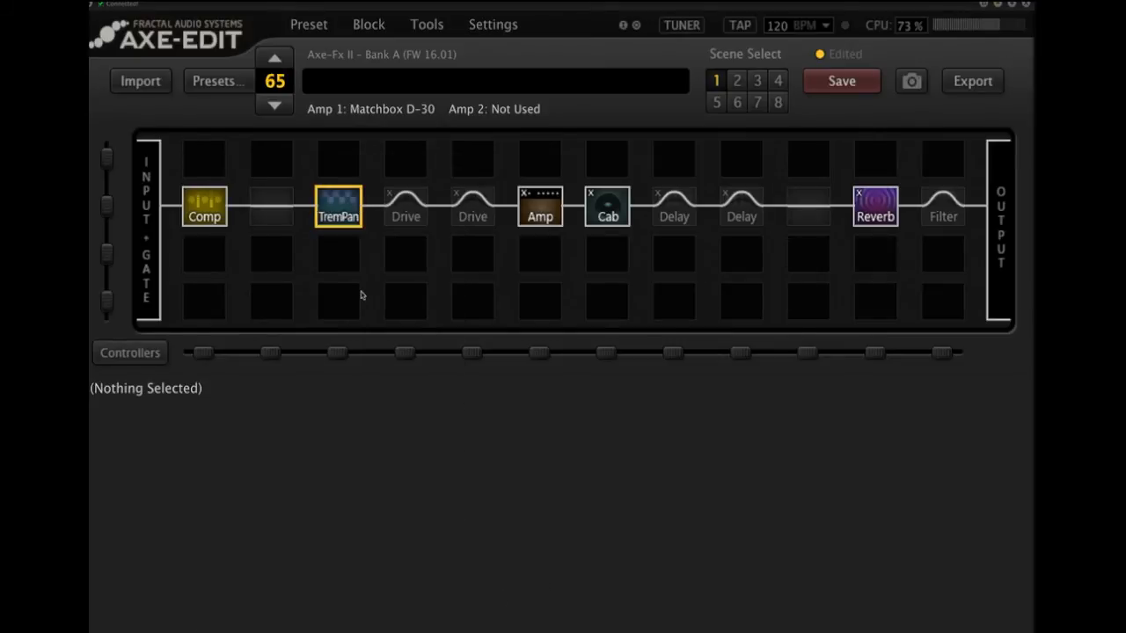
click(337, 206)
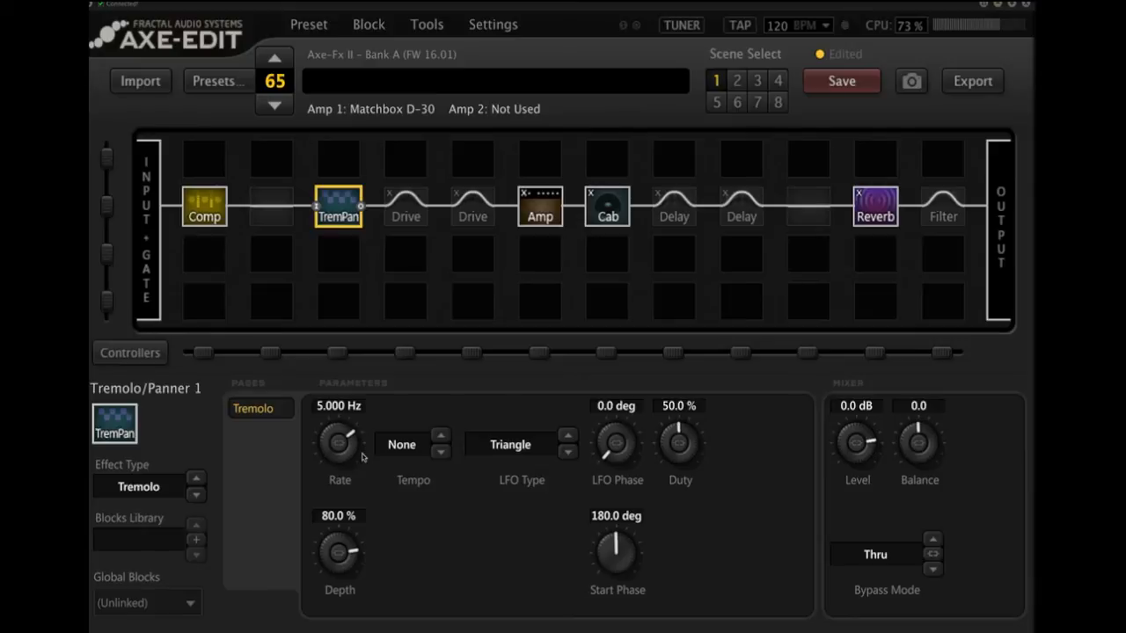
click(401, 444)
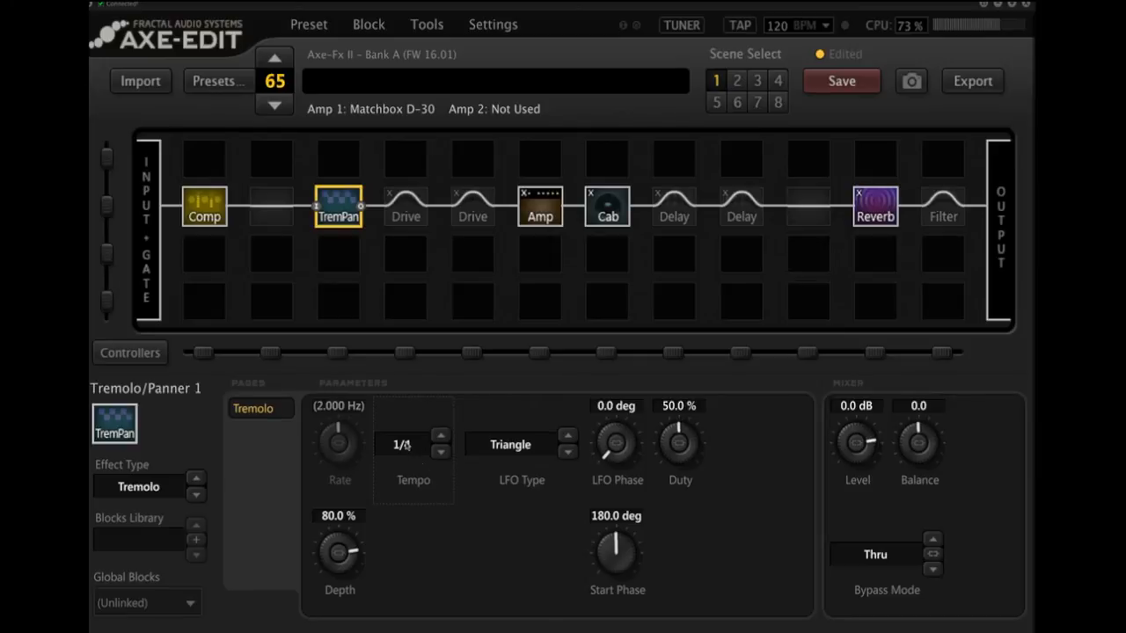
click(440, 435)
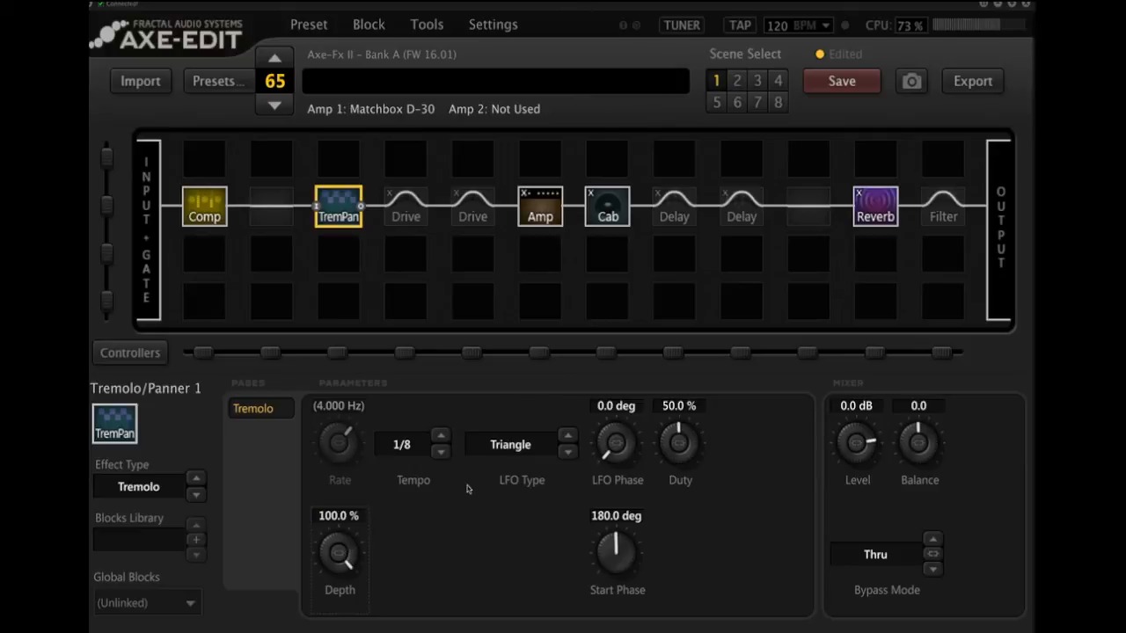
click(511, 444)
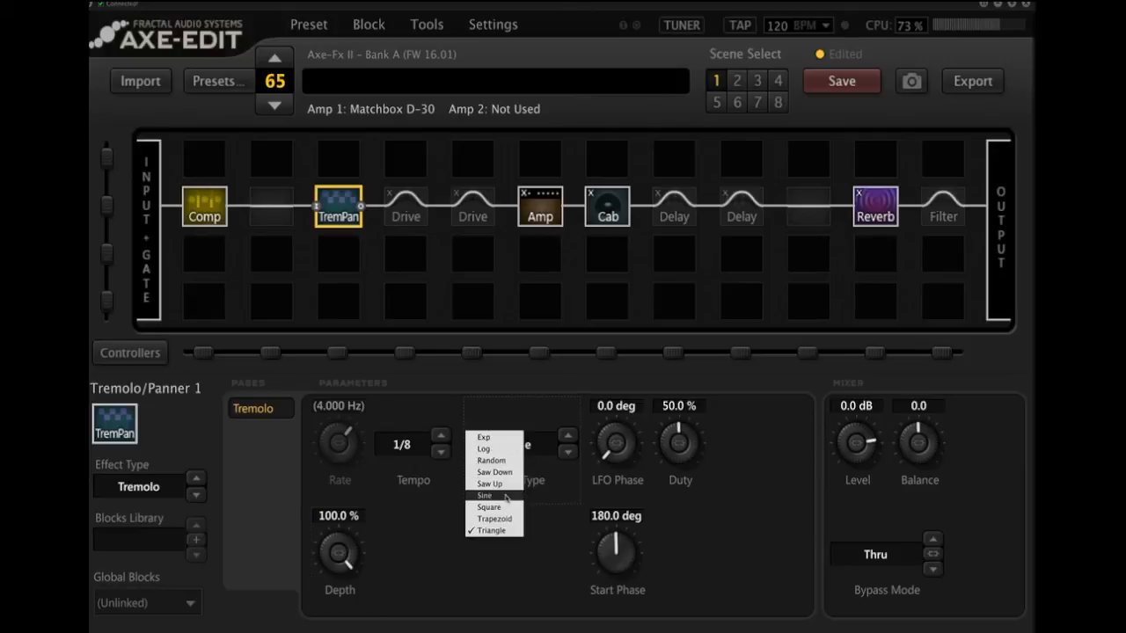
click(488, 506)
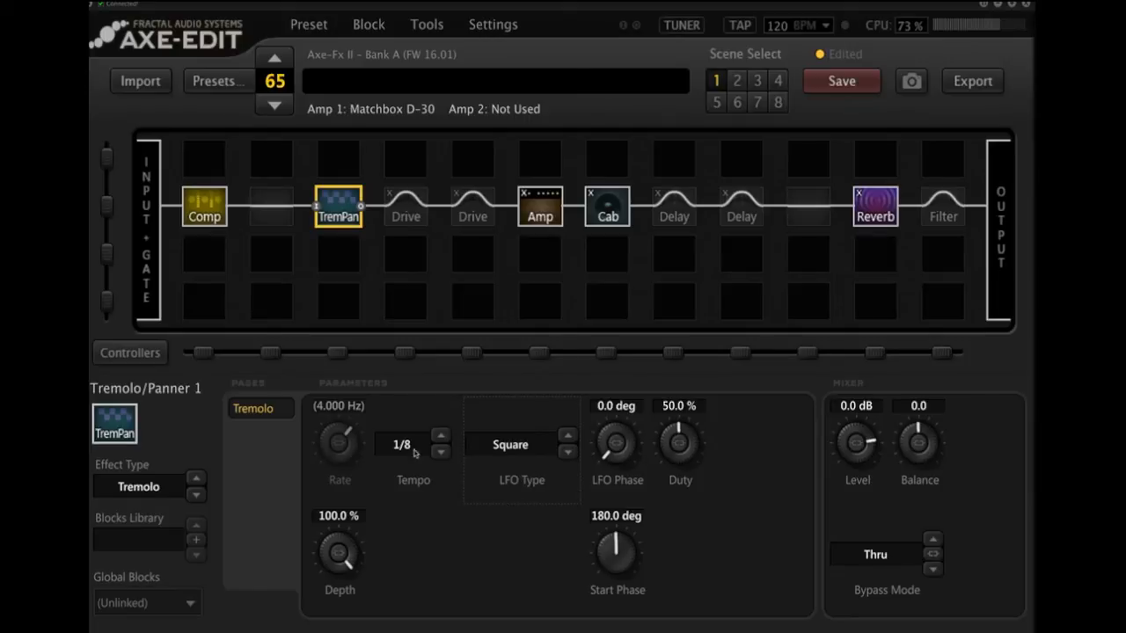
Change the tremolo tempo to 1/16 and re-engage the BB Pre second Drive.
click(401, 444)
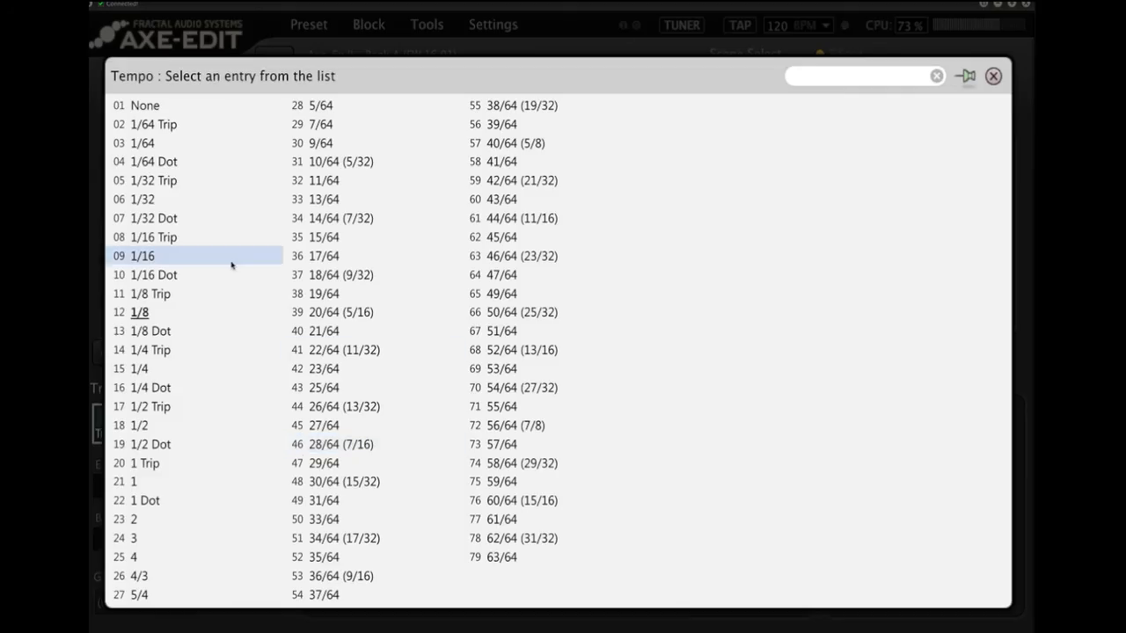
double_click(141, 256)
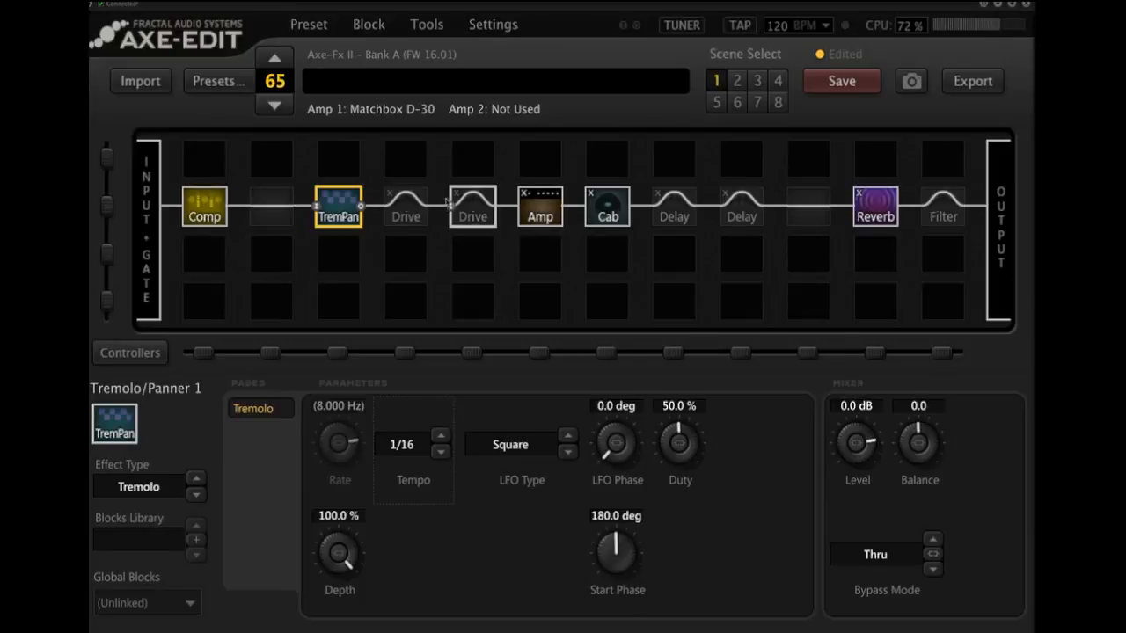
click(472, 206)
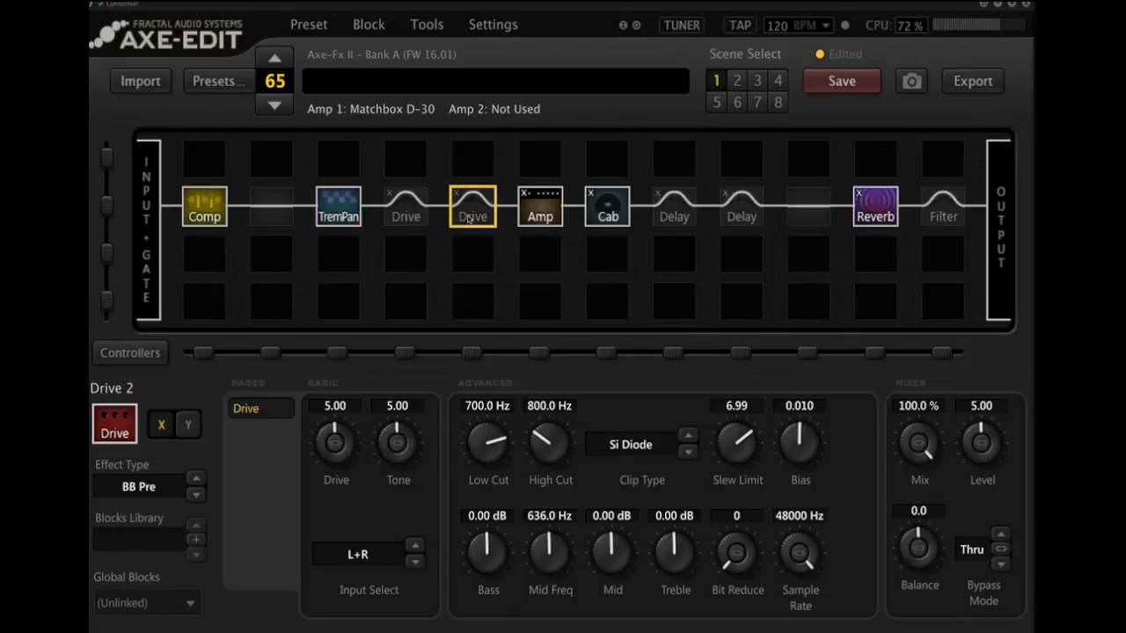
click(472, 207)
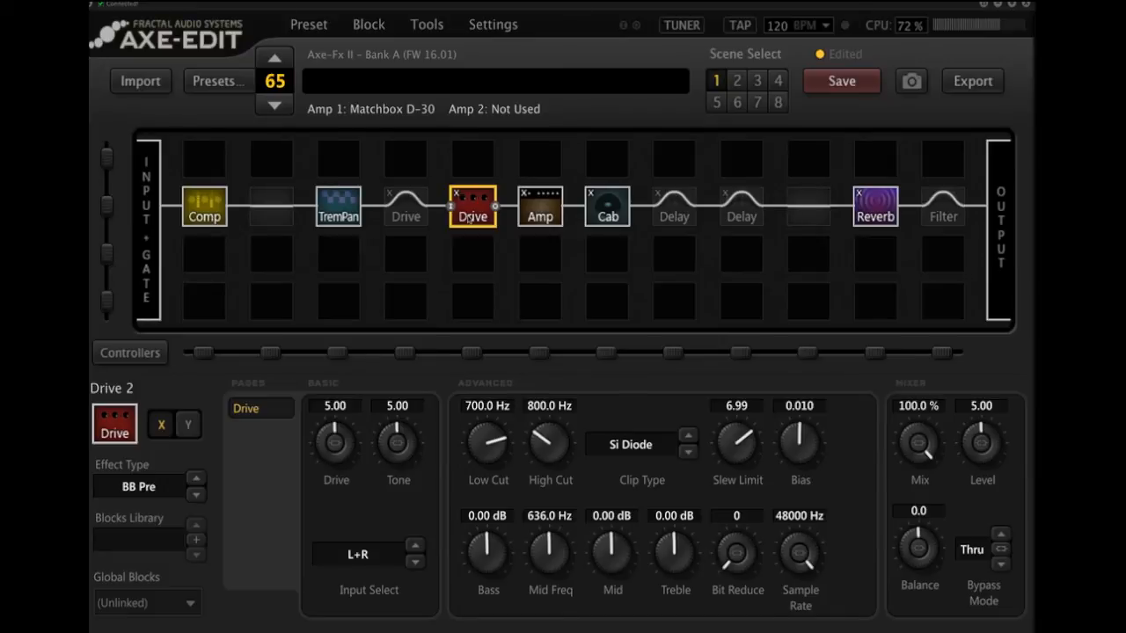
mouse_move(333, 232)
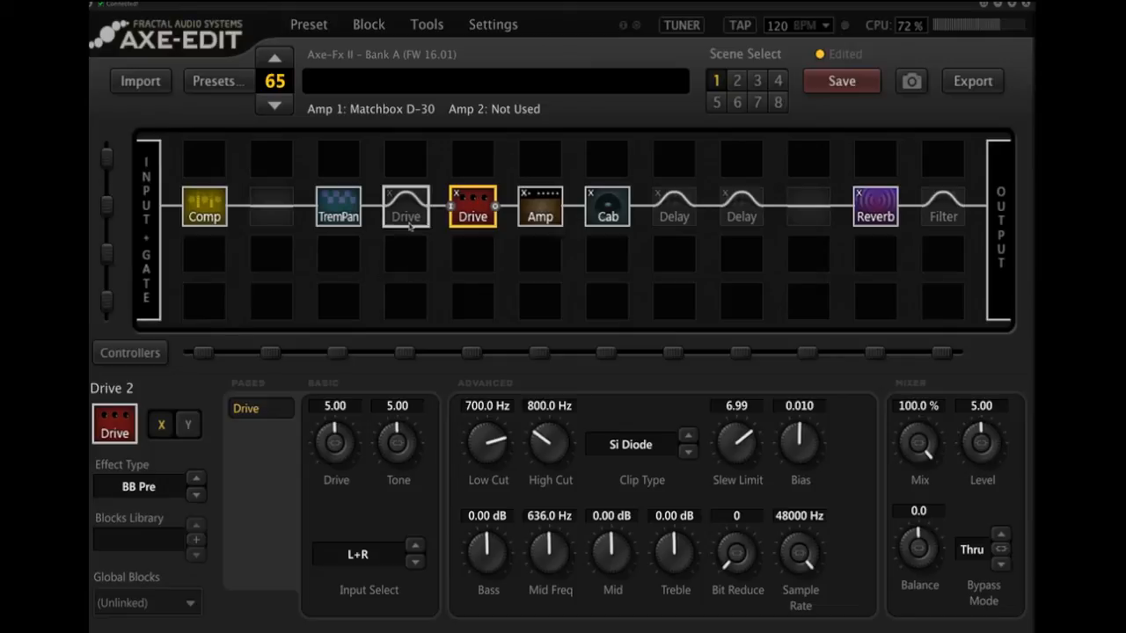
Rename preset 65 to 'Preset Test 1' and save it to the Axe-Fx.
click(495, 81)
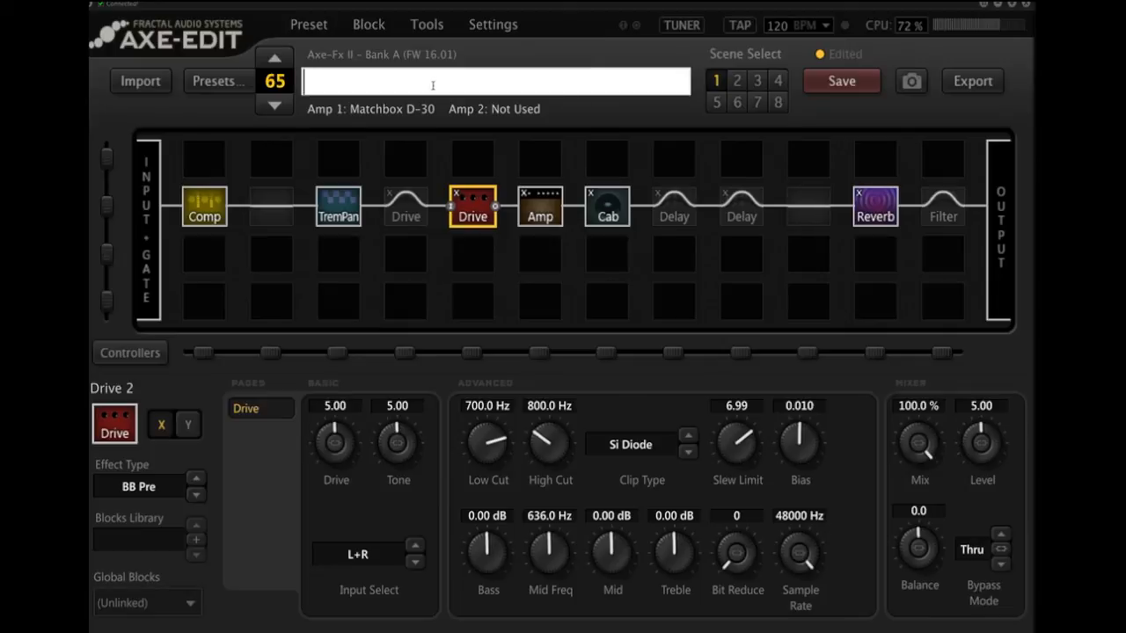
text(Preset)
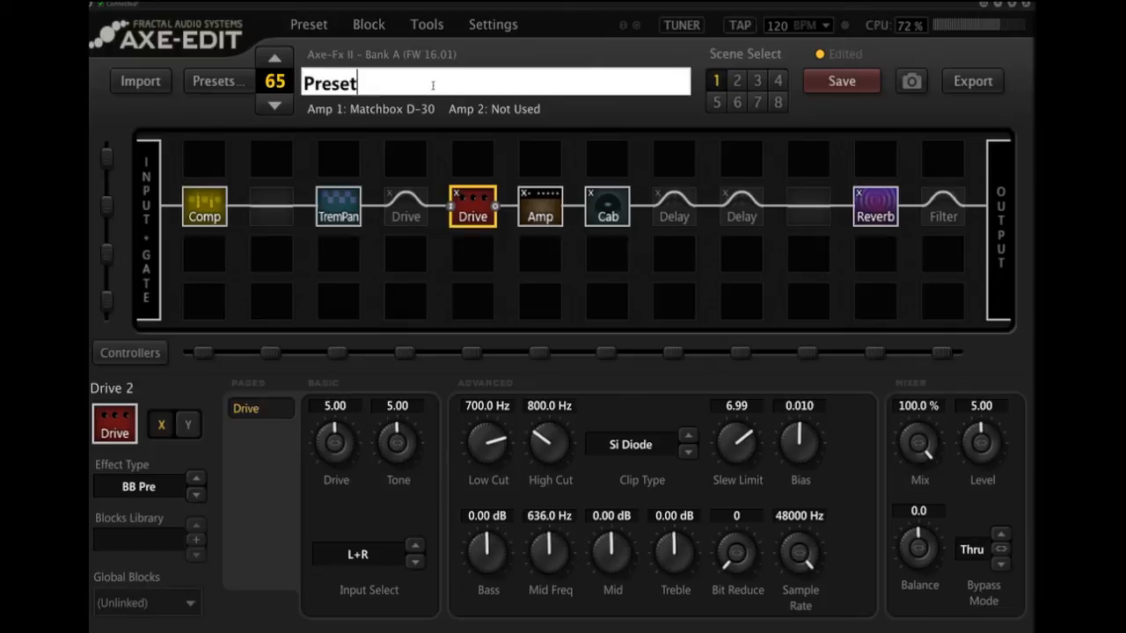
text(Test 1)
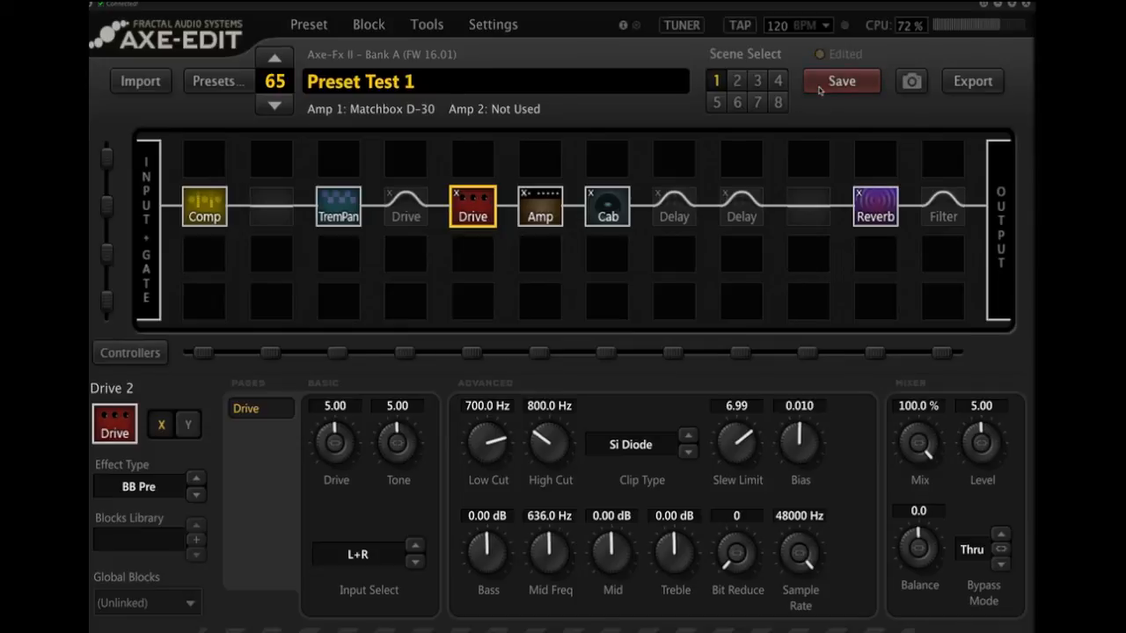
click(840, 81)
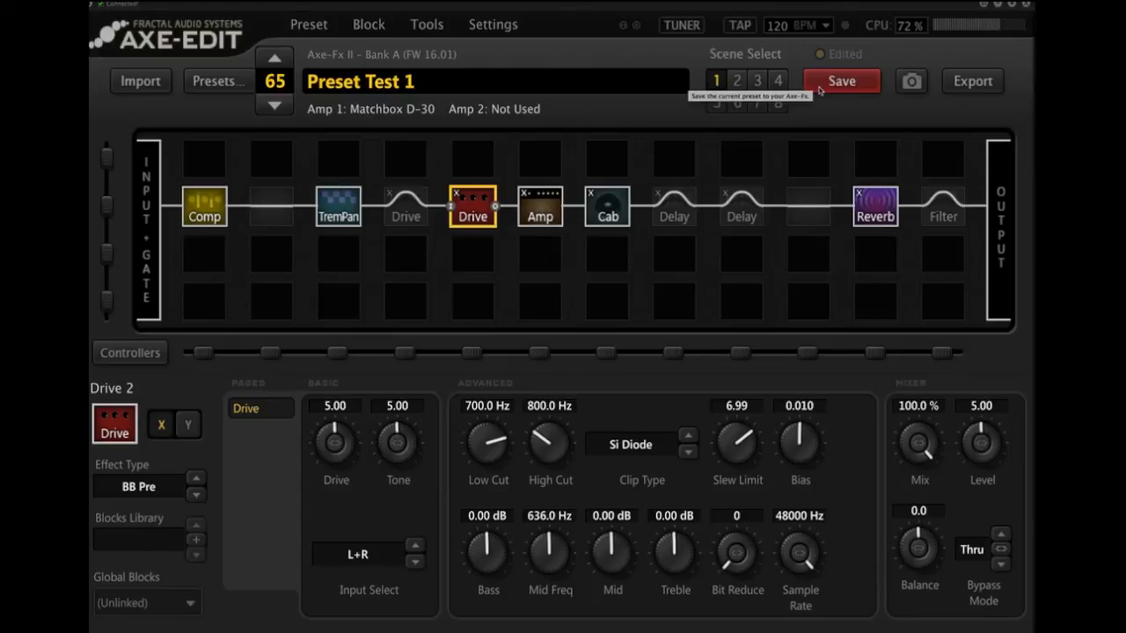
mouse_move(736, 100)
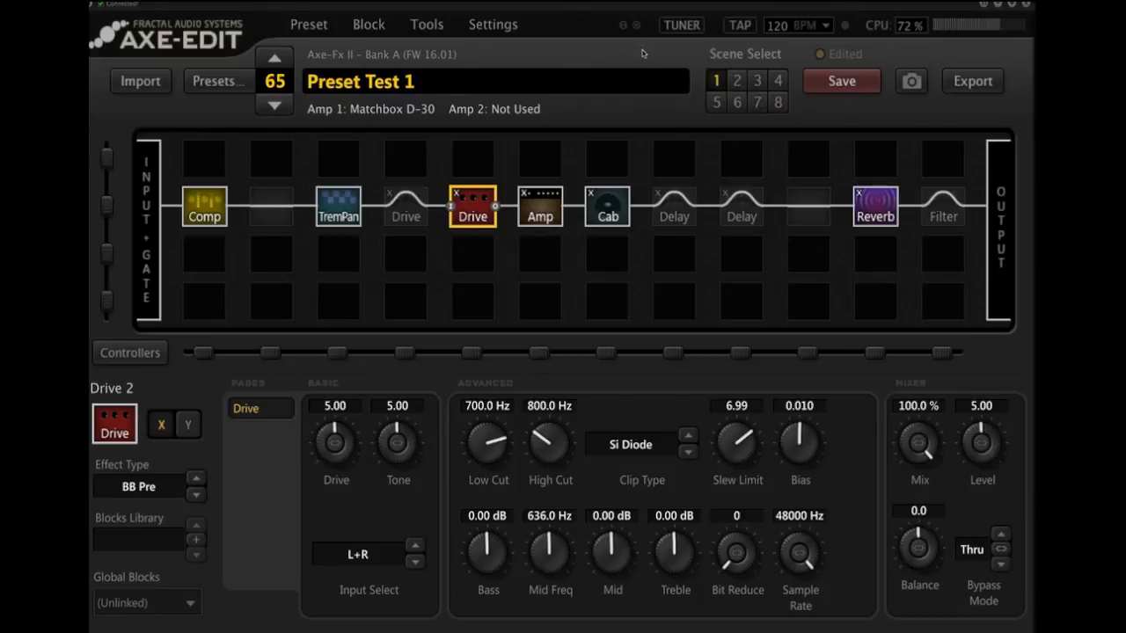
mouse_move(430, 372)
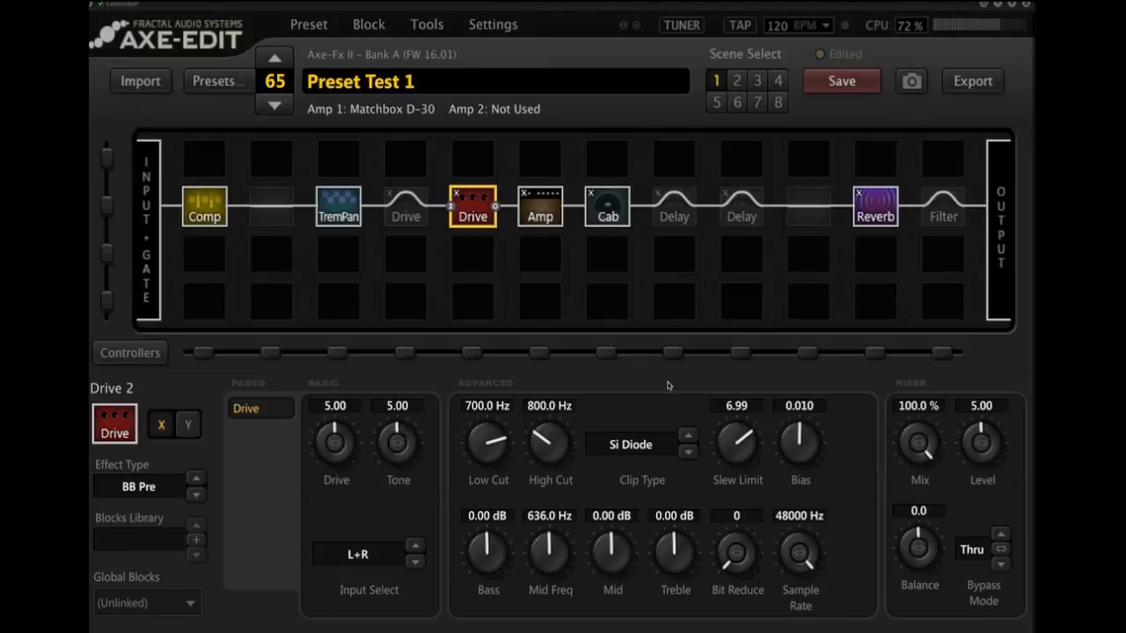
mouse_move(406, 301)
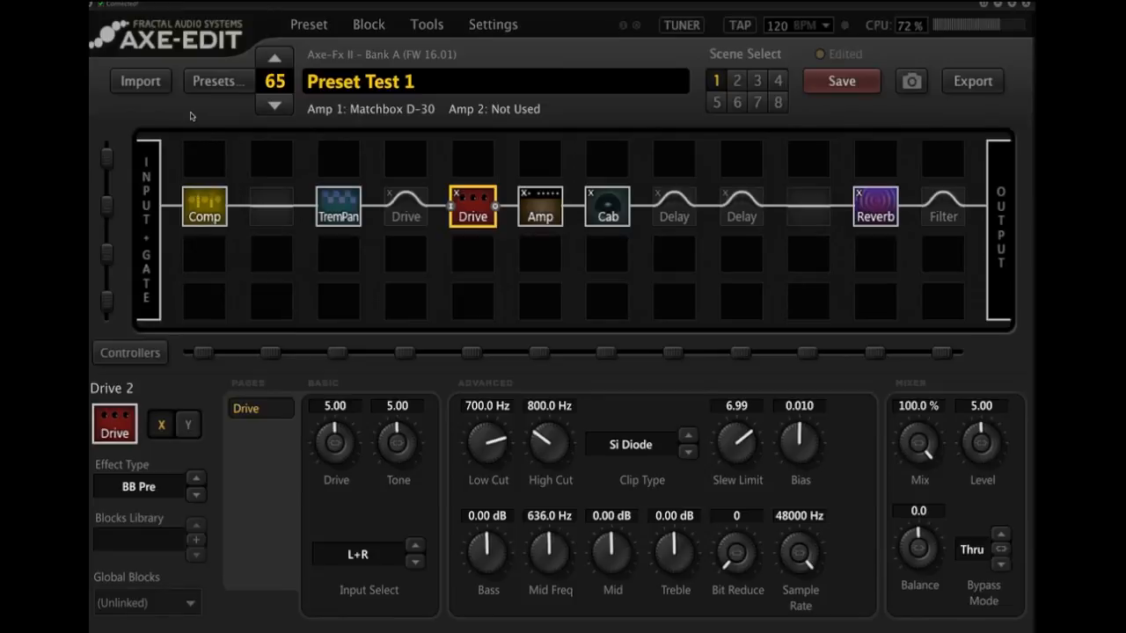
mouse_move(186, 110)
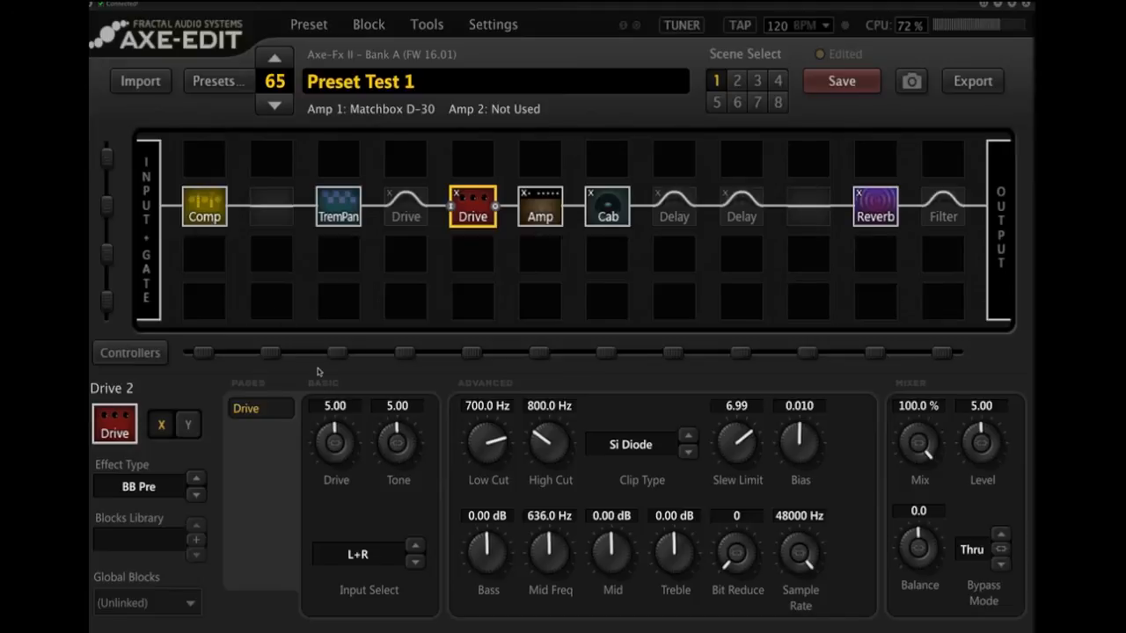
mouse_move(396, 373)
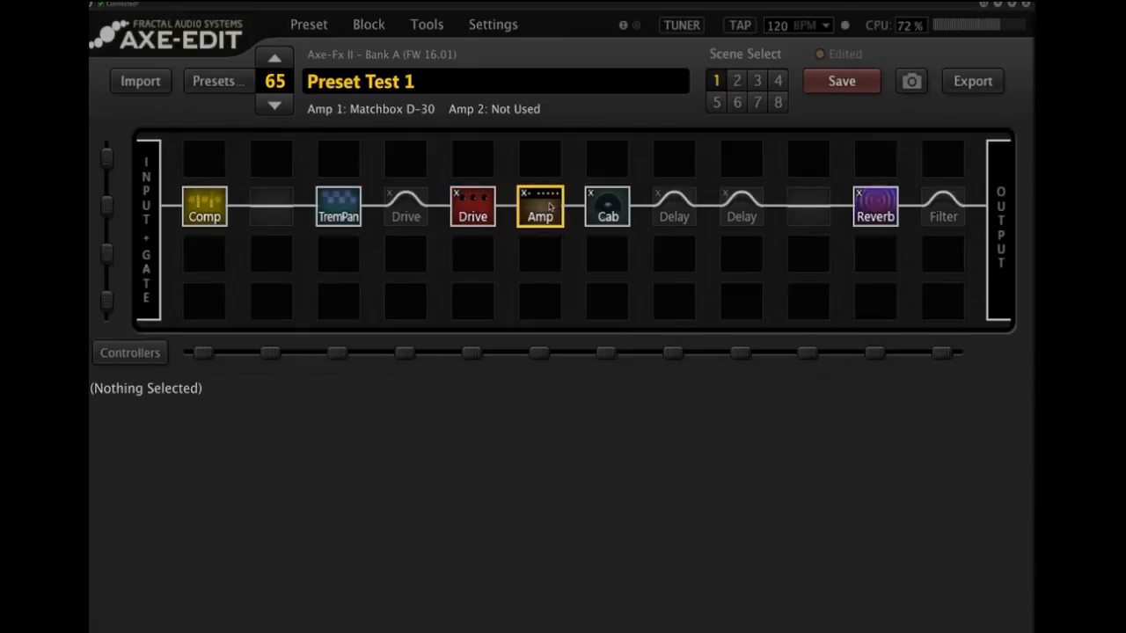
Open the Matchbox D-30 Amp block, view its Dynamics page, then return to Basic.
click(539, 208)
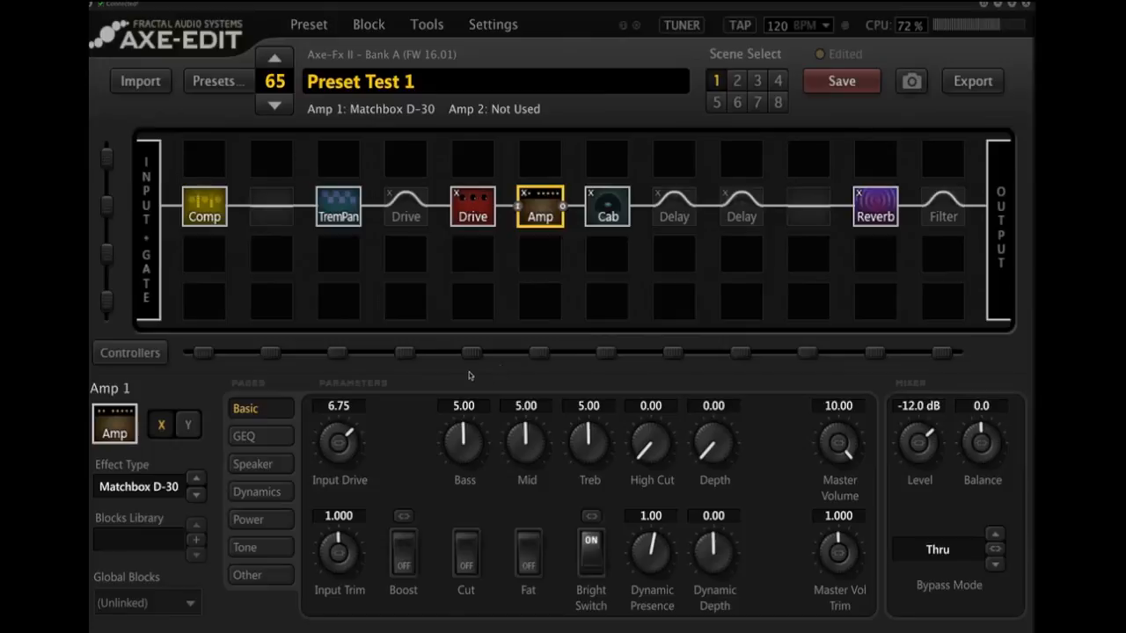
click(248, 519)
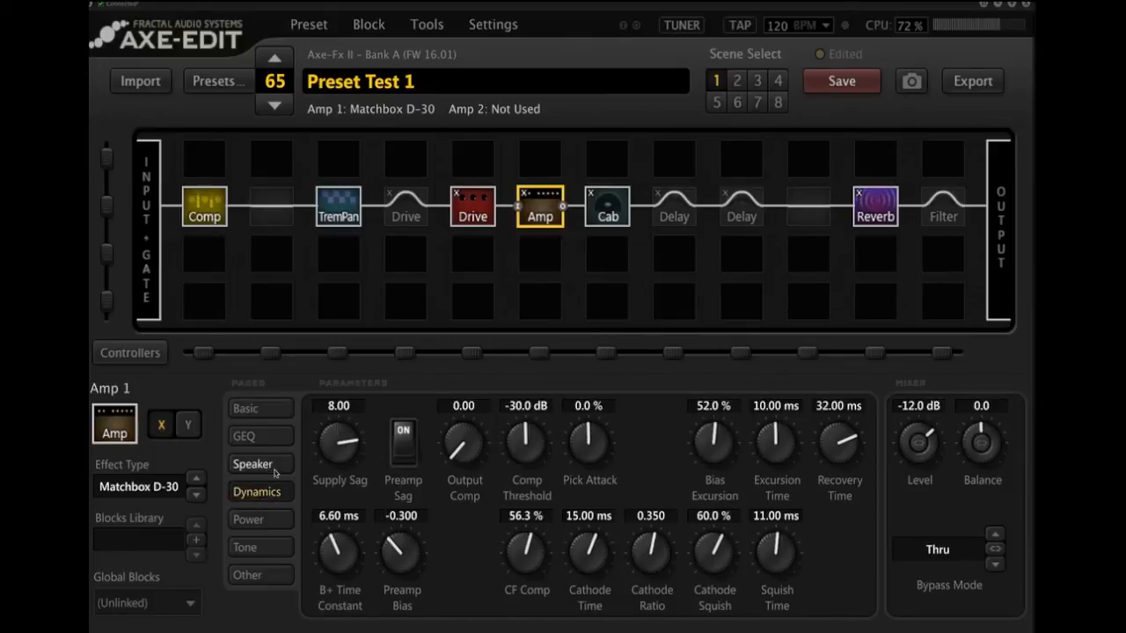
click(245, 408)
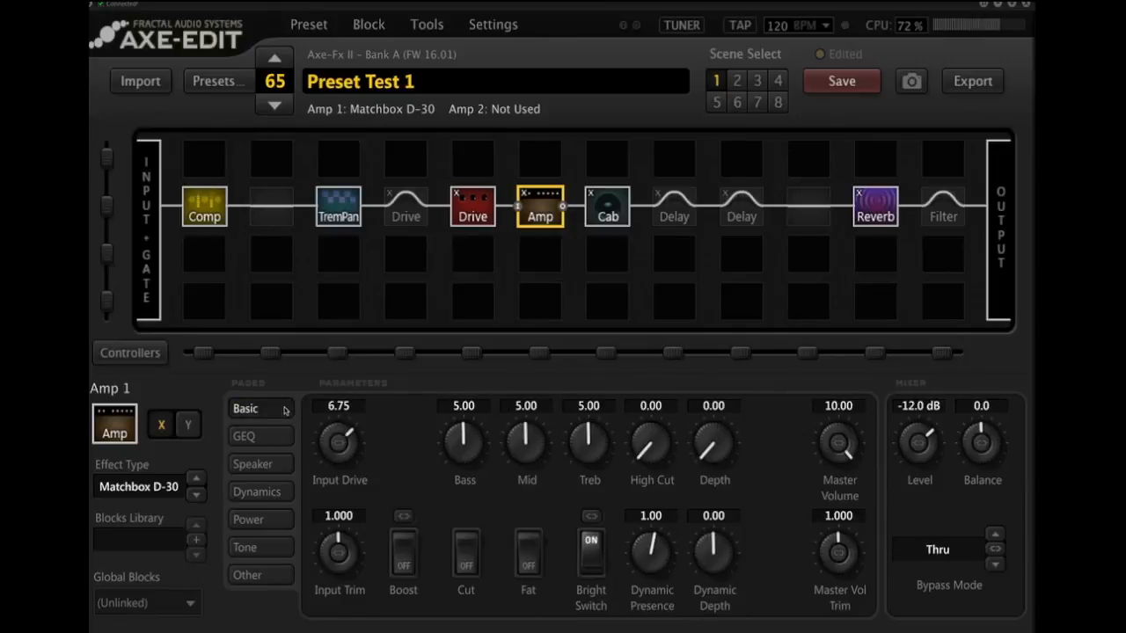
click(245, 408)
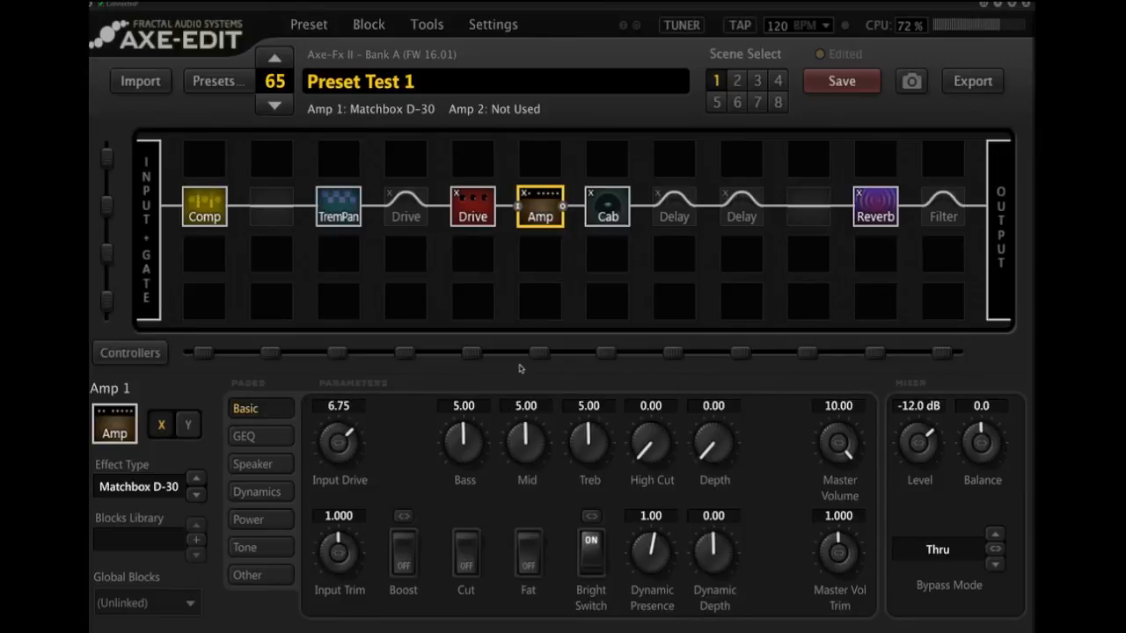
mouse_move(501, 369)
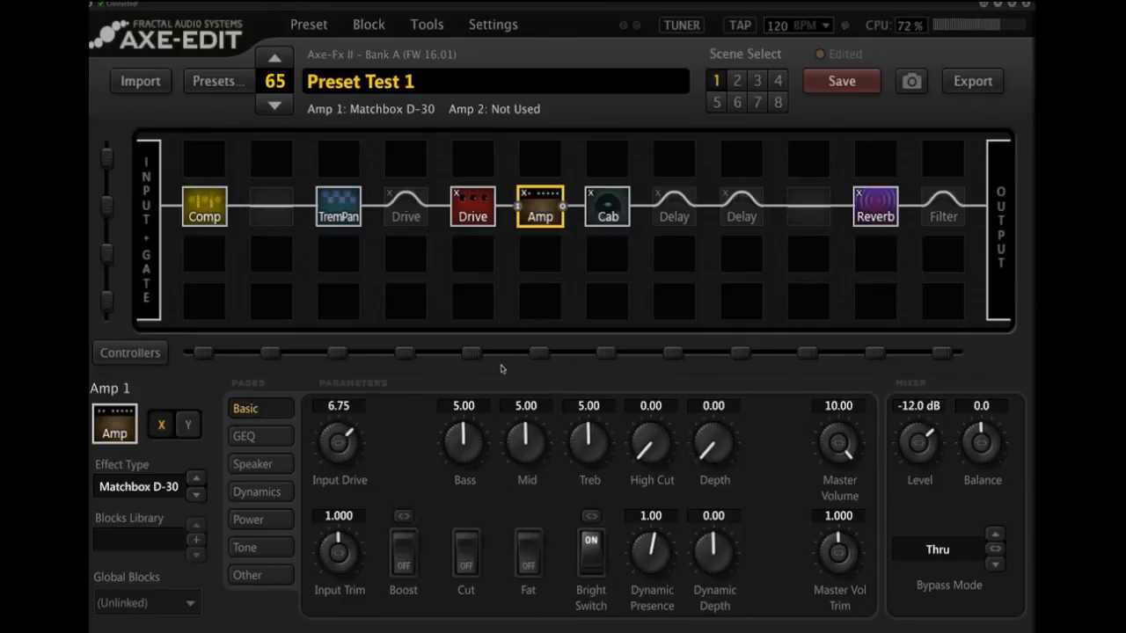